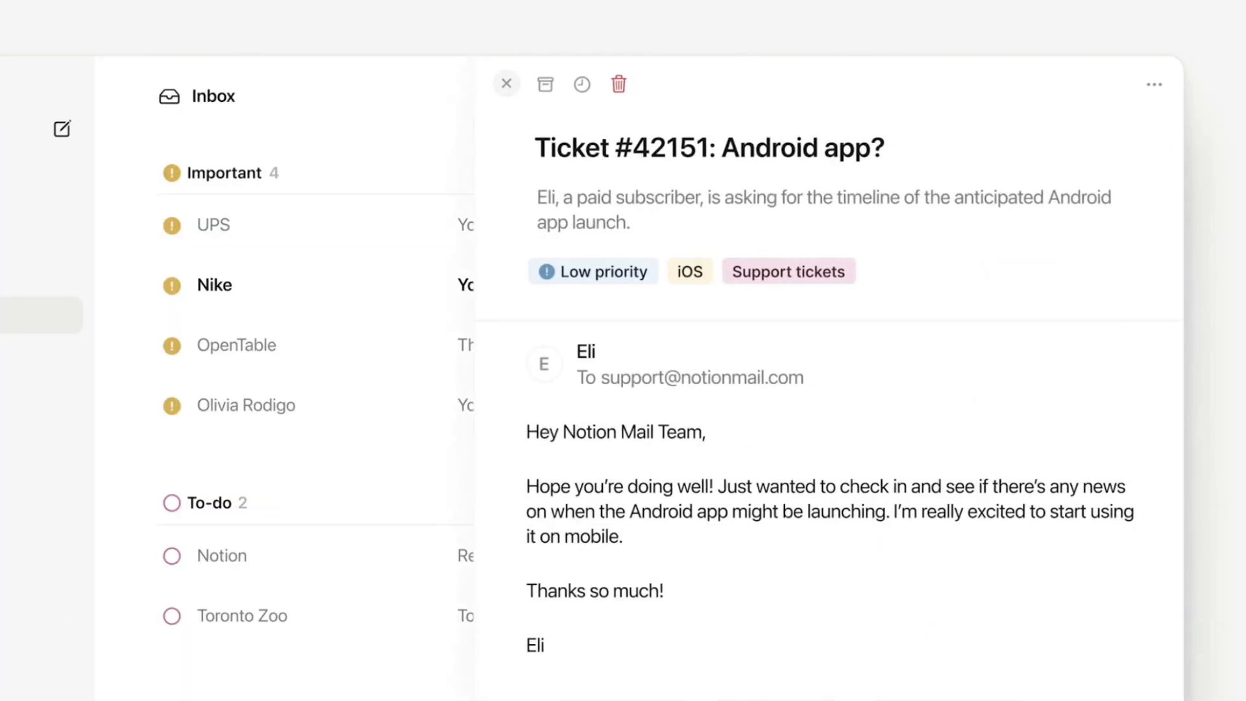
Step: Show the Inbox with the Views section listed in the sidebar
left_click(788, 270)
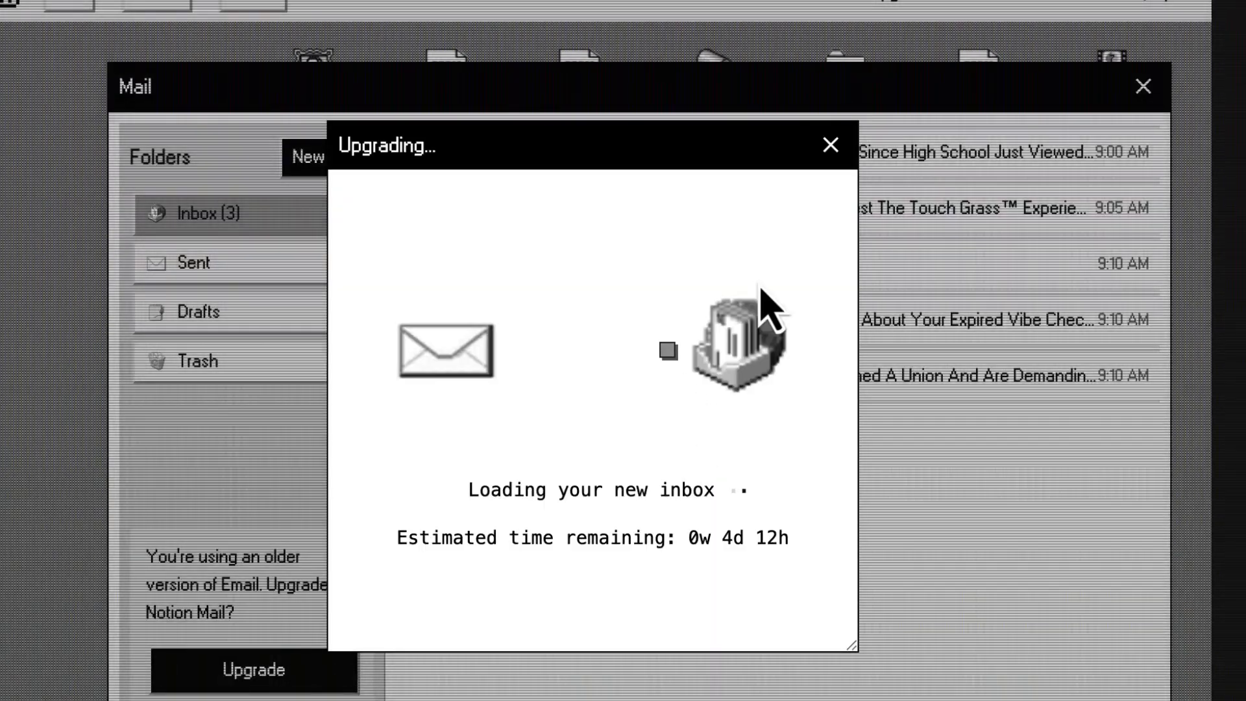
left_click(829, 144)
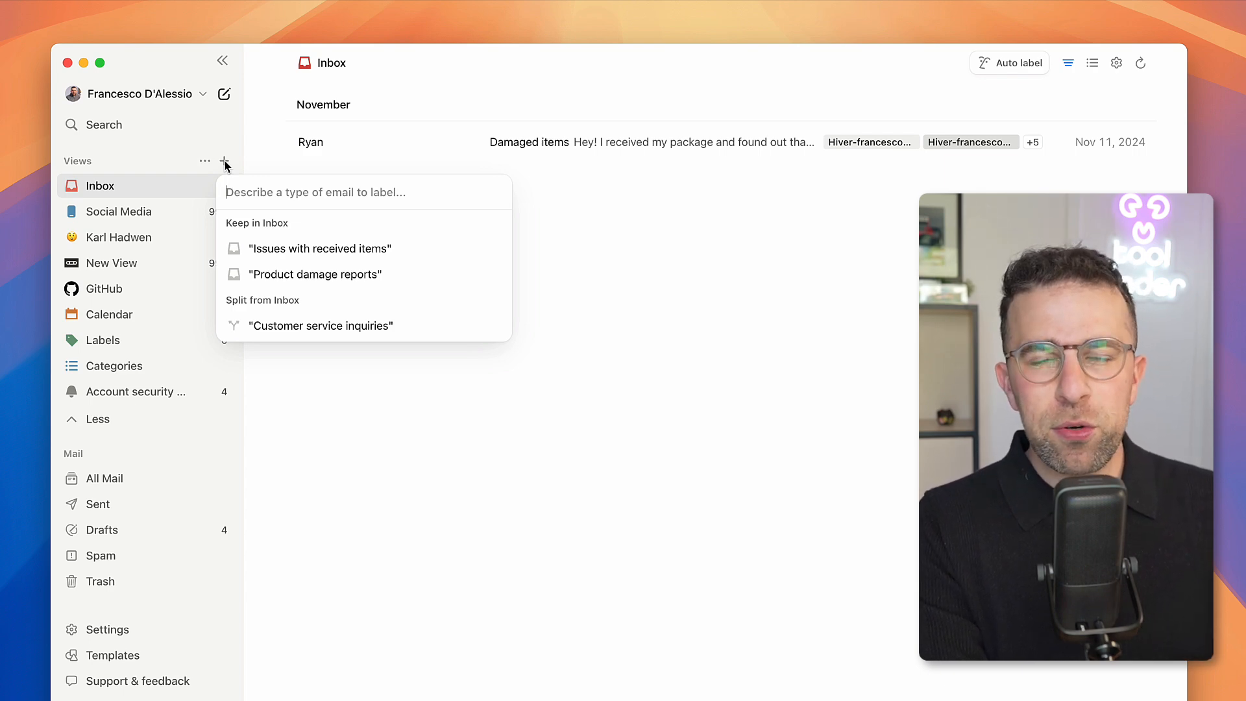
Step: Start a new view from the + menu and choose Use template to see the gallery
left_click(225, 162)
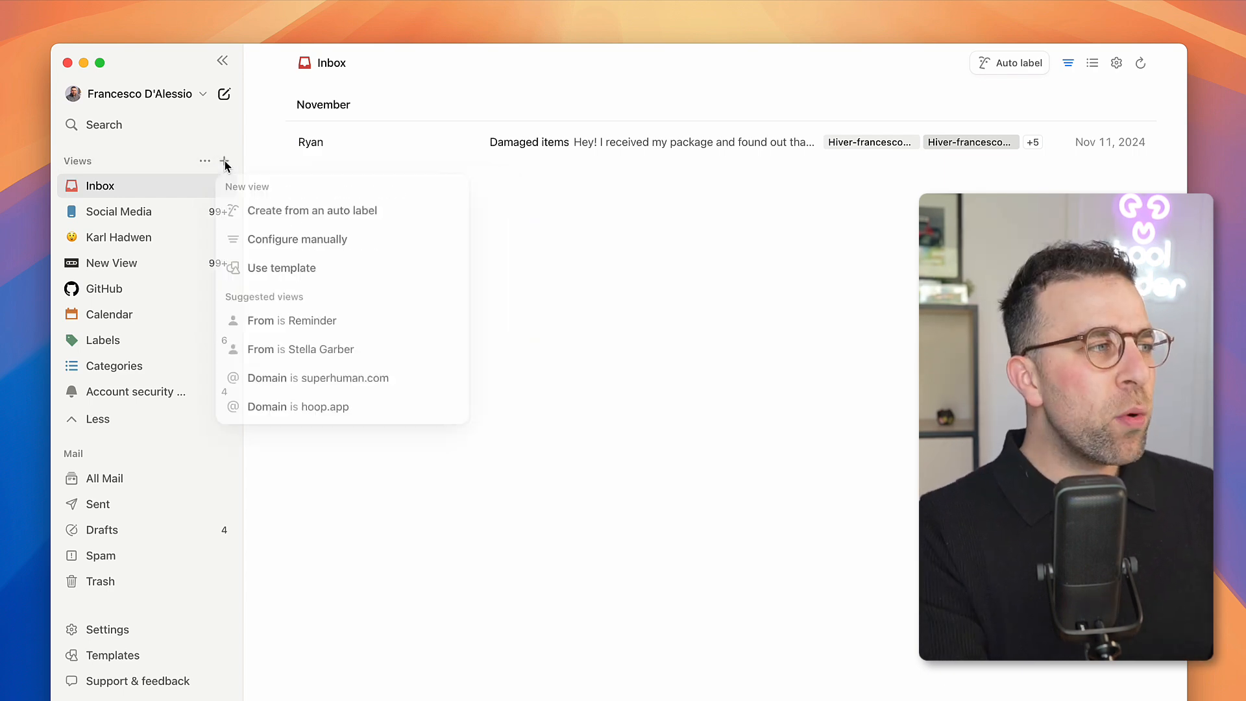
mouse_move(288, 261)
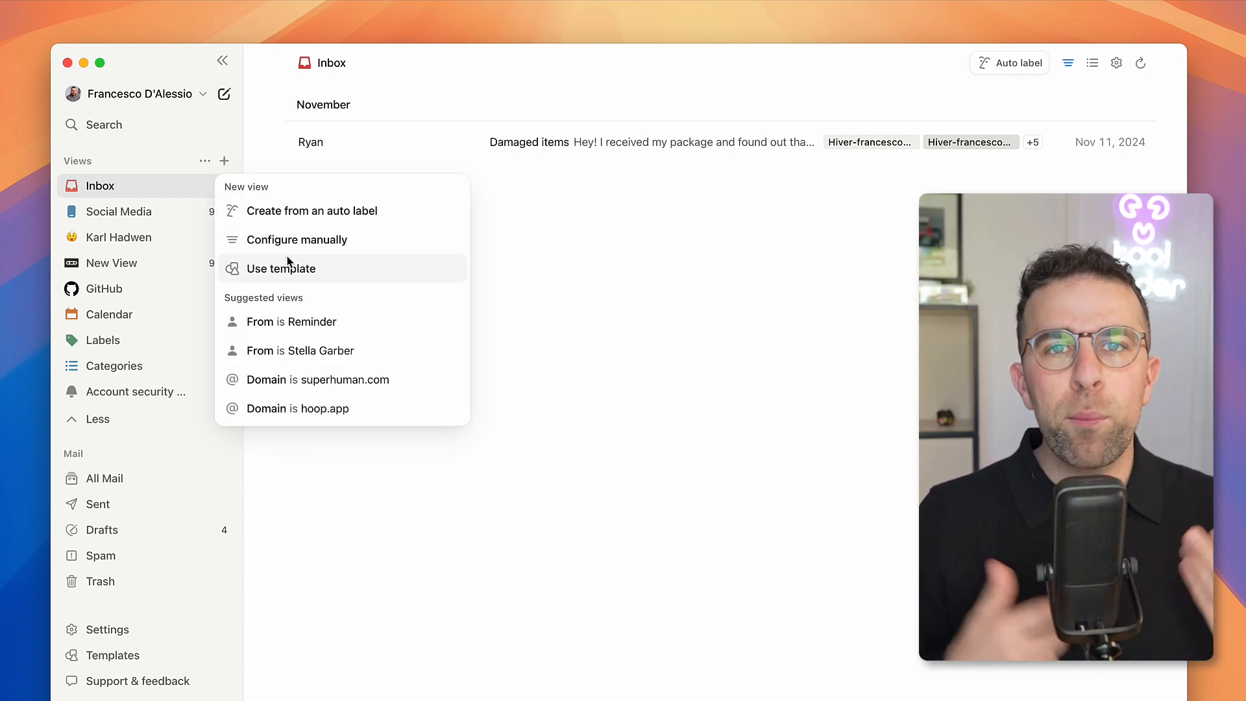
left_click(280, 267)
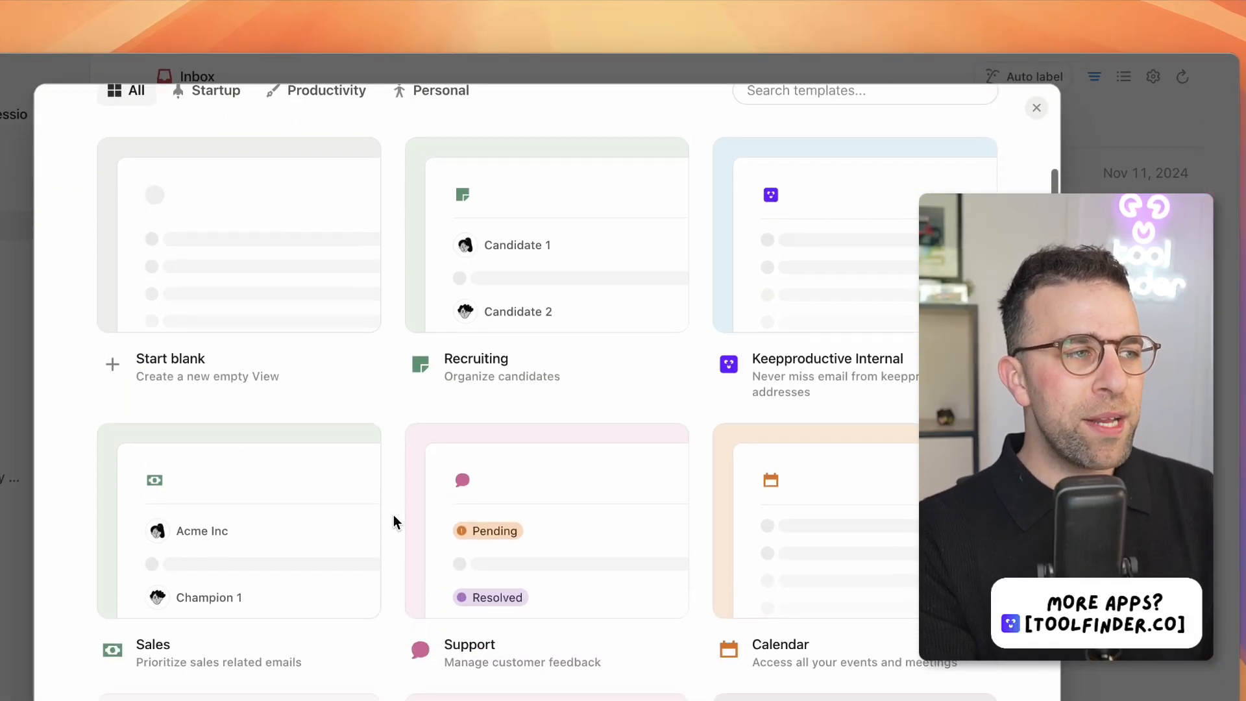
scroll("down", 3)
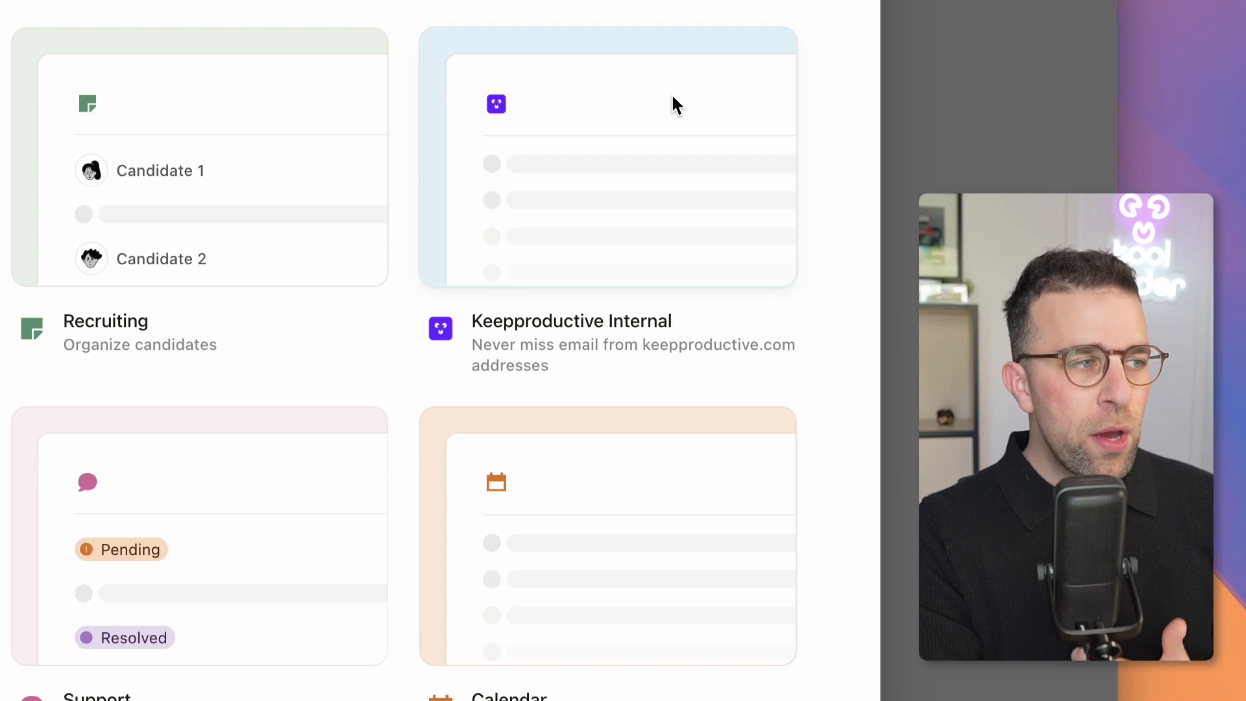
mouse_move(319, 187)
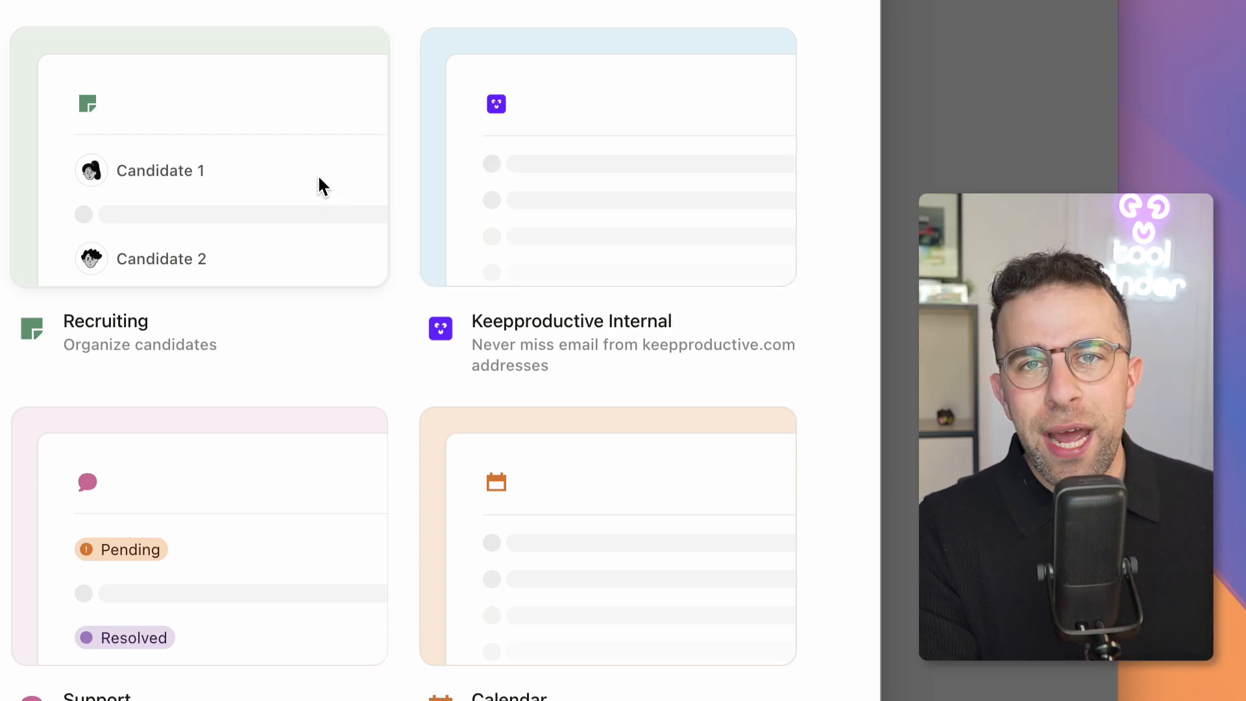
scroll("down", 3)
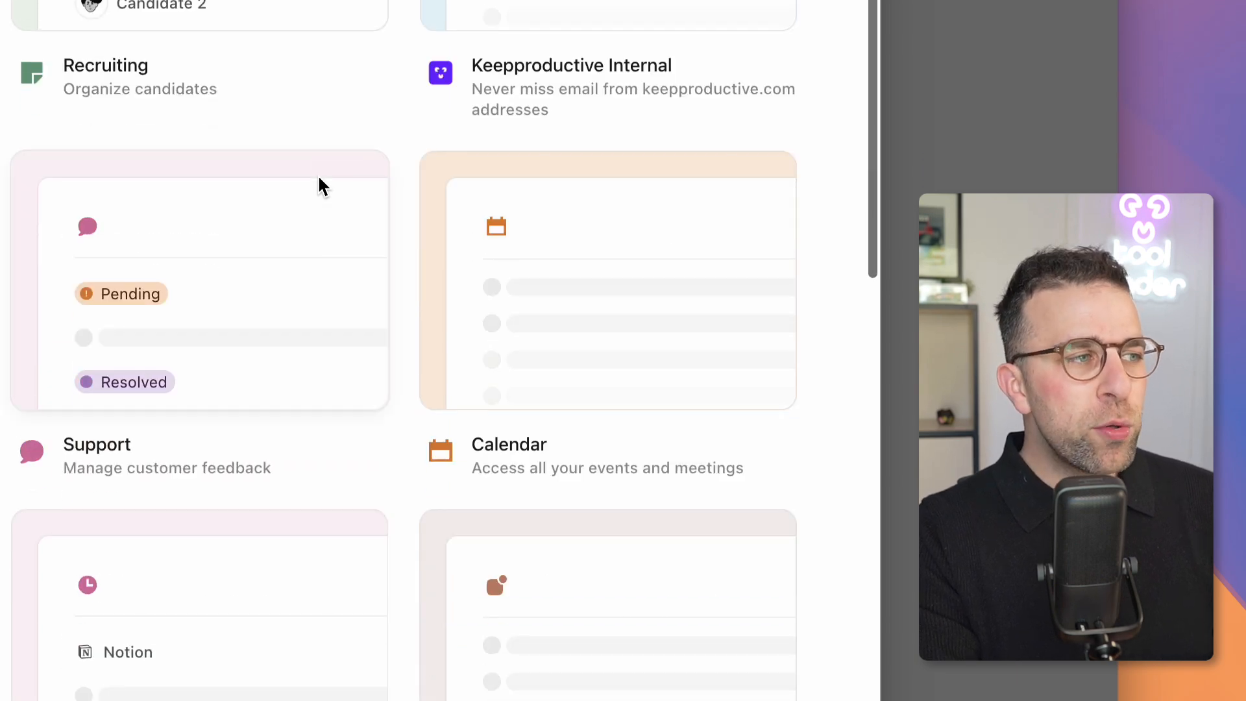
scroll("down", 3)
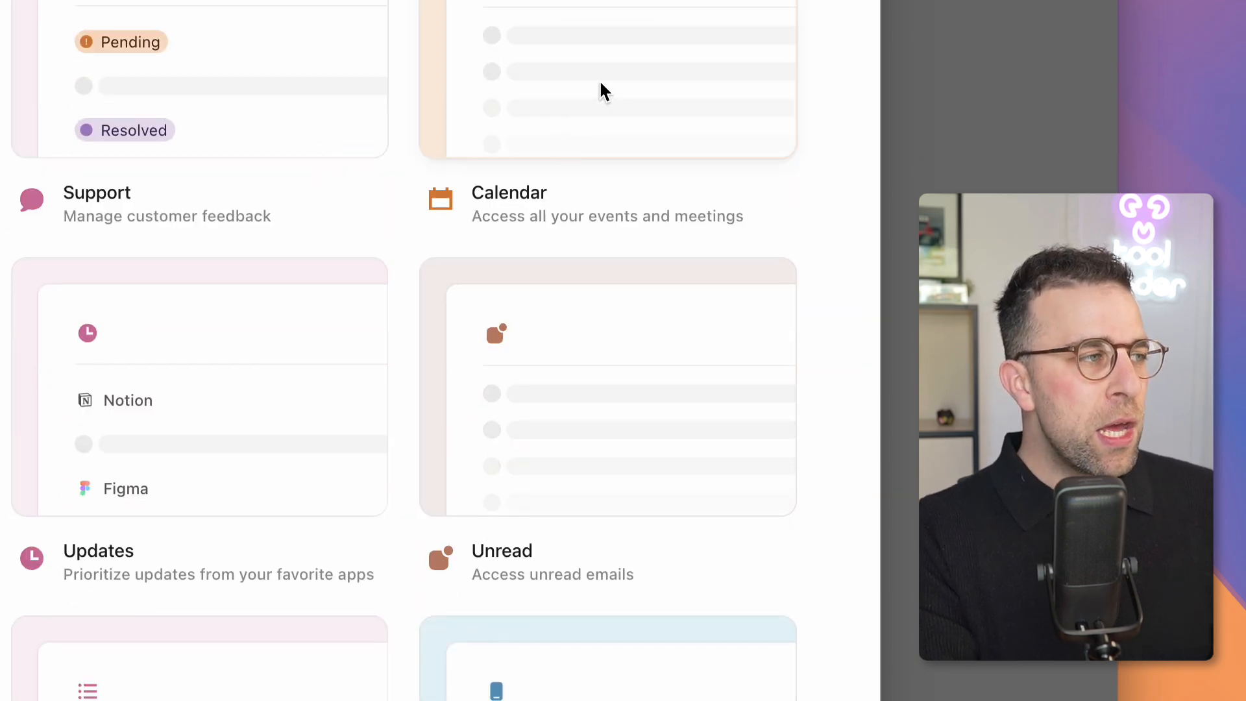
scroll("down", 3)
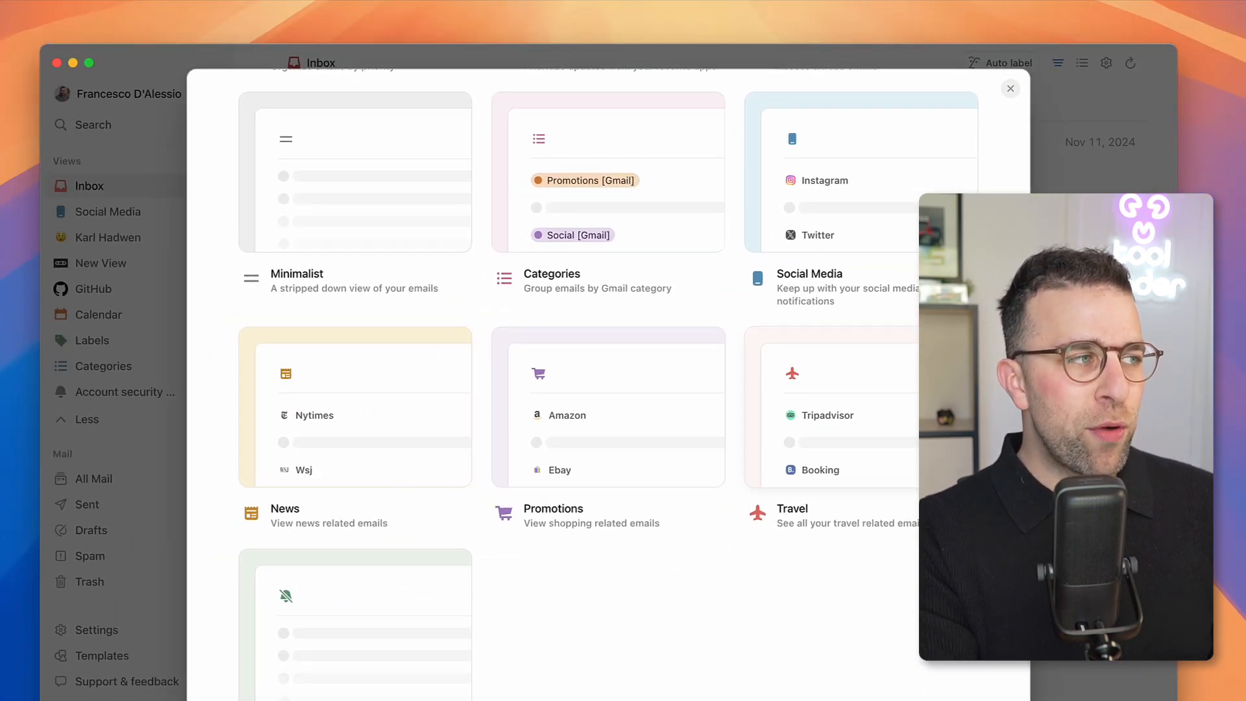
Step: Leave the gallery and show the Karl Hadwen view's auto-labels and filter conditions
left_click(1010, 88)
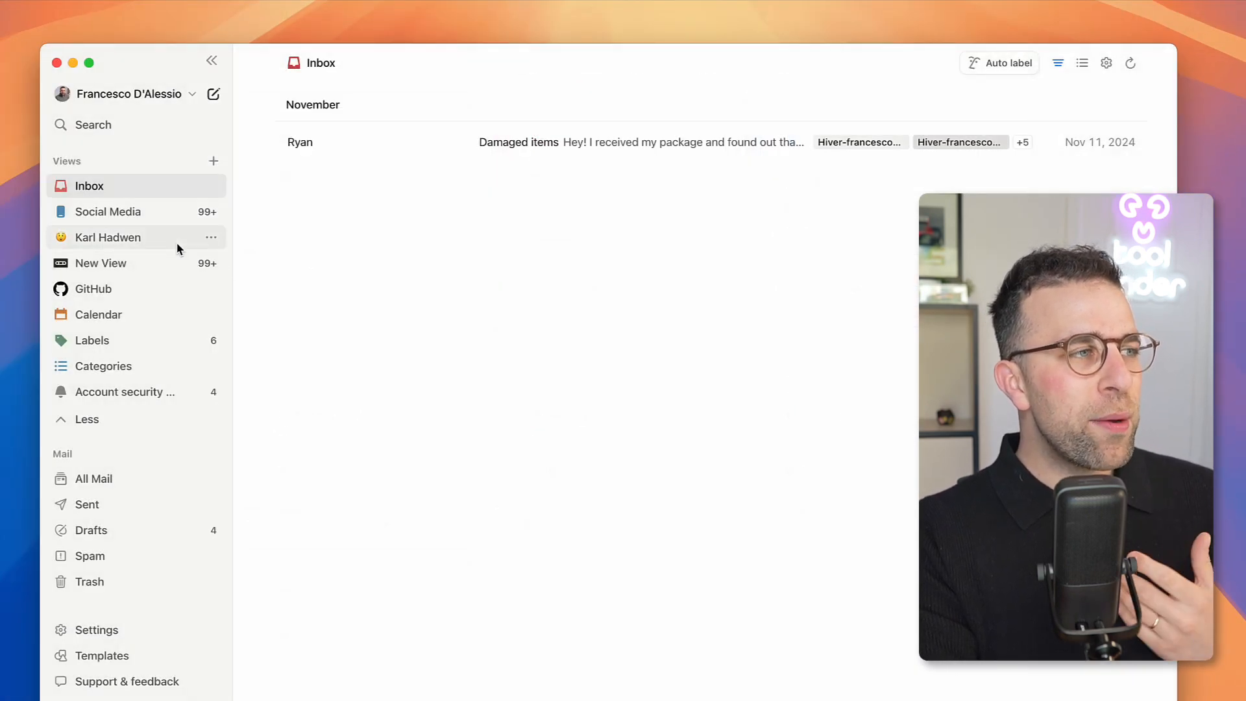
left_click(107, 236)
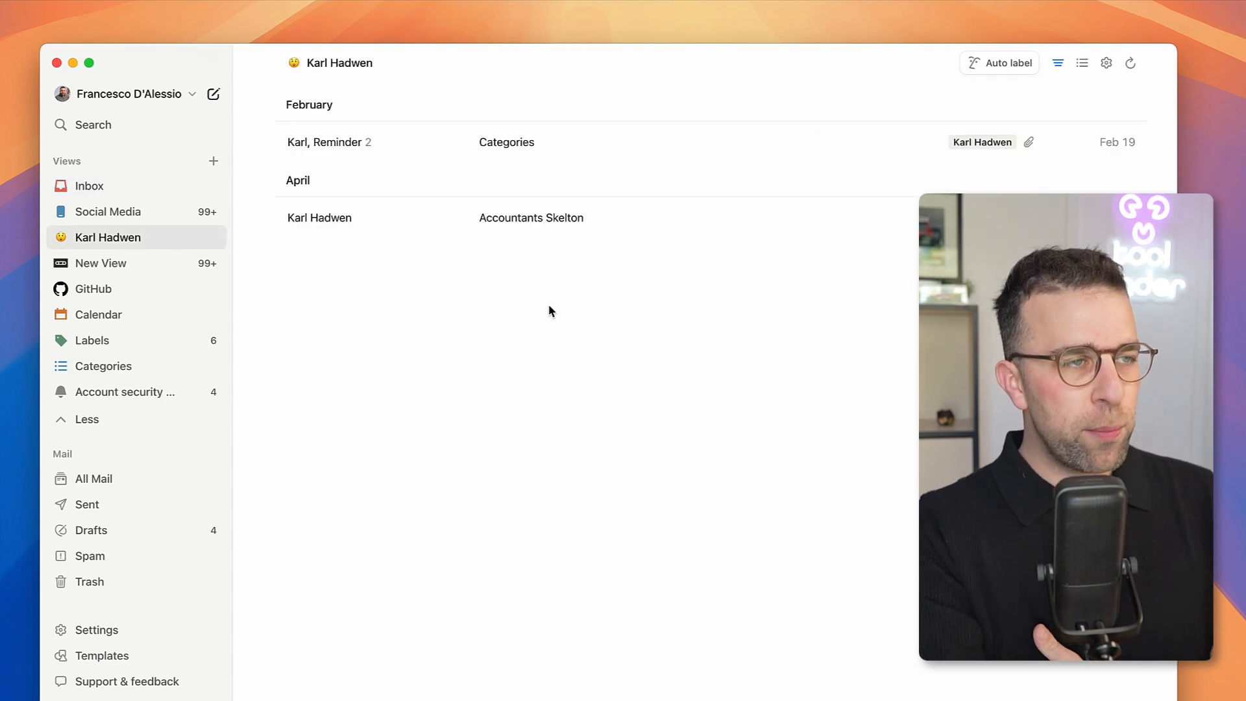
left_click(999, 63)
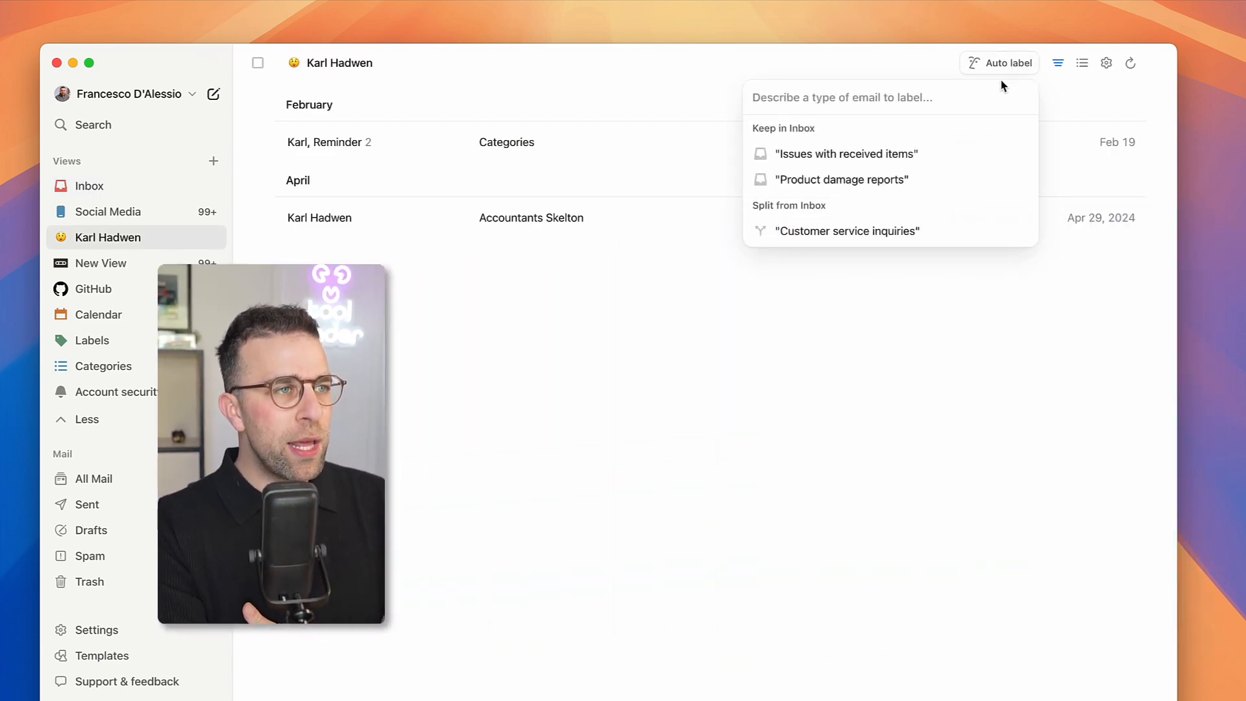
left_click(1061, 63)
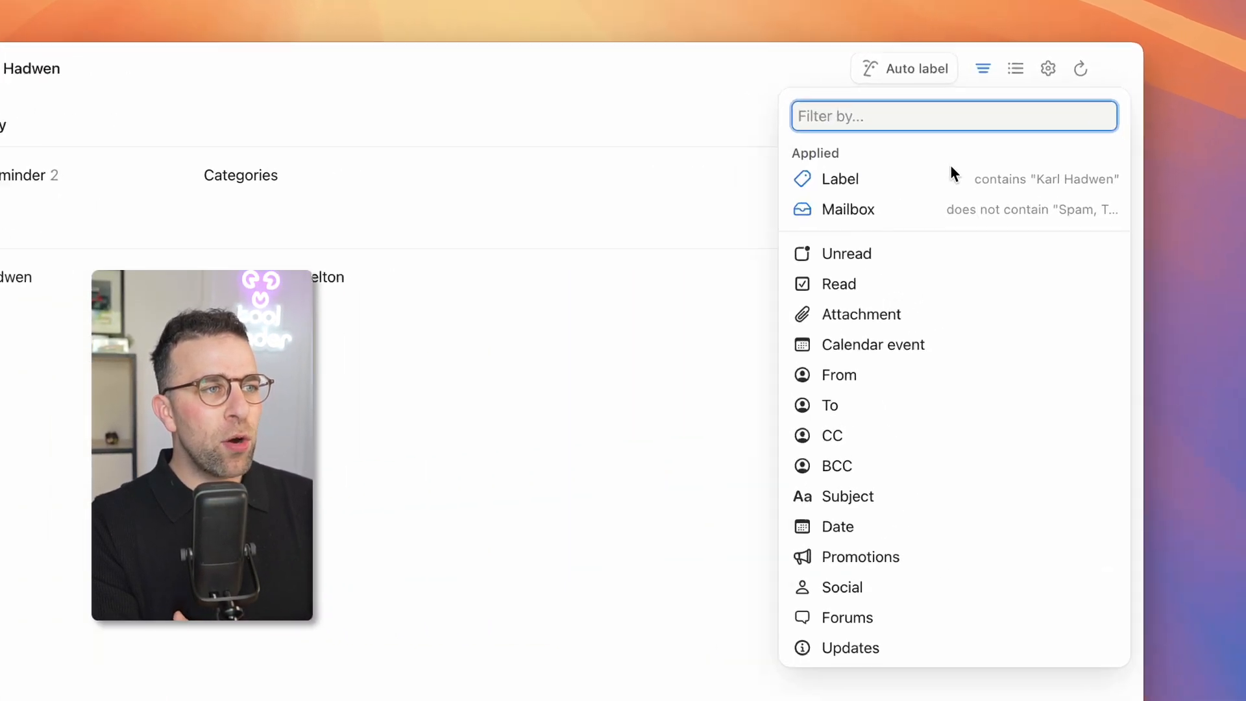
Step: Check the Mailbox filter excludes Spam and Trash, then bring up Edit view
left_click(838, 179)
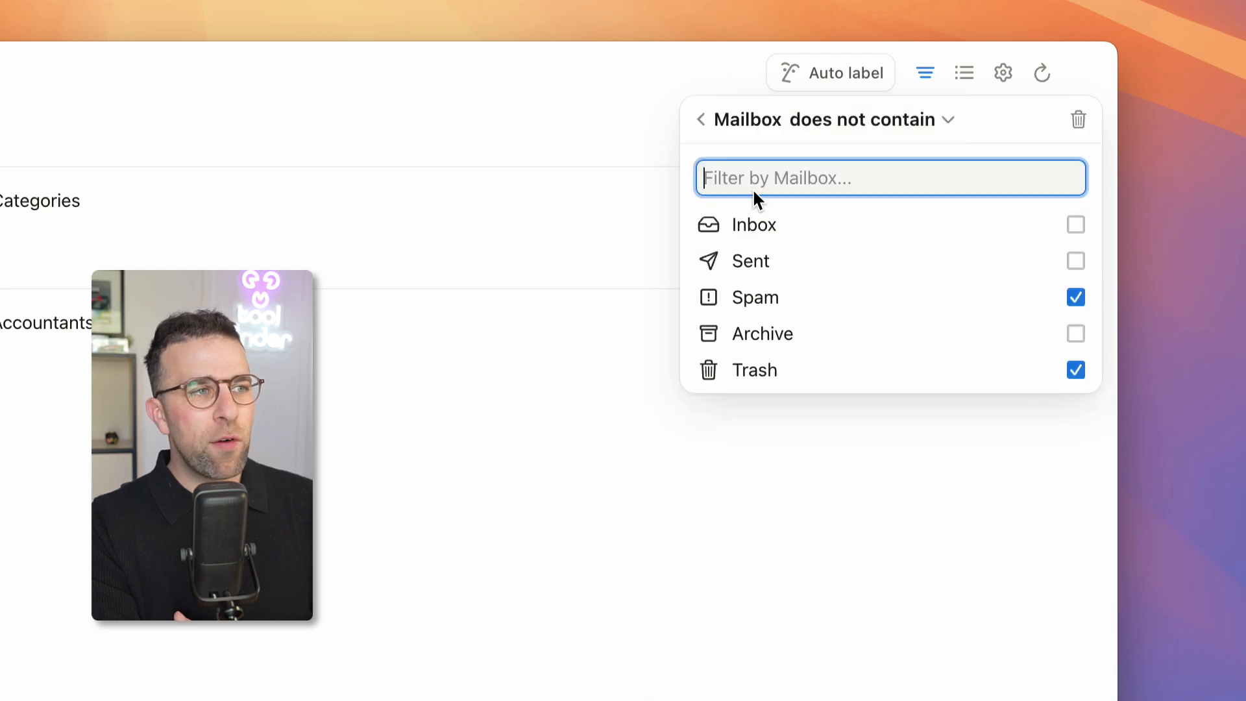
left_click(700, 118)
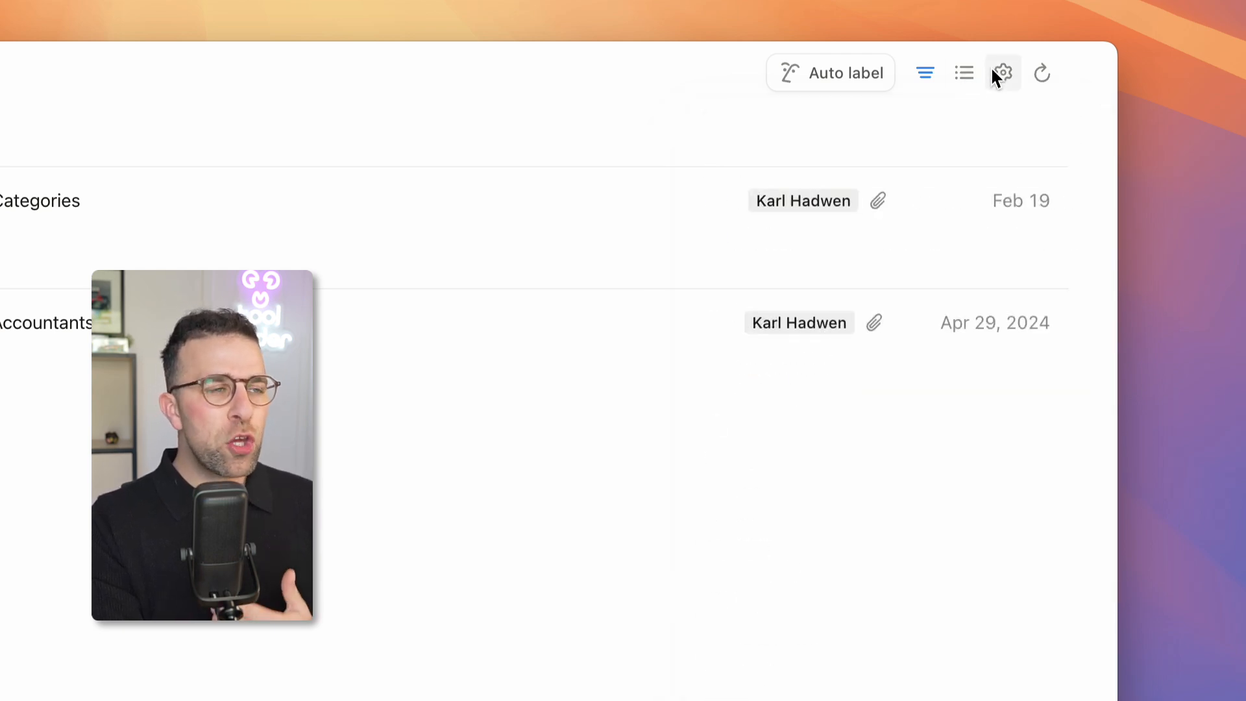
left_click(1004, 72)
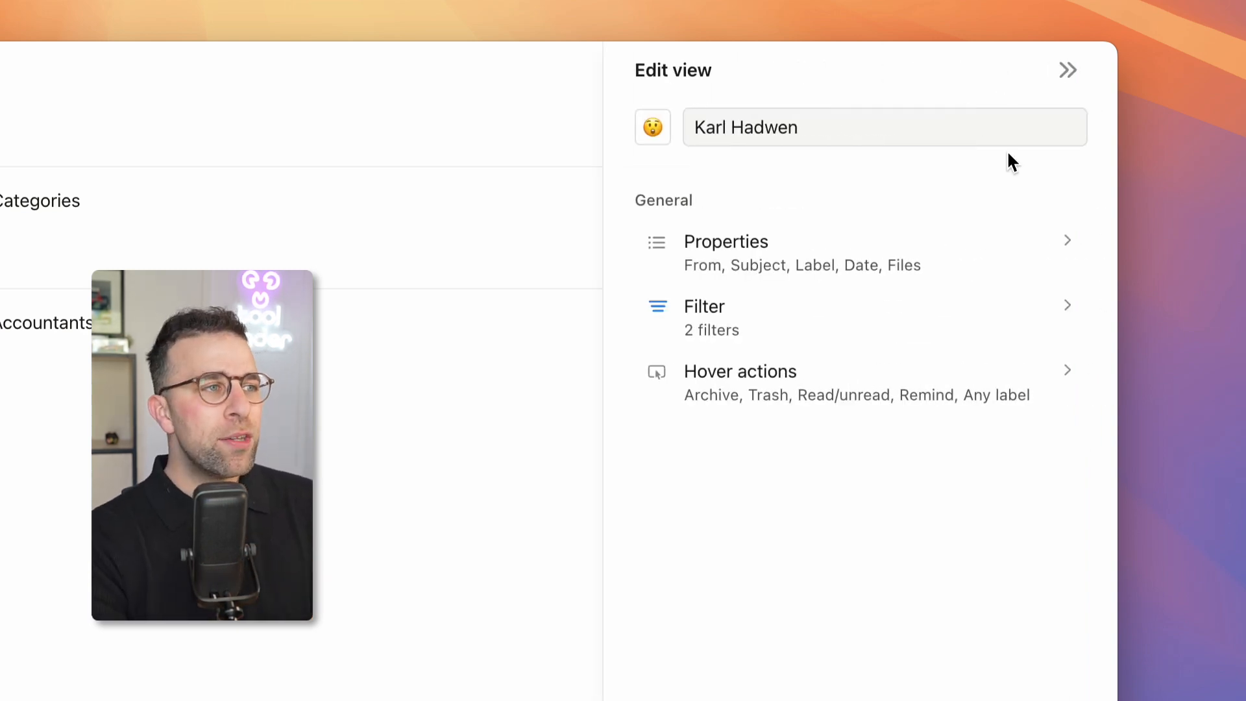
left_click(726, 242)
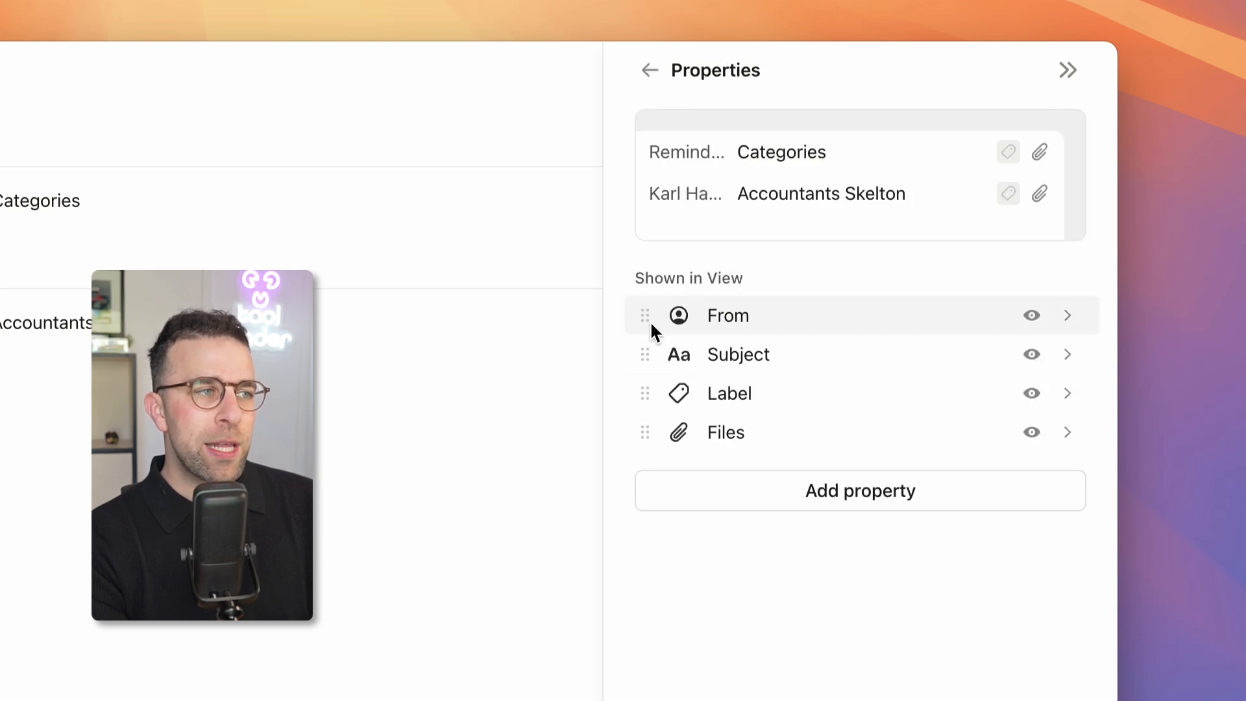
left_click_drag(645, 314, 645, 353)
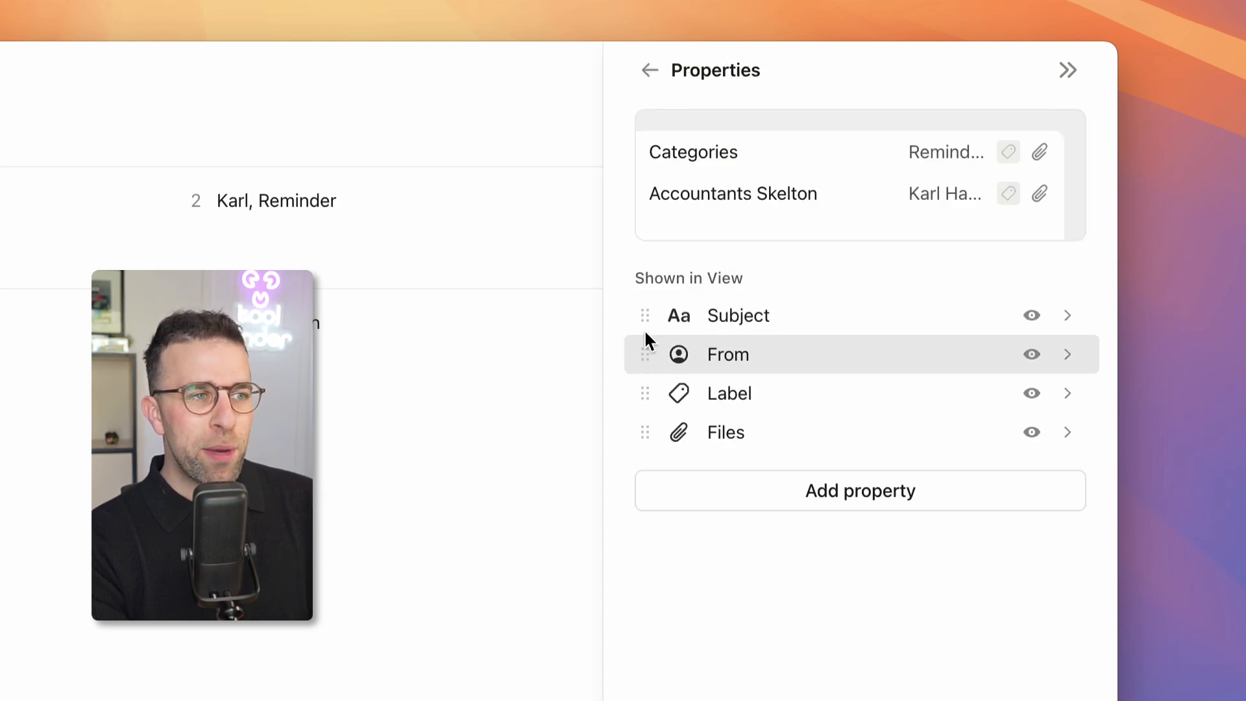
left_click(1031, 354)
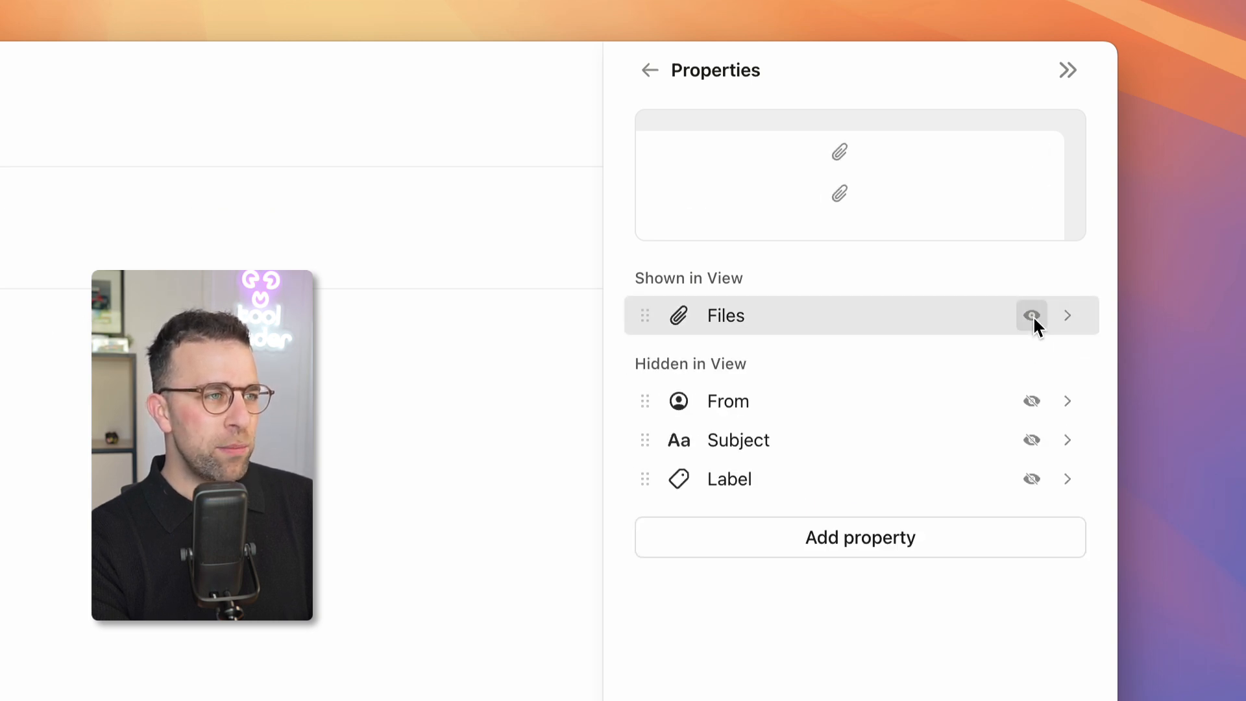
left_click(1030, 315)
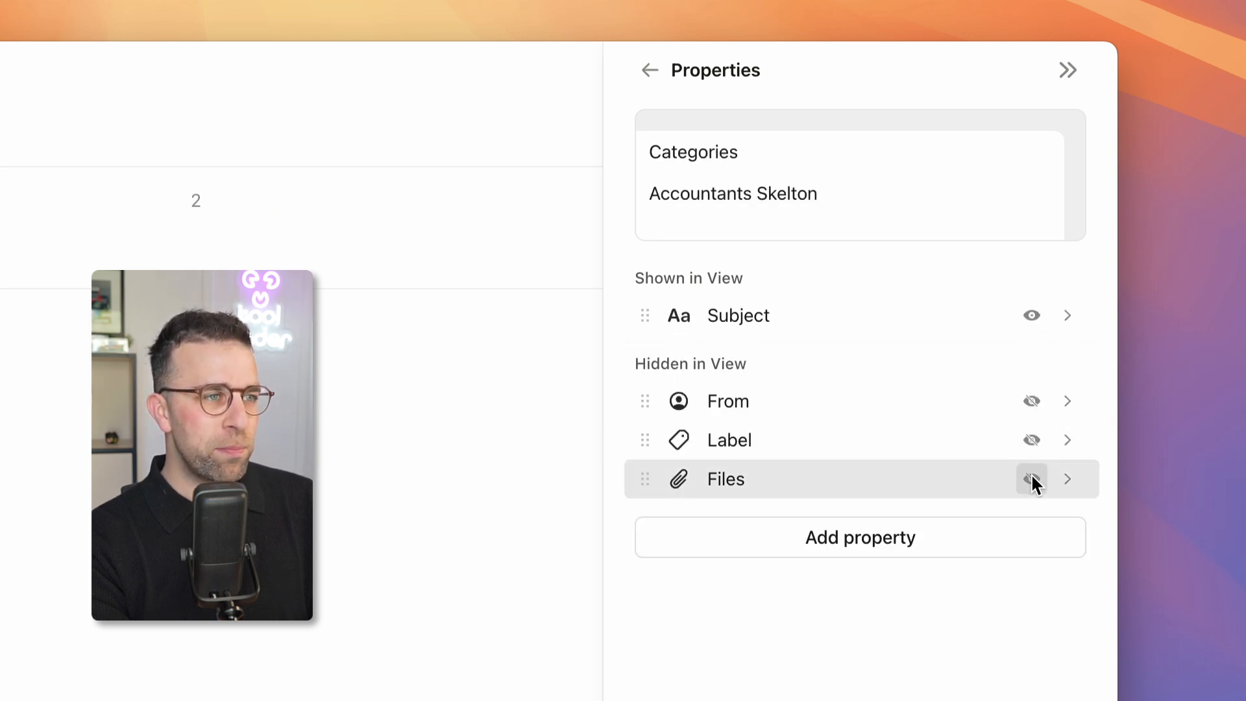
left_click(1030, 479)
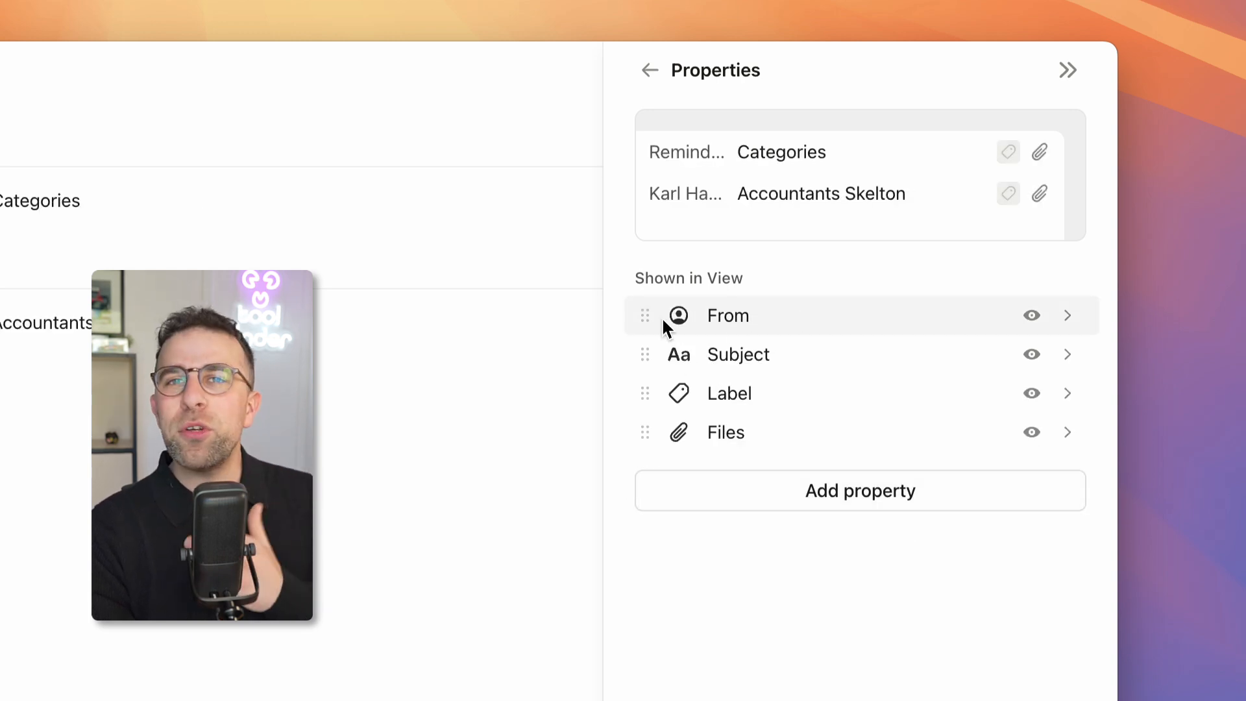
left_click(647, 70)
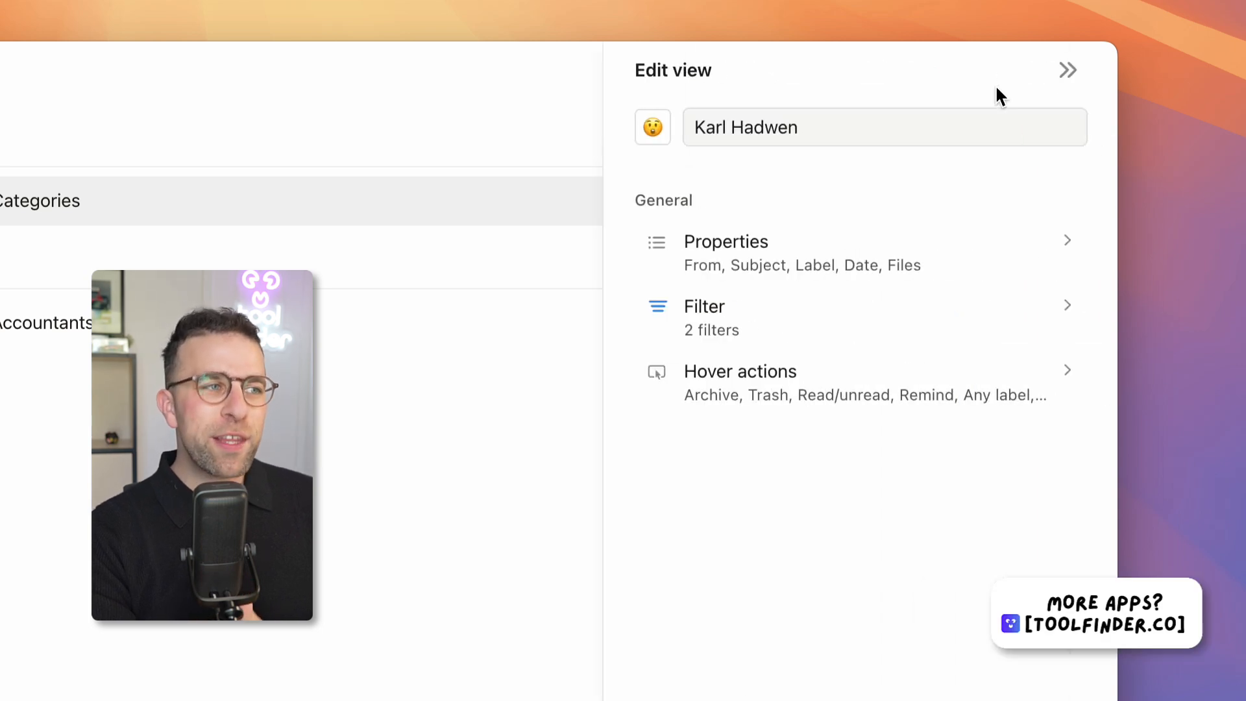
Step: Toggle the Karl Hadwen view's editing panel and change its emoji icon
left_click(740, 371)
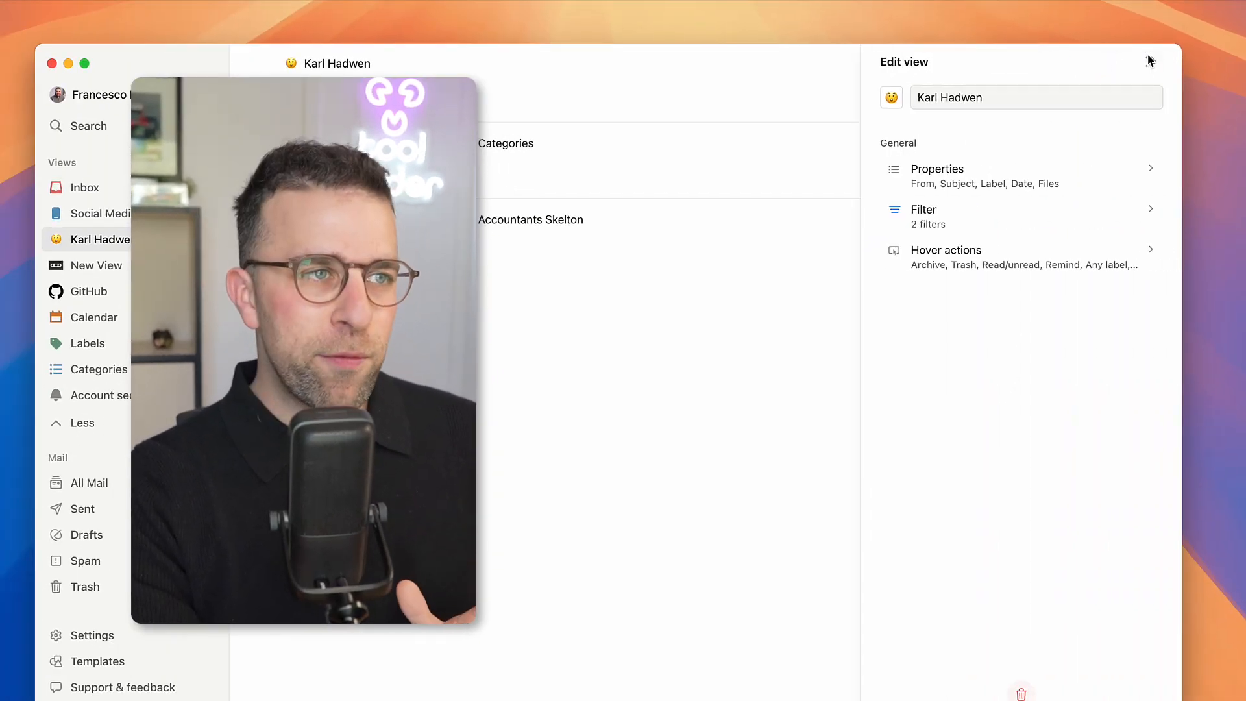
left_click(1152, 60)
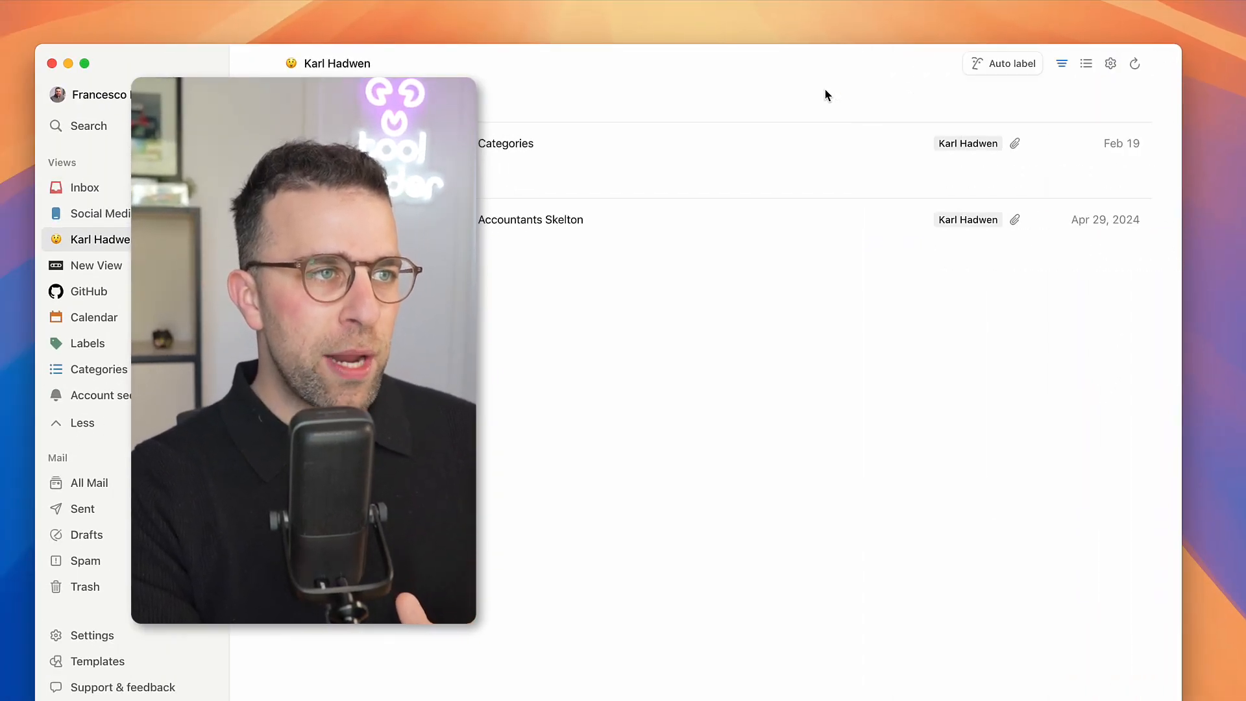
left_click(1111, 63)
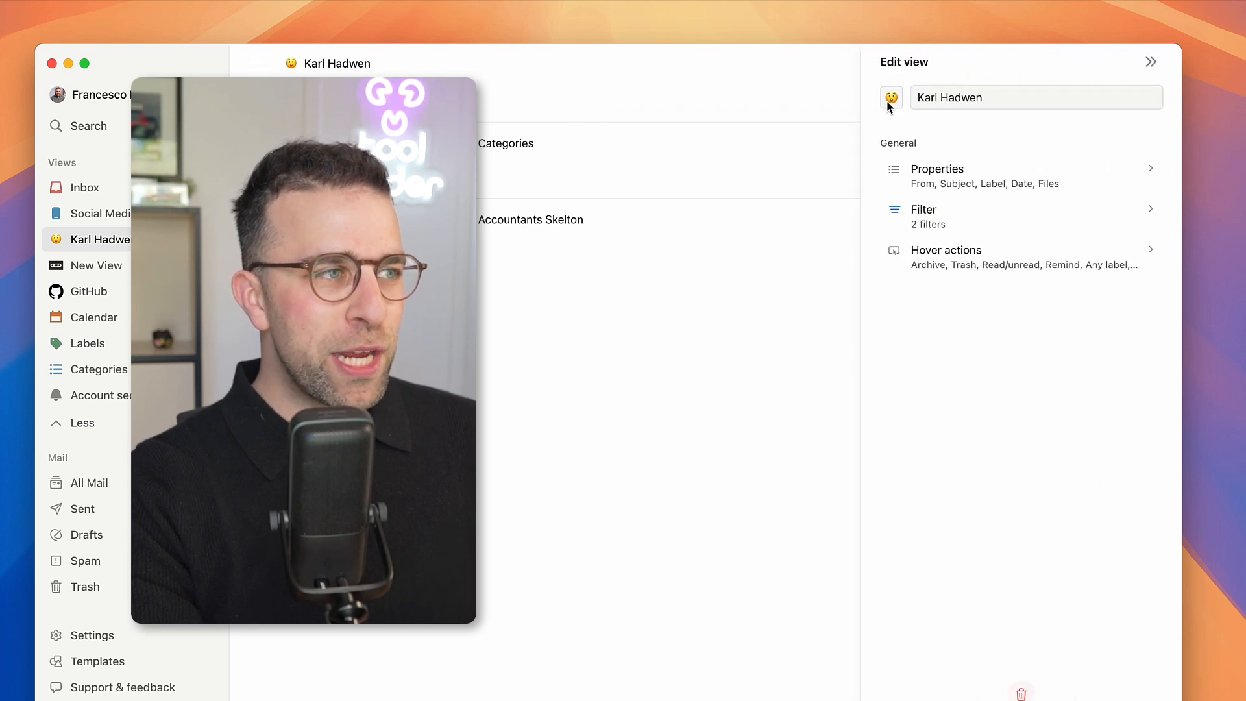
left_click(1149, 61)
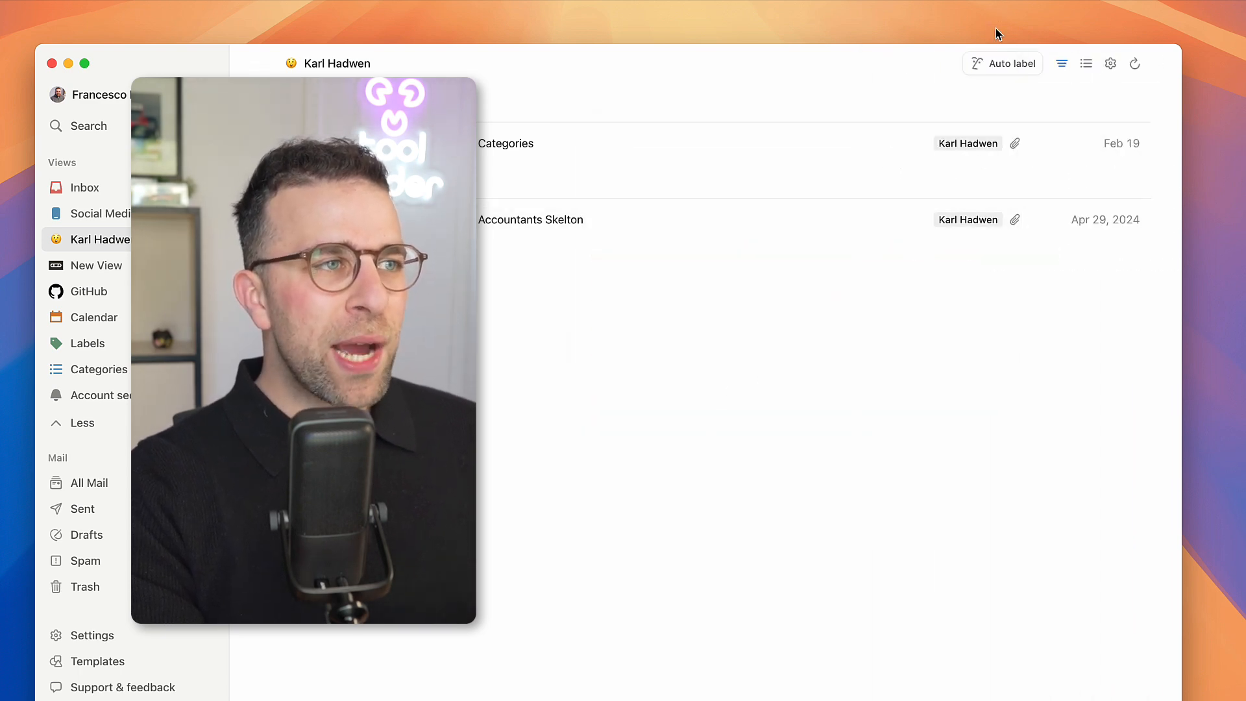
left_click(1002, 63)
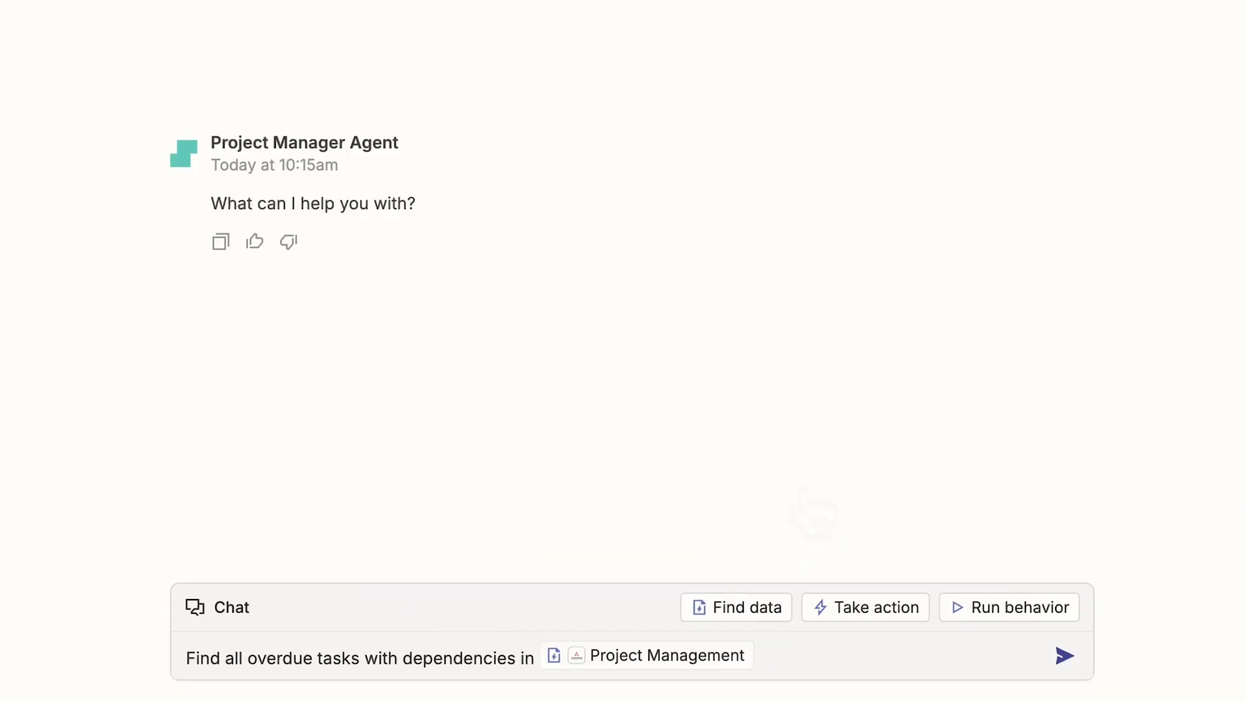
left_click(864, 608)
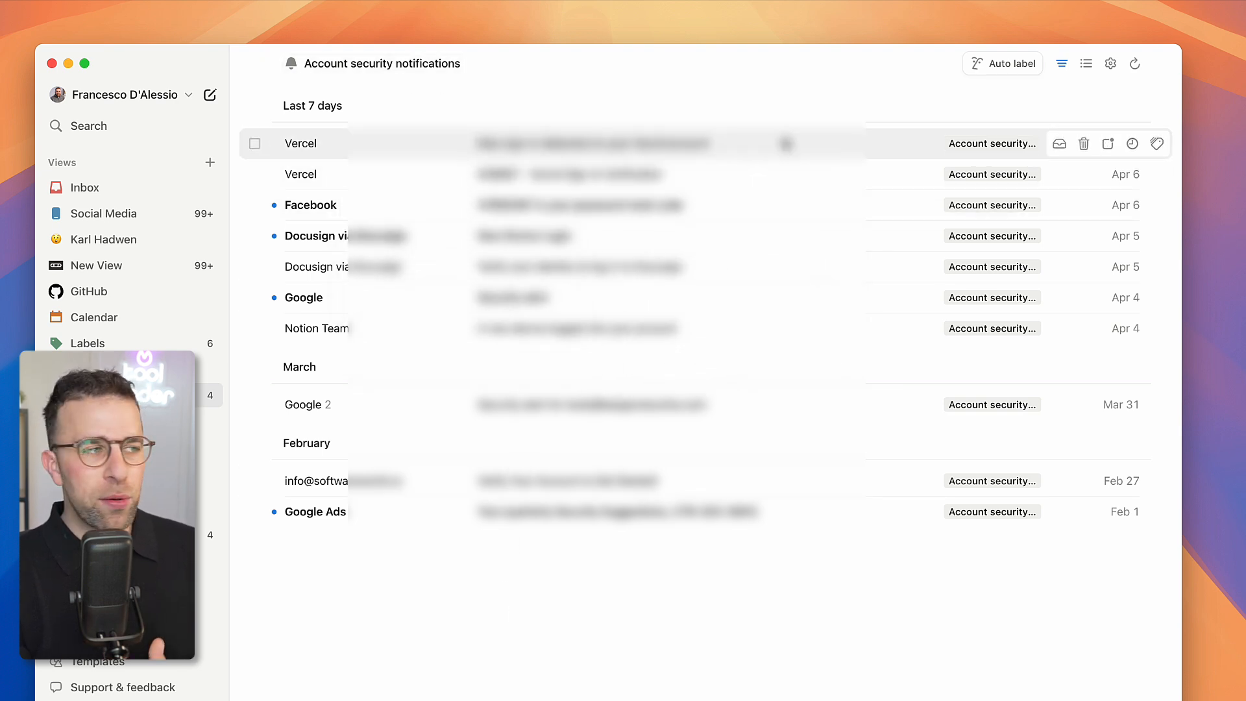
mouse_move(838, 605)
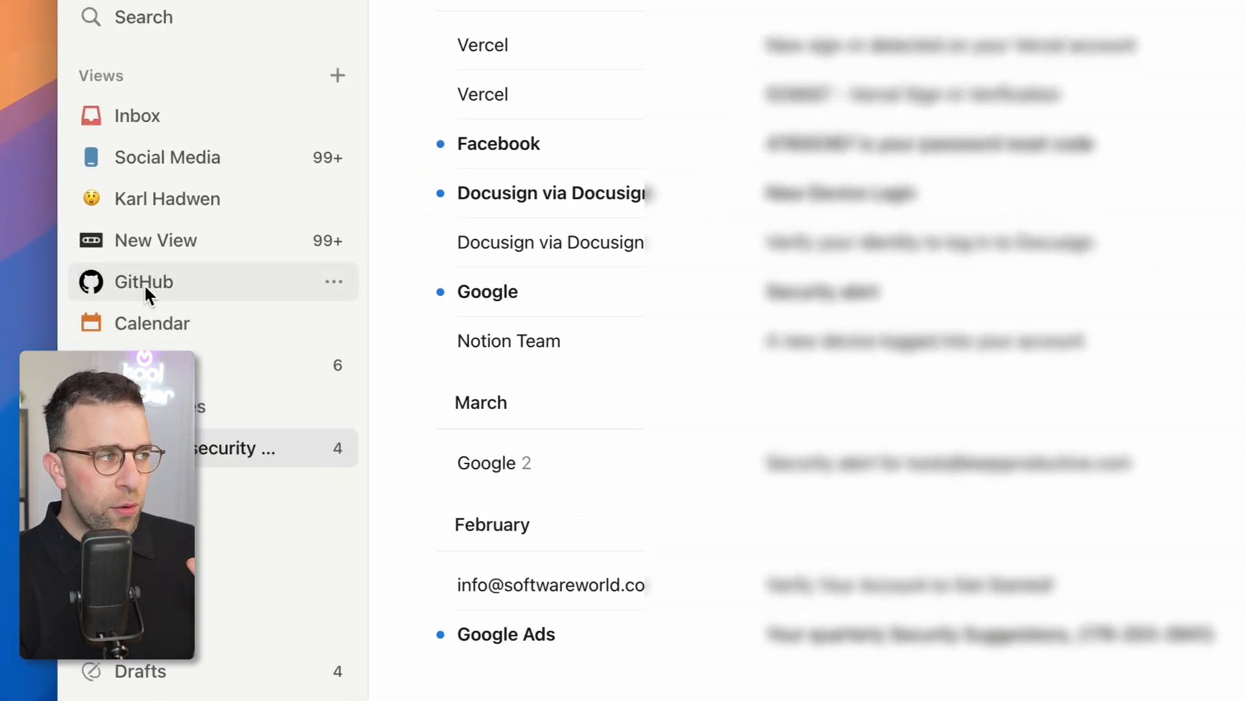
Step: Show the empty GitHub view and begin a blank email draft
left_click(142, 282)
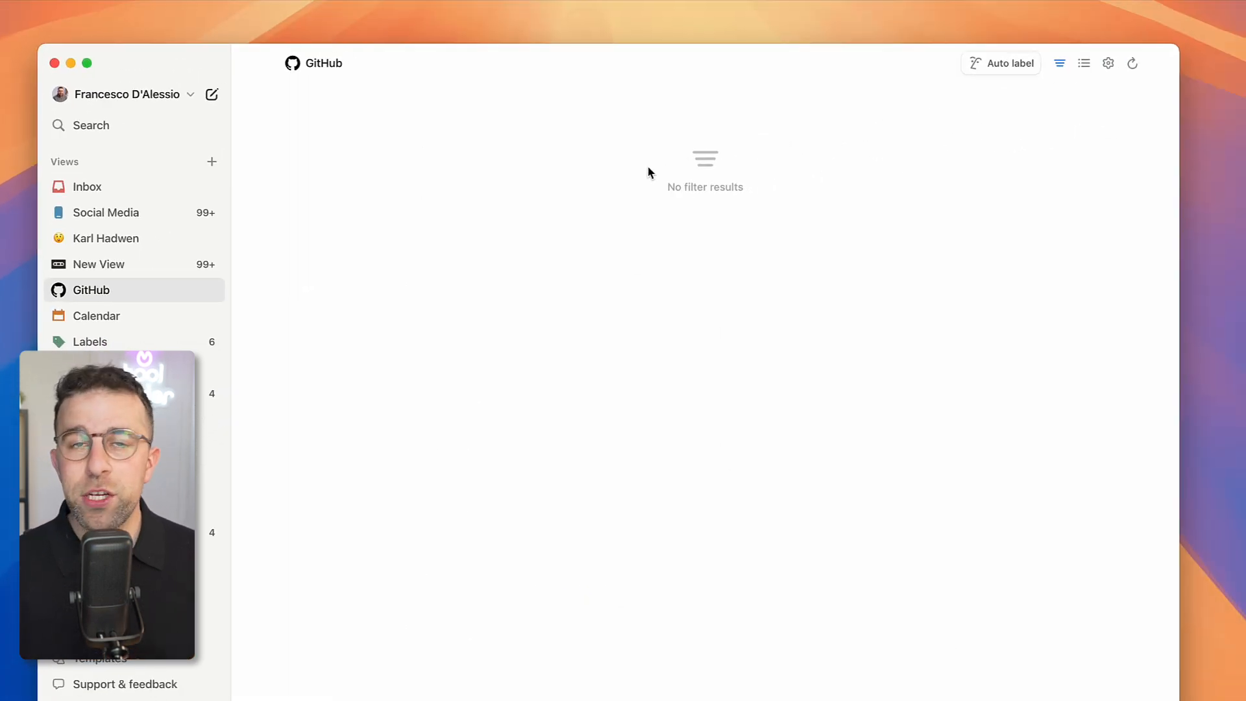
mouse_move(618, 394)
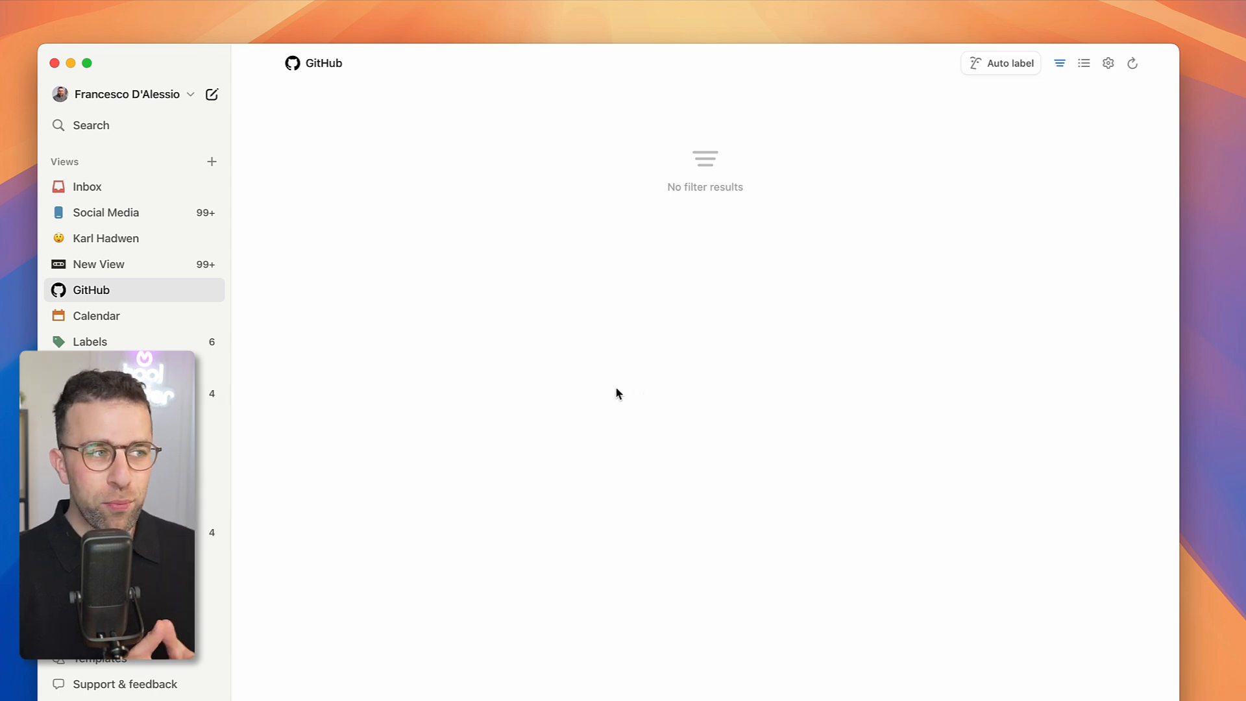
left_click(211, 93)
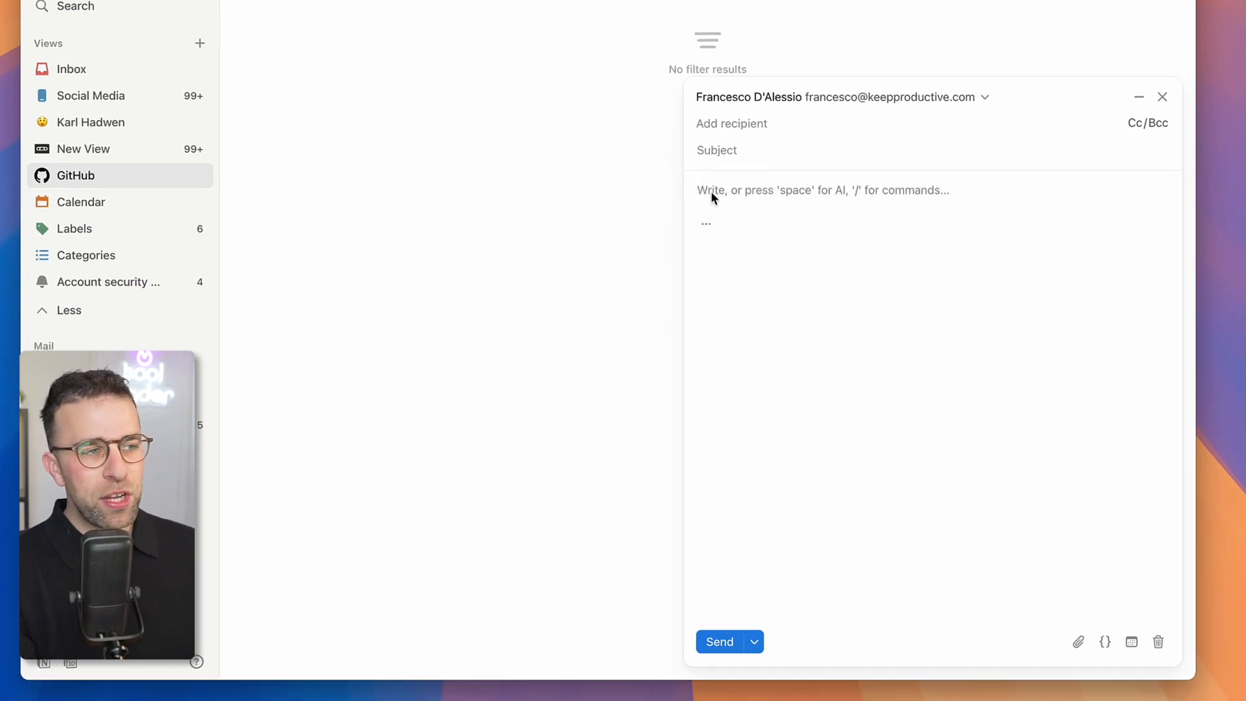
Step: Write 'Write a notion page', add Heading 2 and 'HEadign 3' lines, and search /sch
type("Write a notion page")
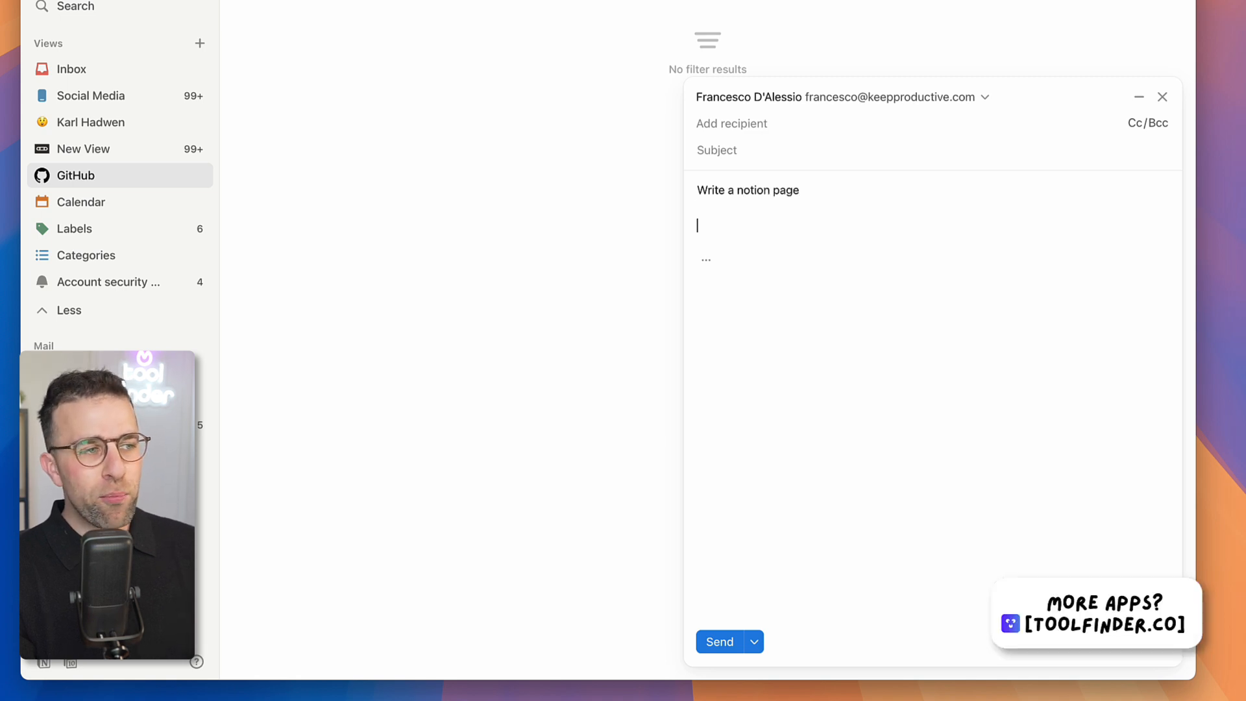
type("/")
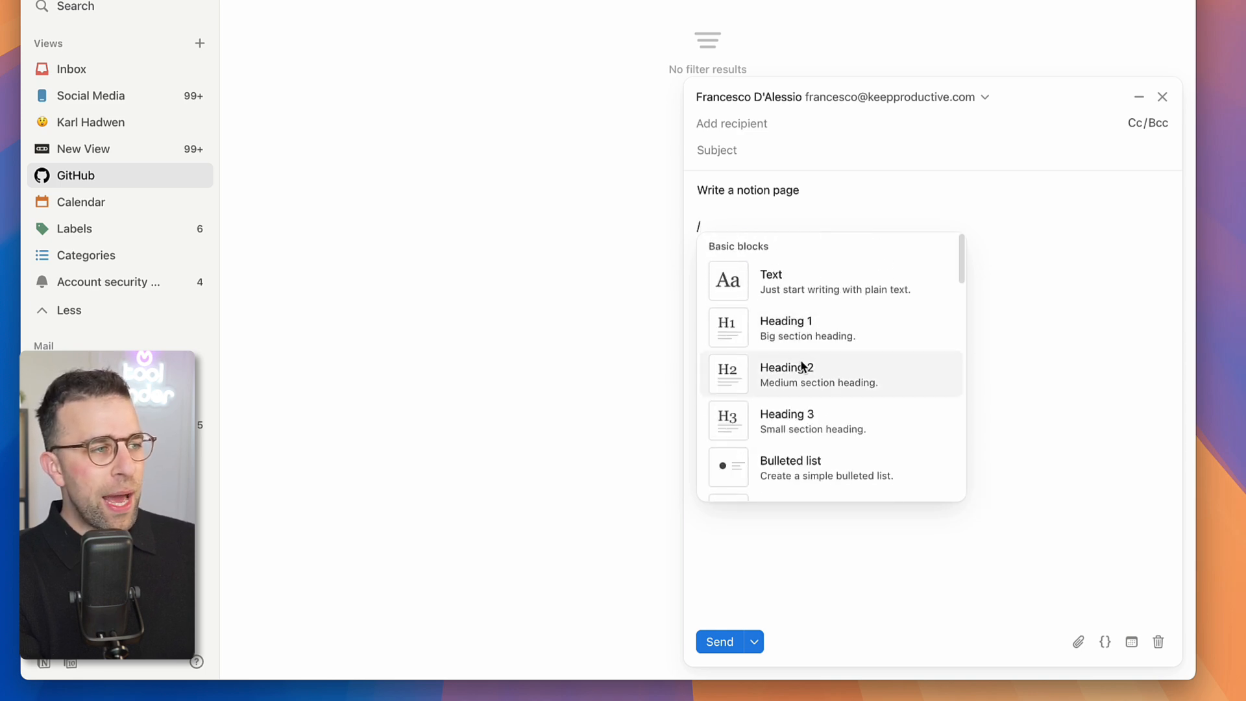
left_click(786, 374)
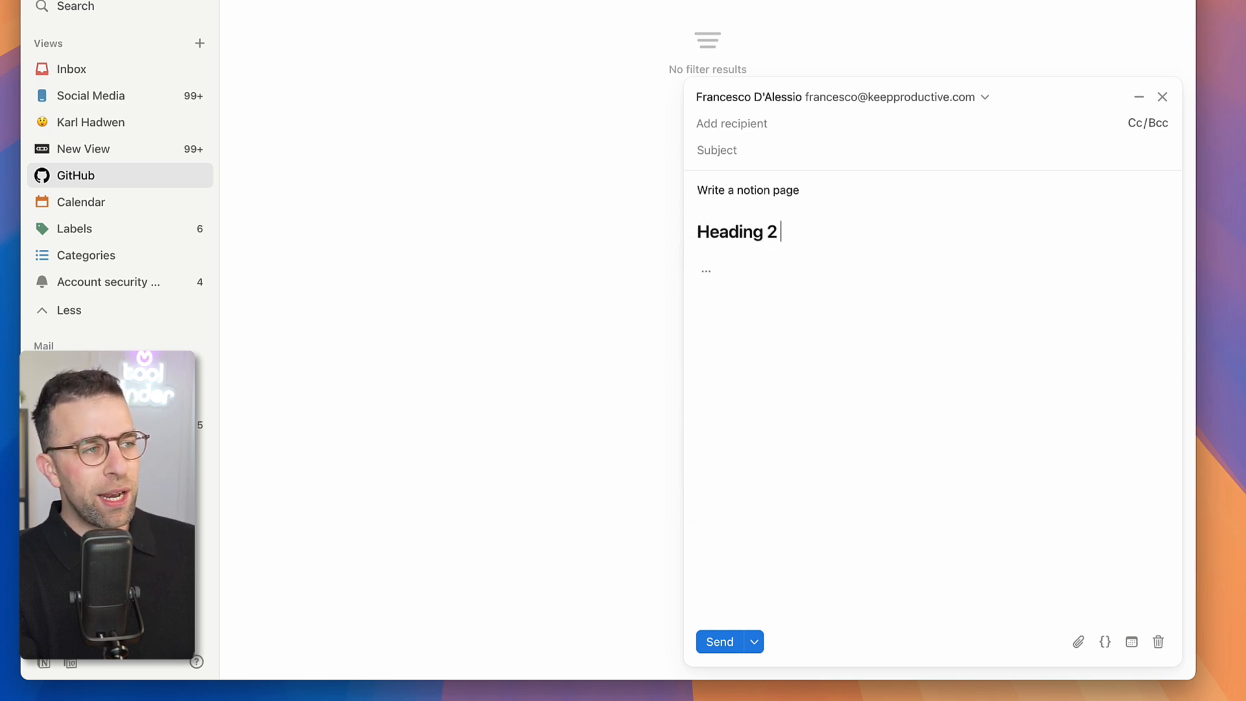
type("Heading 2")
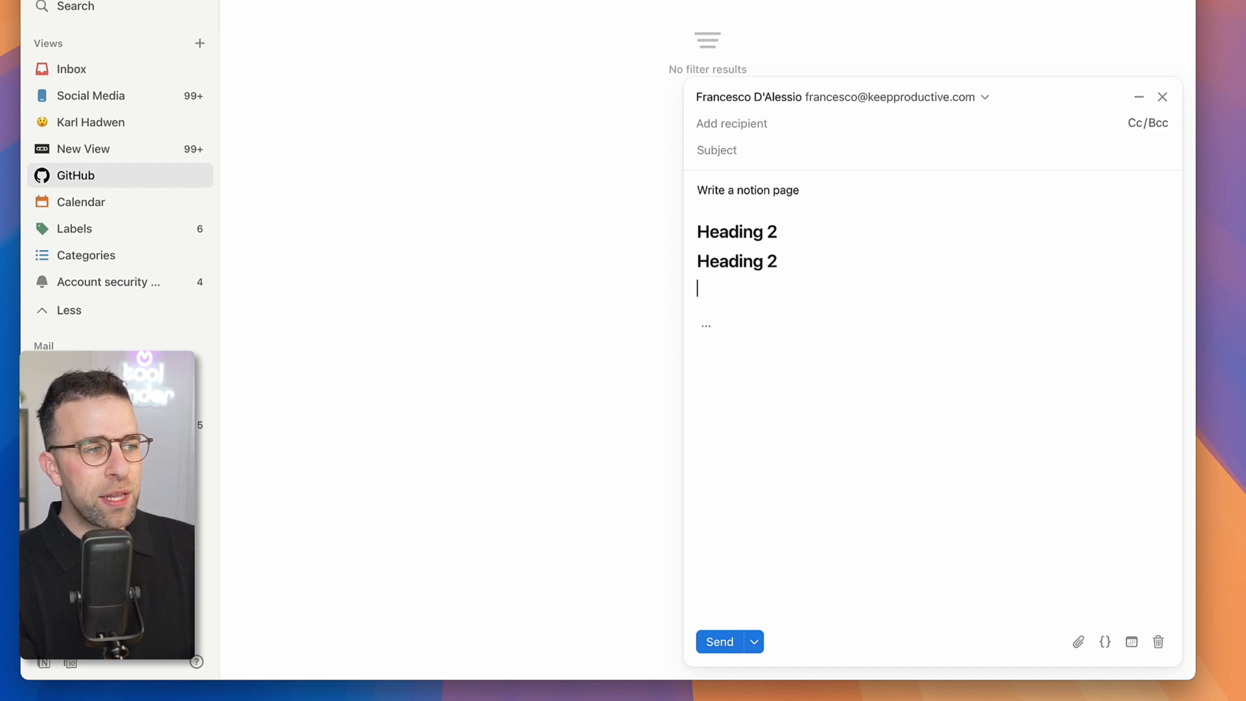
type("HEadign 3")
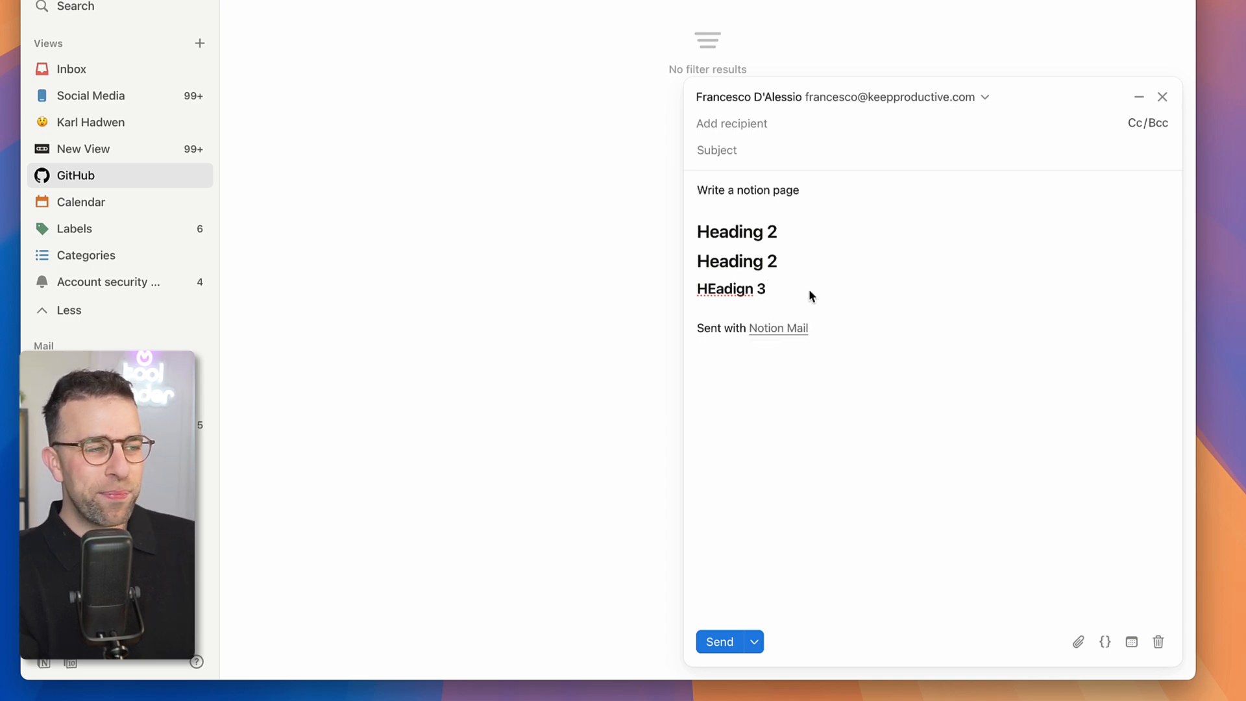
type("/")
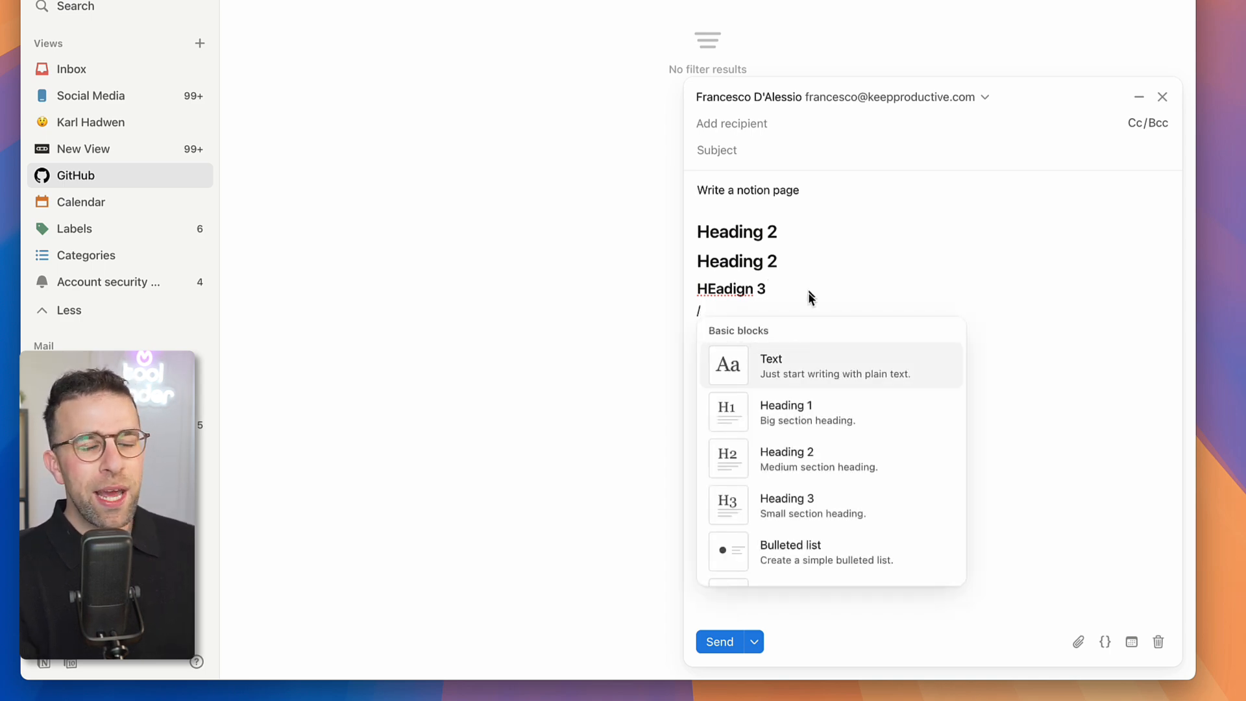
left_click(825, 553)
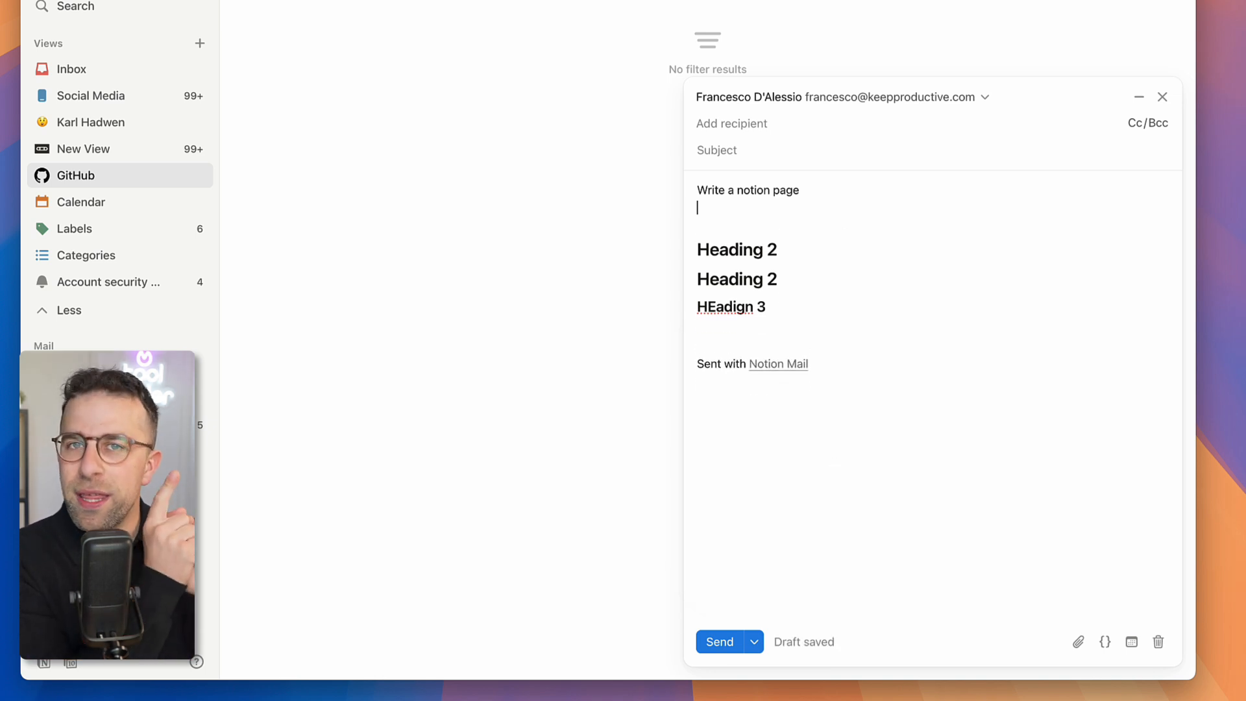
type("/sch")
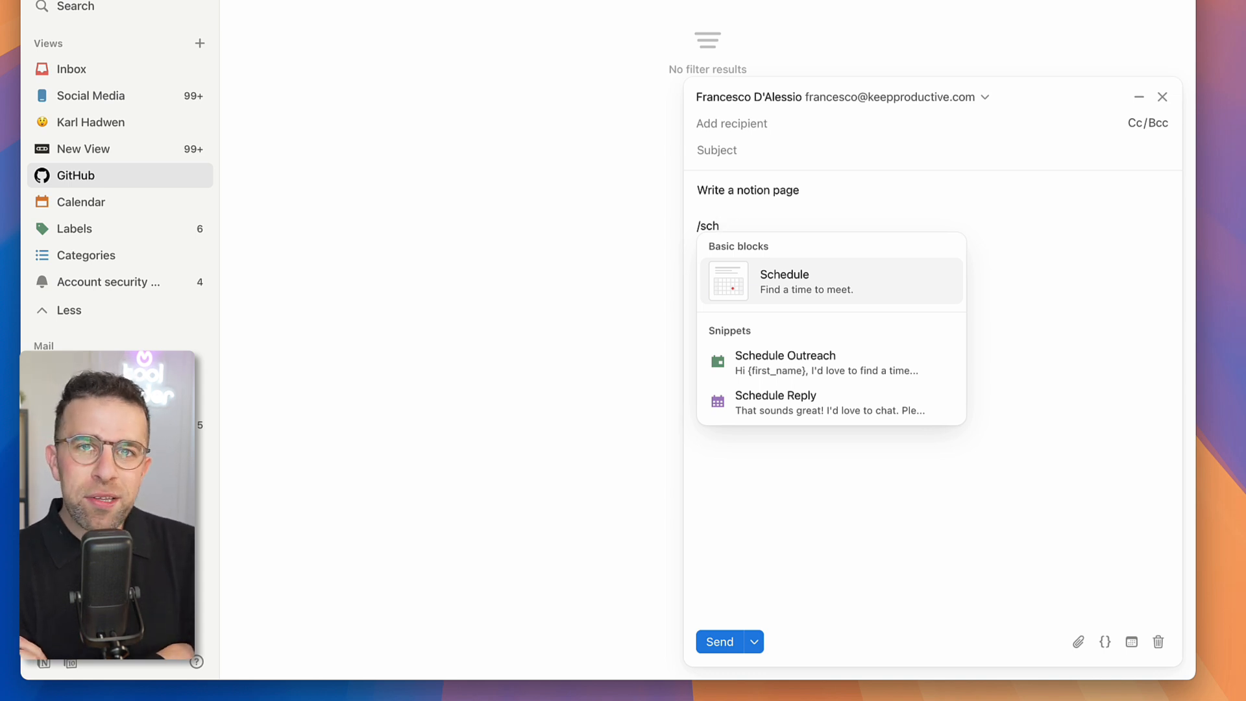
mouse_move(809, 290)
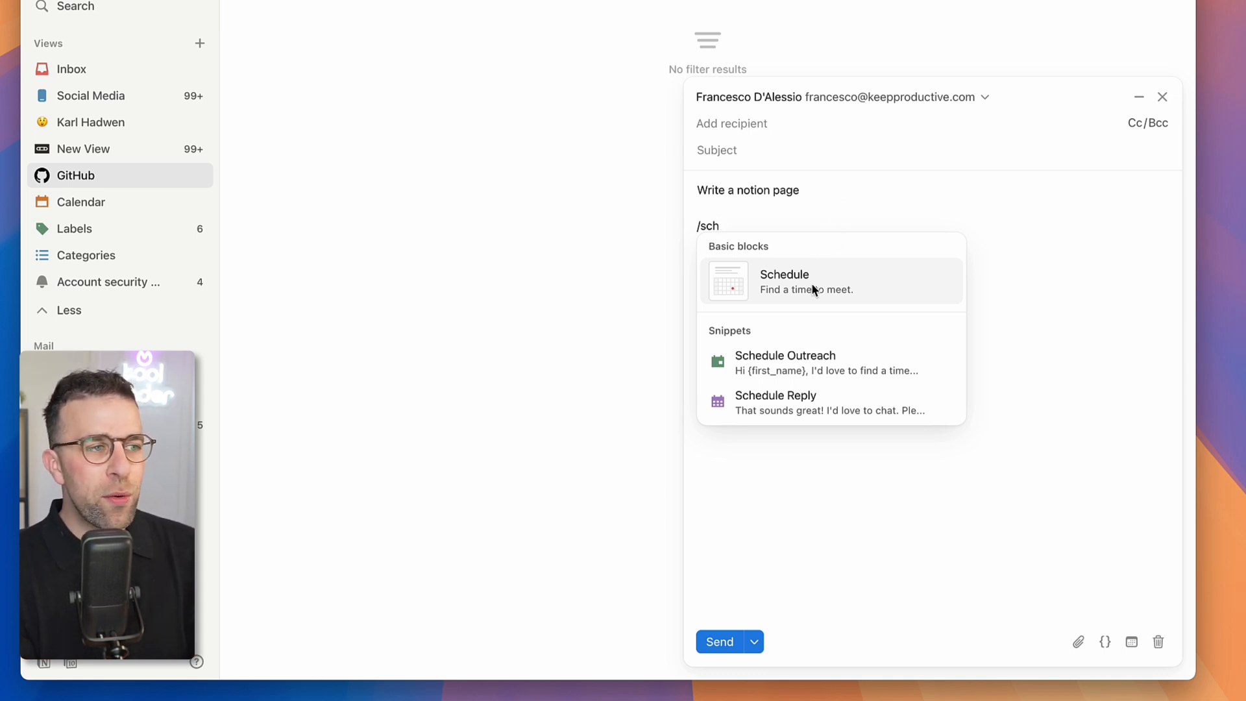
Step: Insert a Schedule block with availability slots named 'Meeting with Bob', browsing next week
left_click(783, 280)
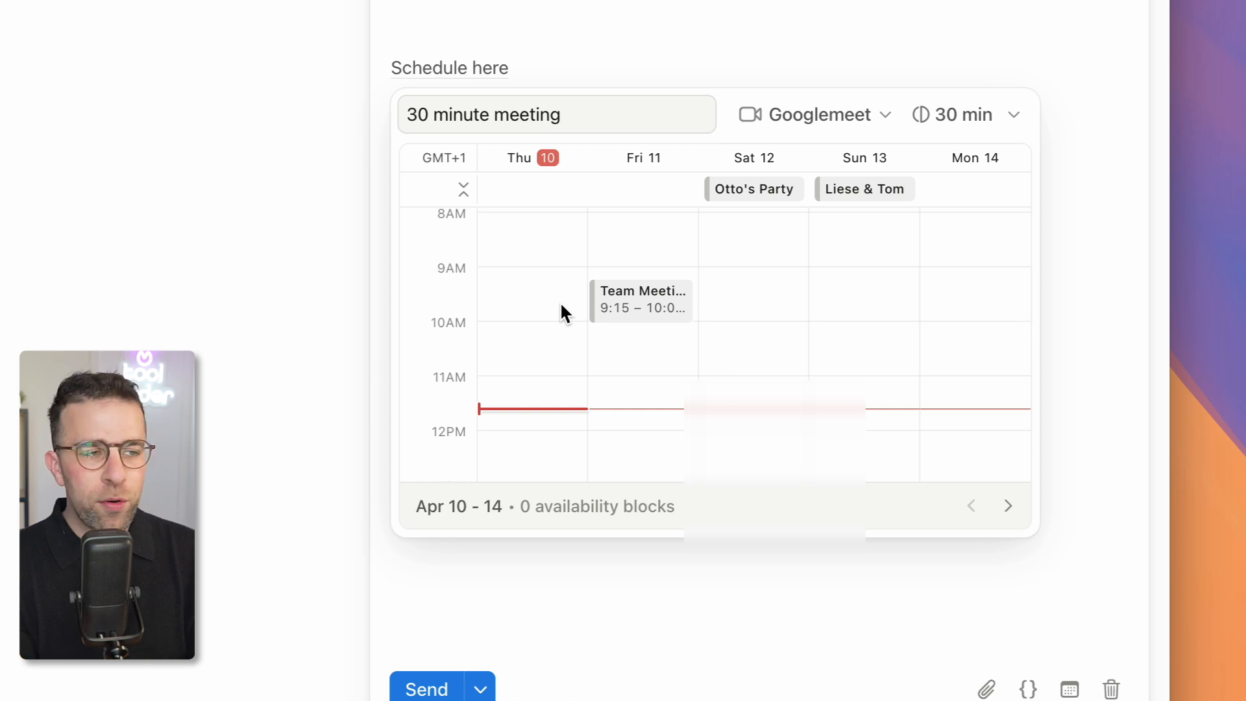
mouse_move(558, 265)
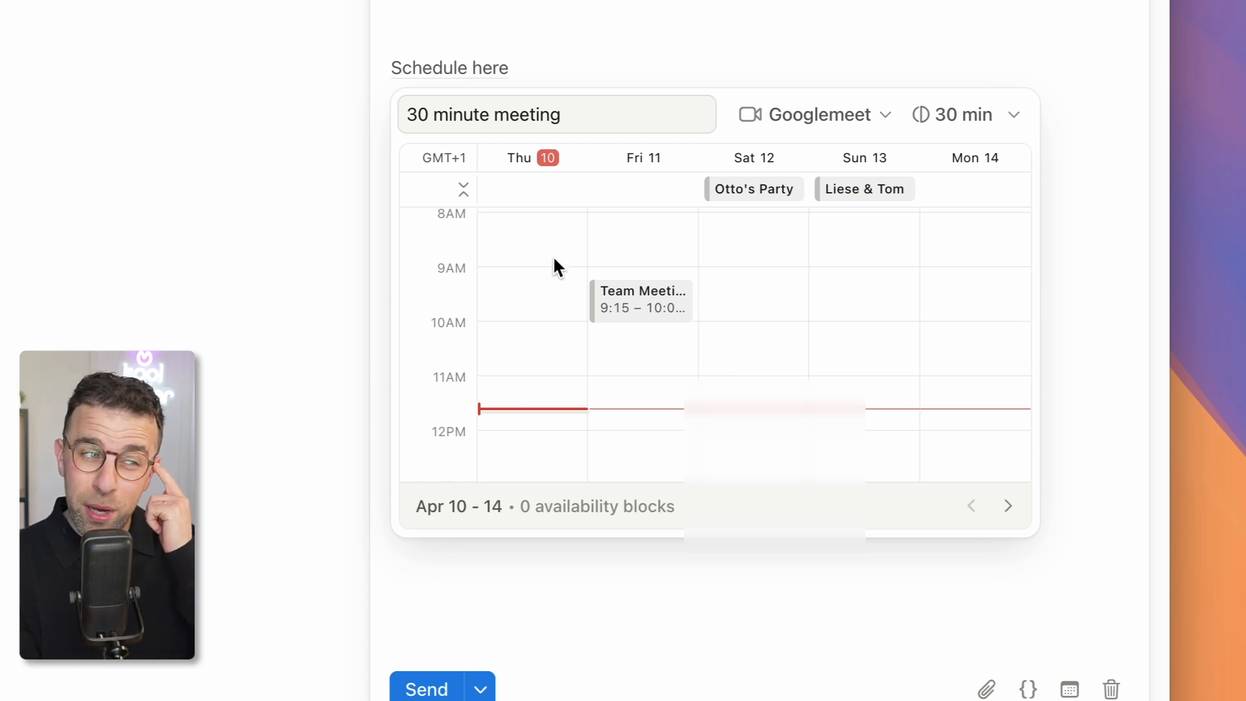
left_click(820, 114)
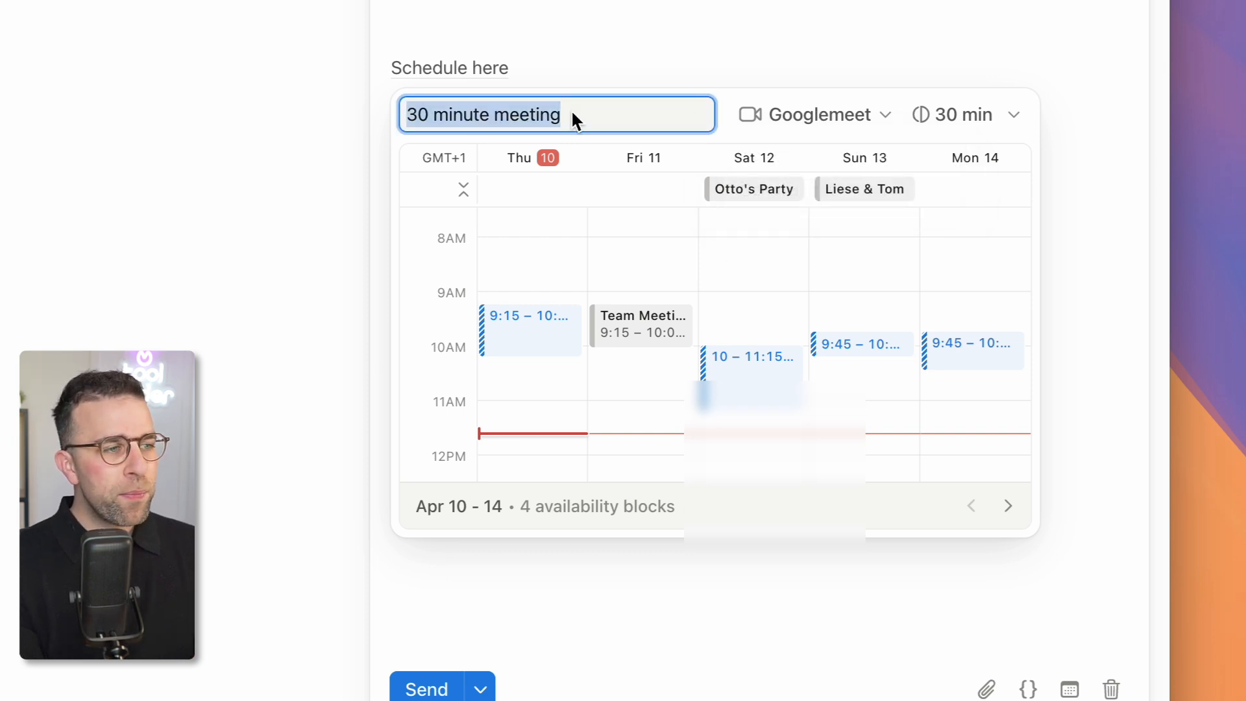
type("Meeting with Bob")
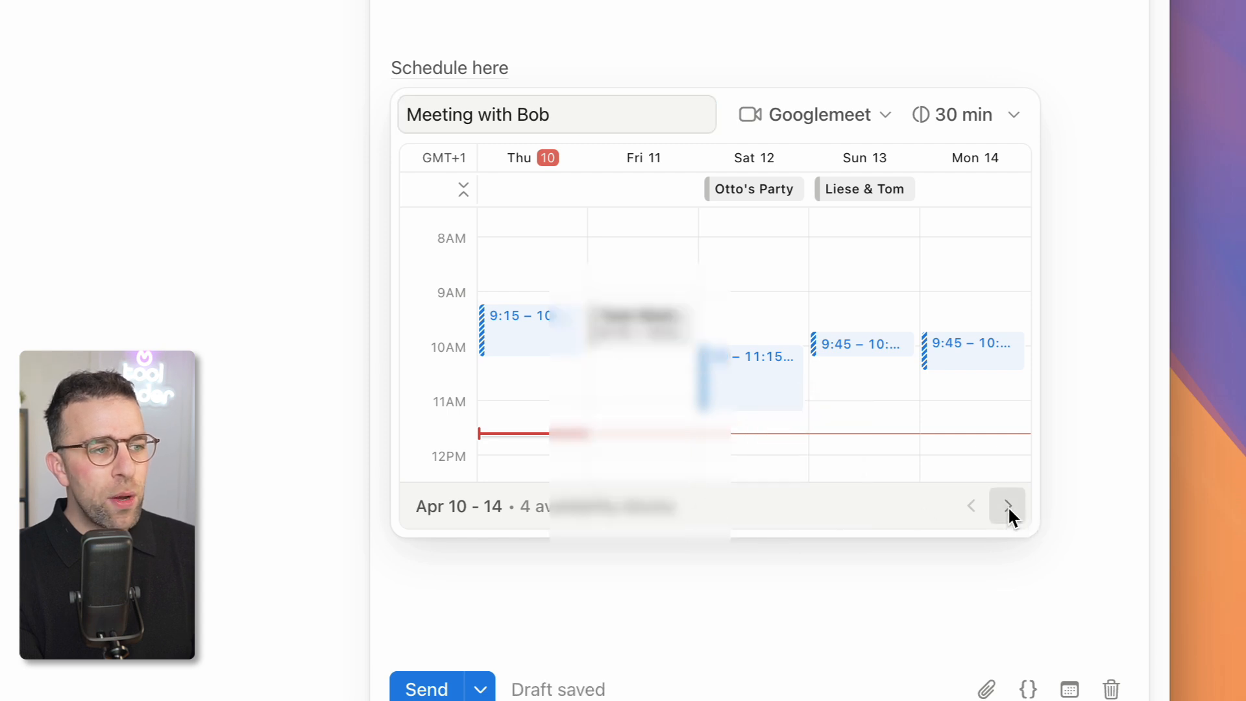
left_click(1005, 505)
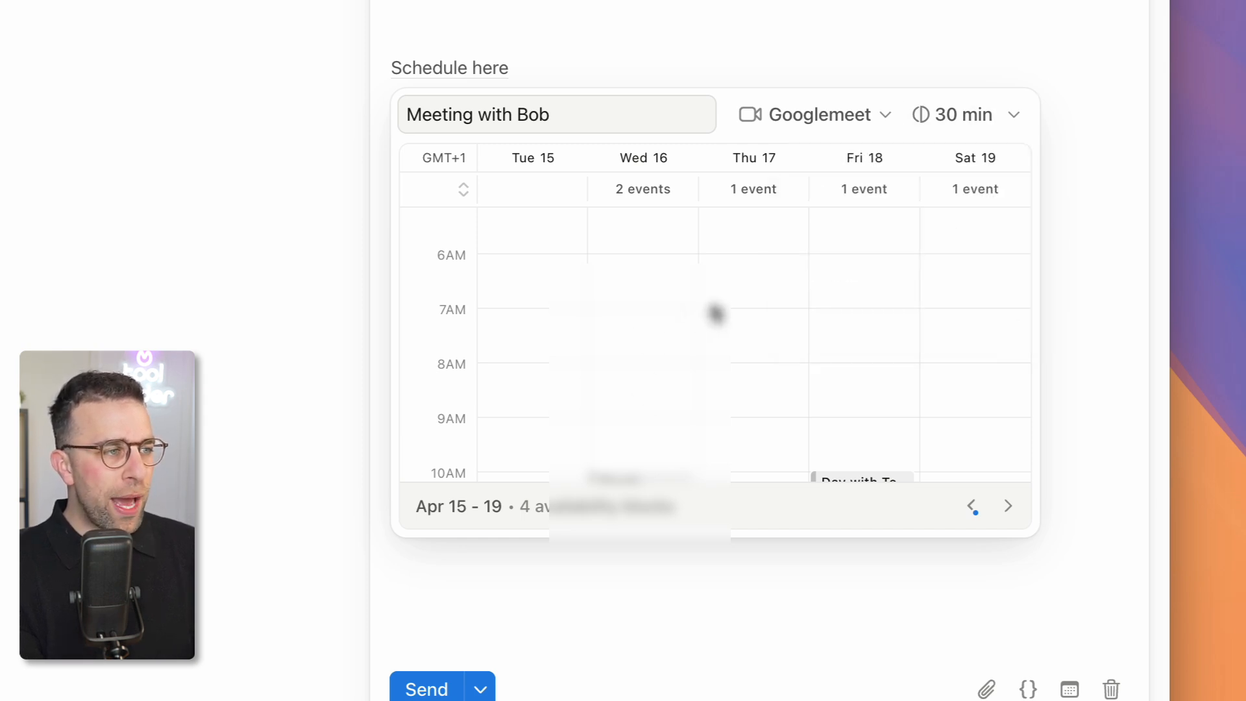
left_click(555, 114)
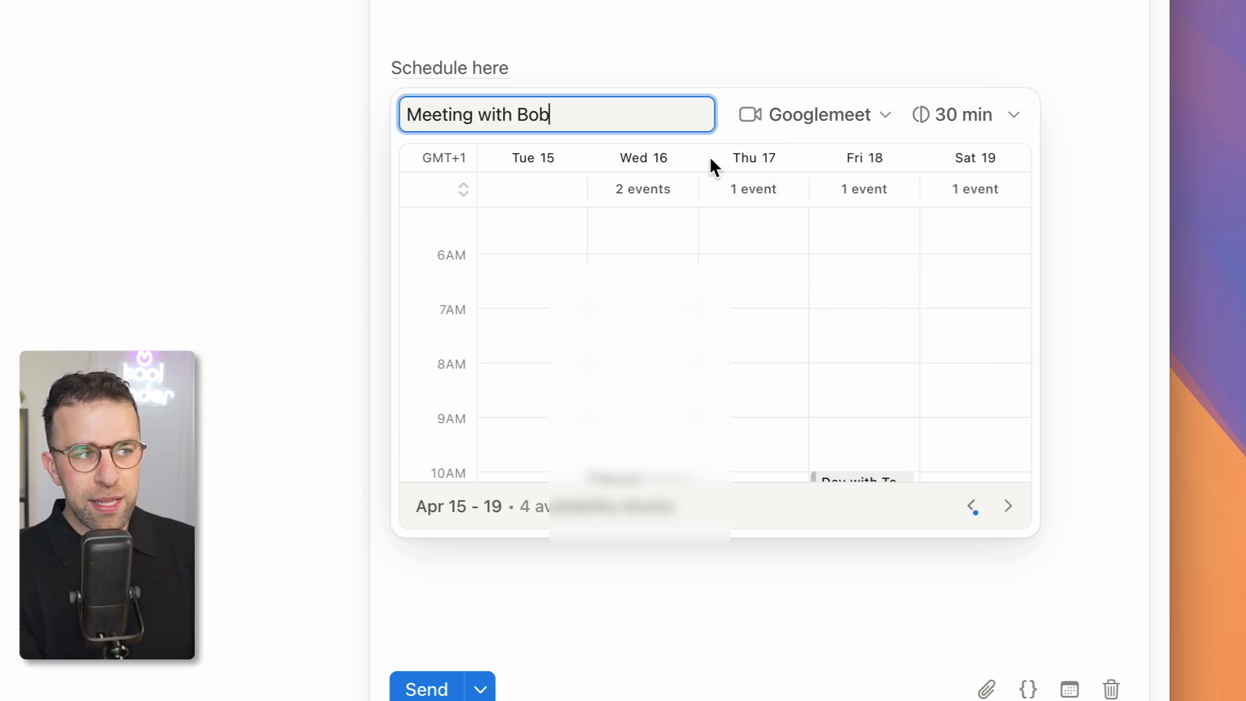
left_click(449, 67)
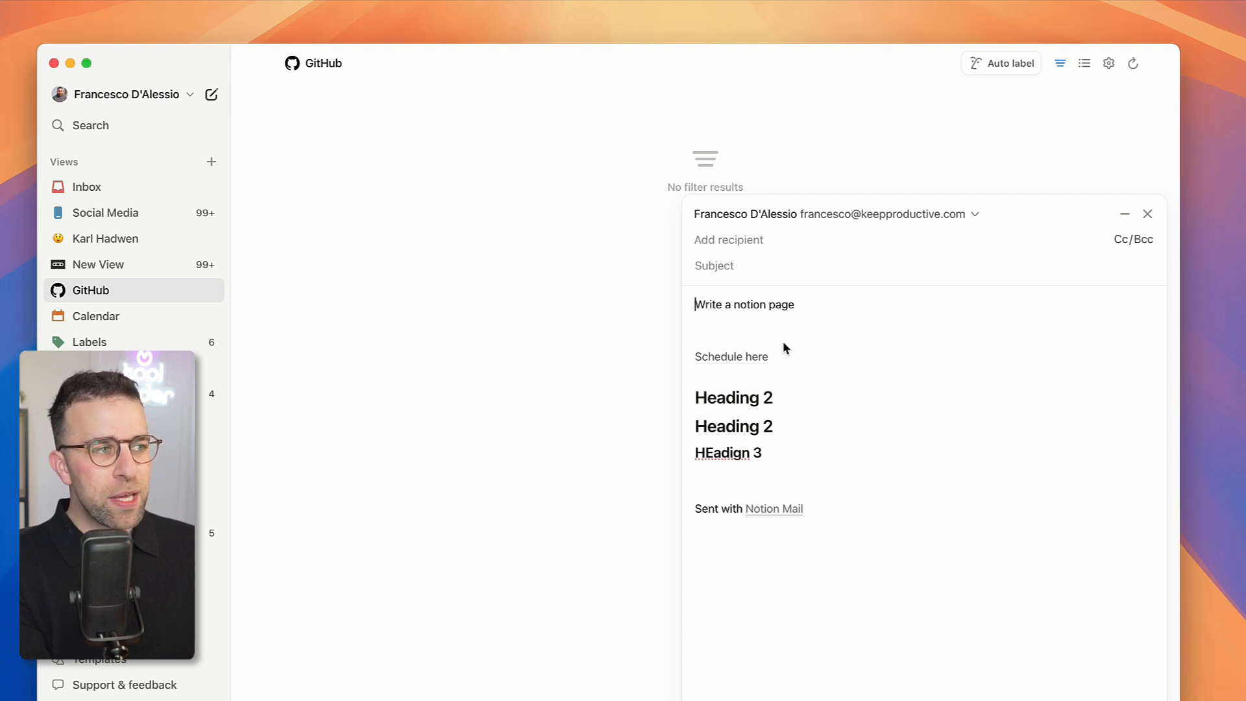
Step: Insert a second Schedule block via /sc
type("/sc")
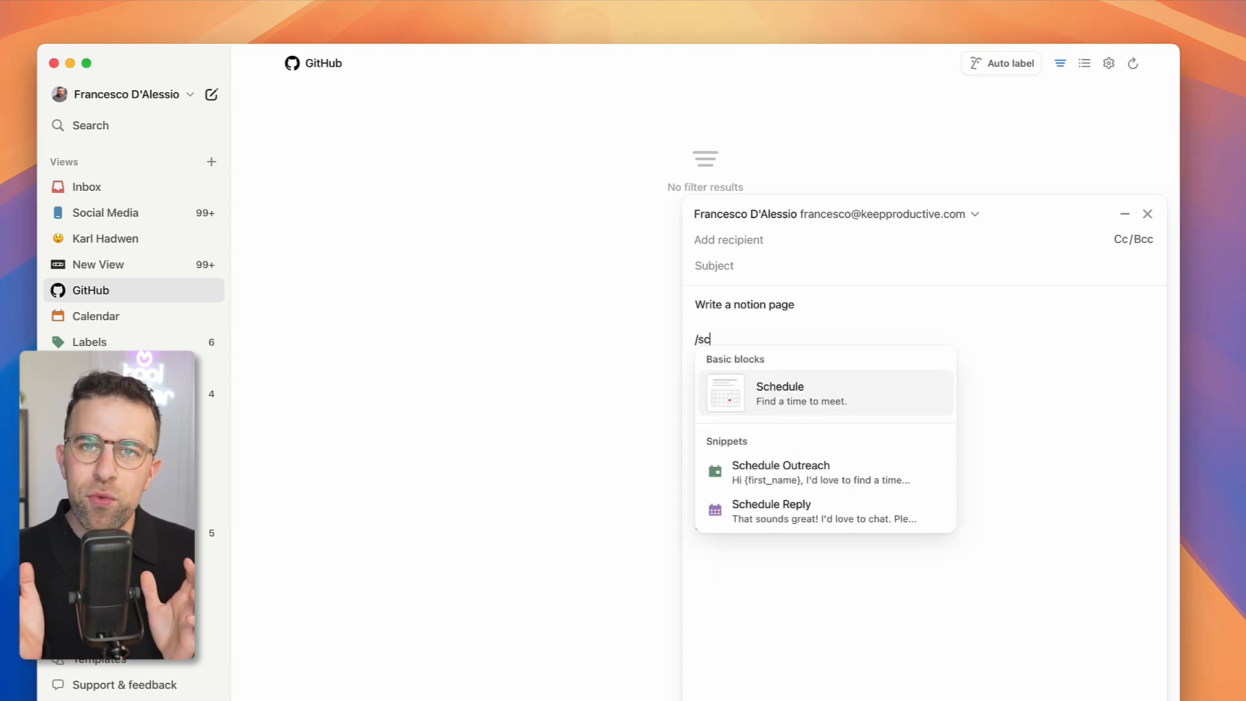
left_click(780, 392)
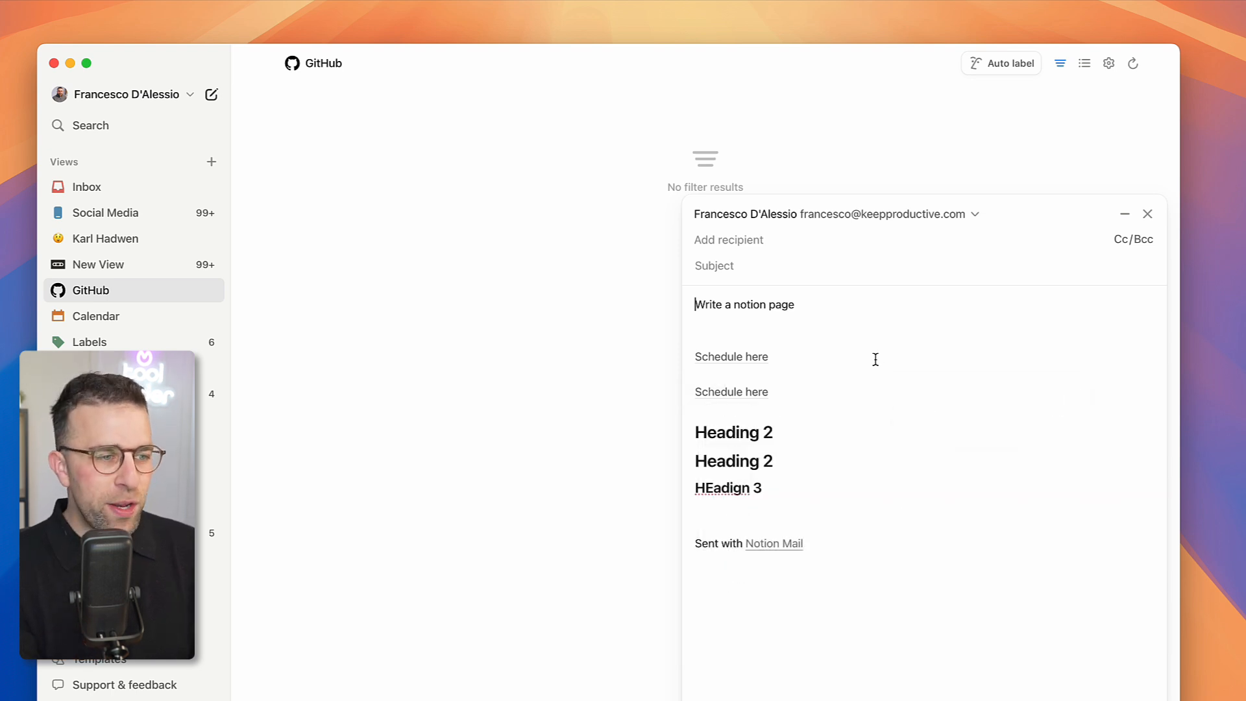
mouse_move(851, 443)
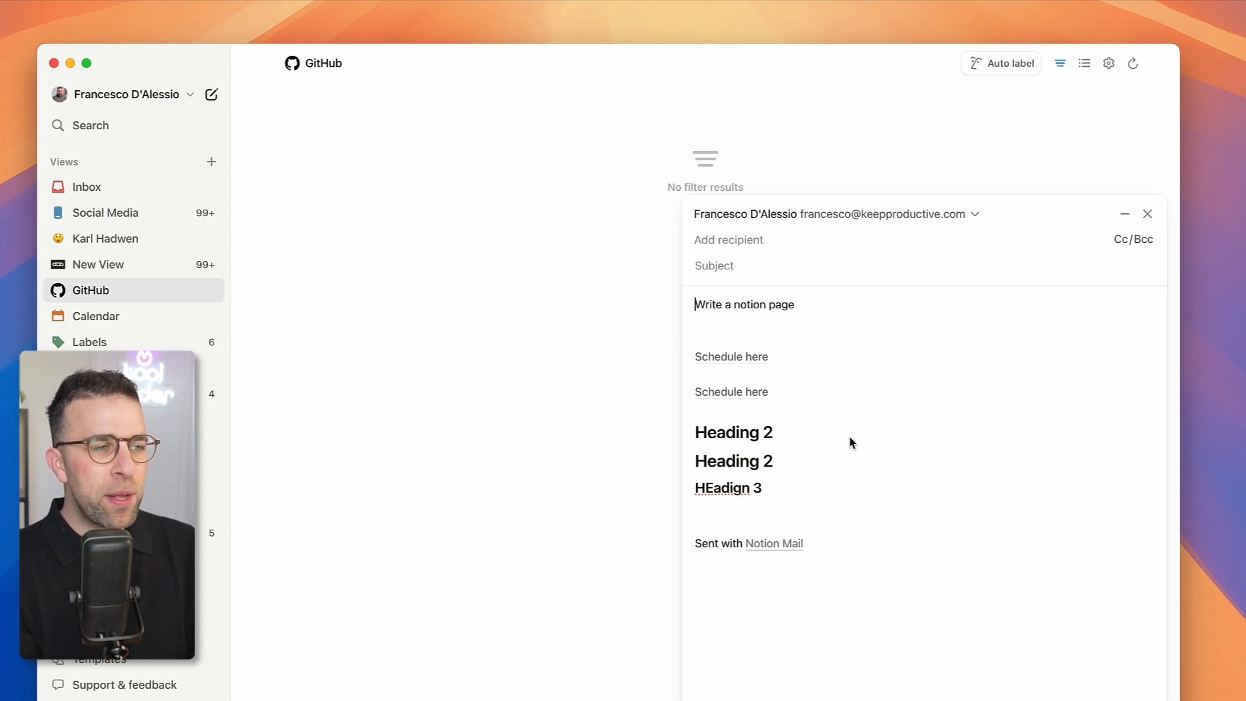
Step: Save a 'finding-tools' snippet reading 'Go to toolfinder.co to f…' and insert it via /f
left_click(1038, 542)
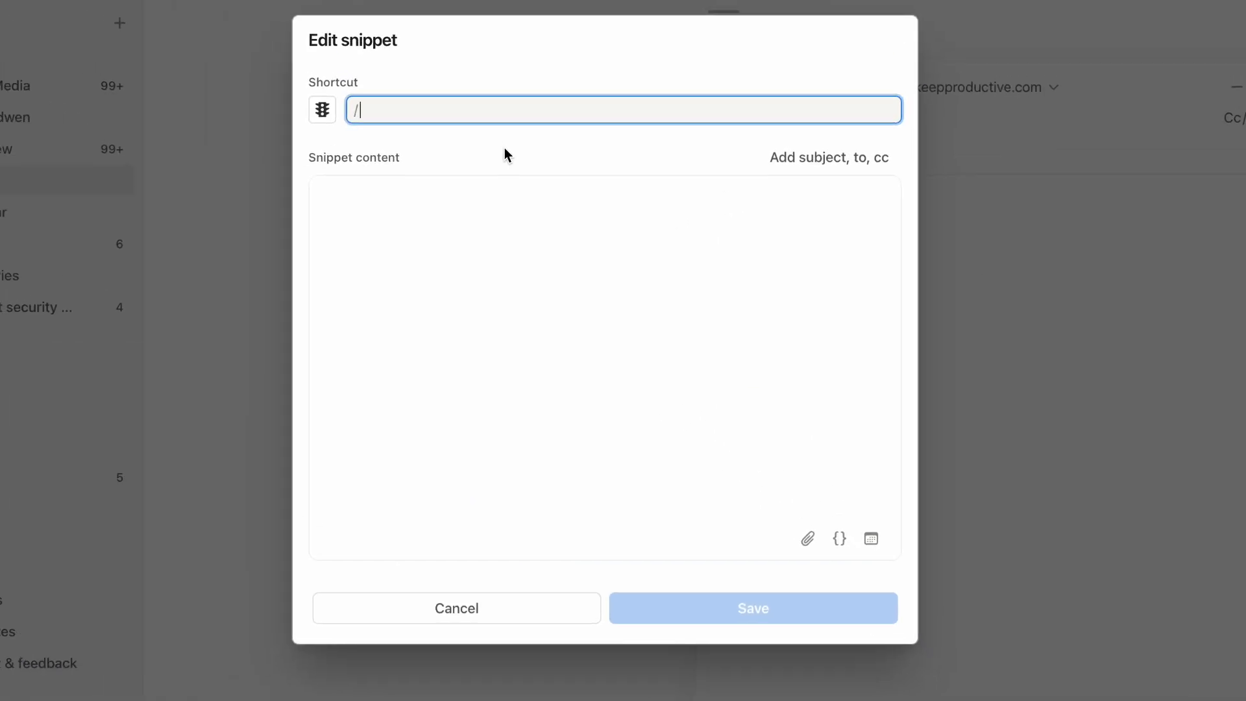
type("f")
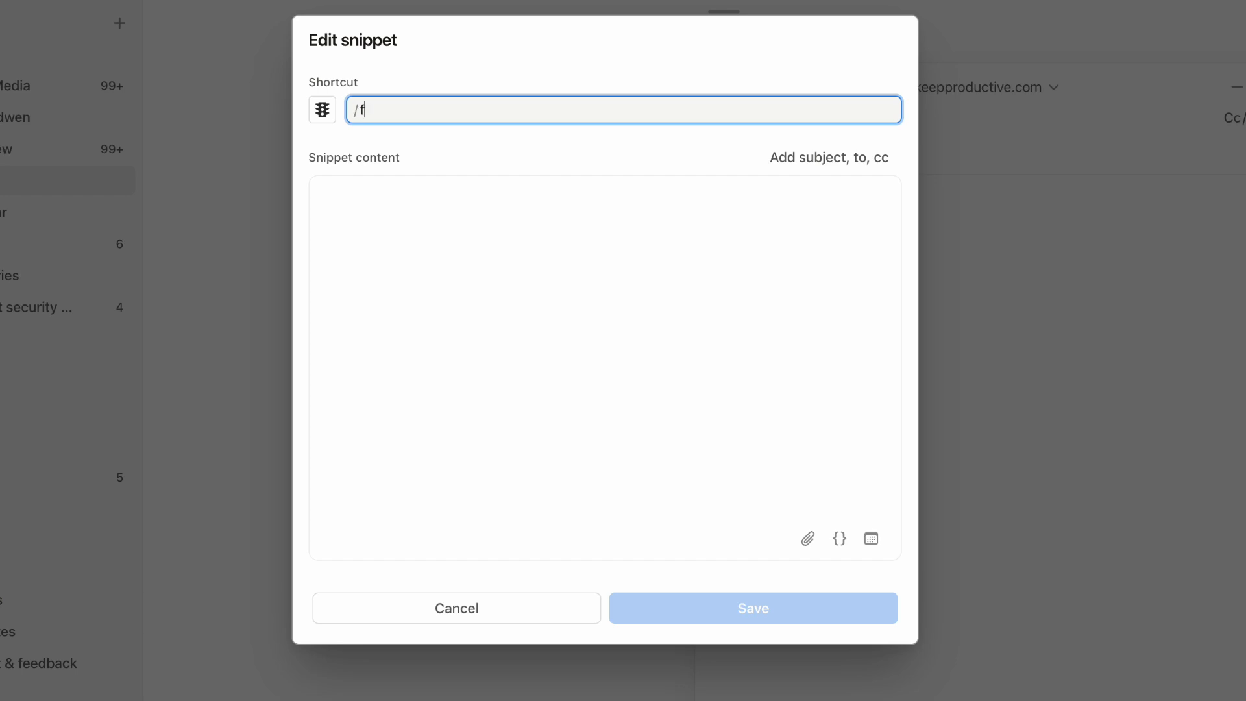
type("inding-tools")
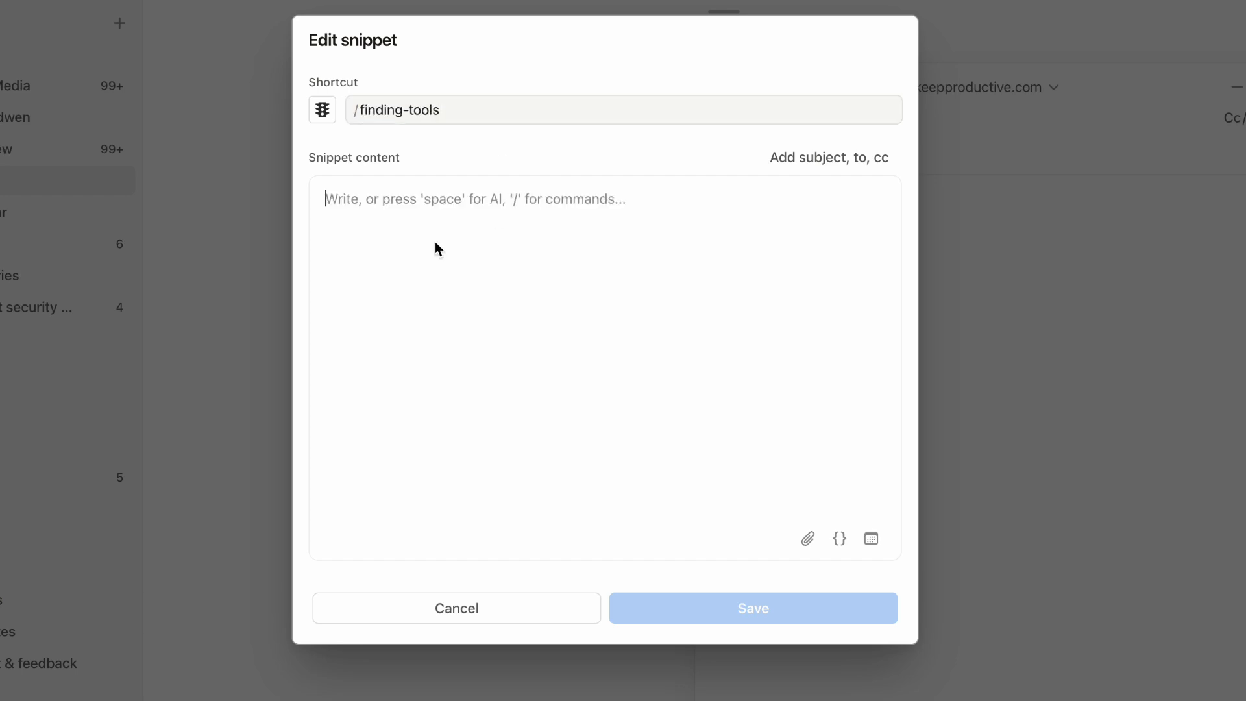
type("Go to toolfinder.co to f")
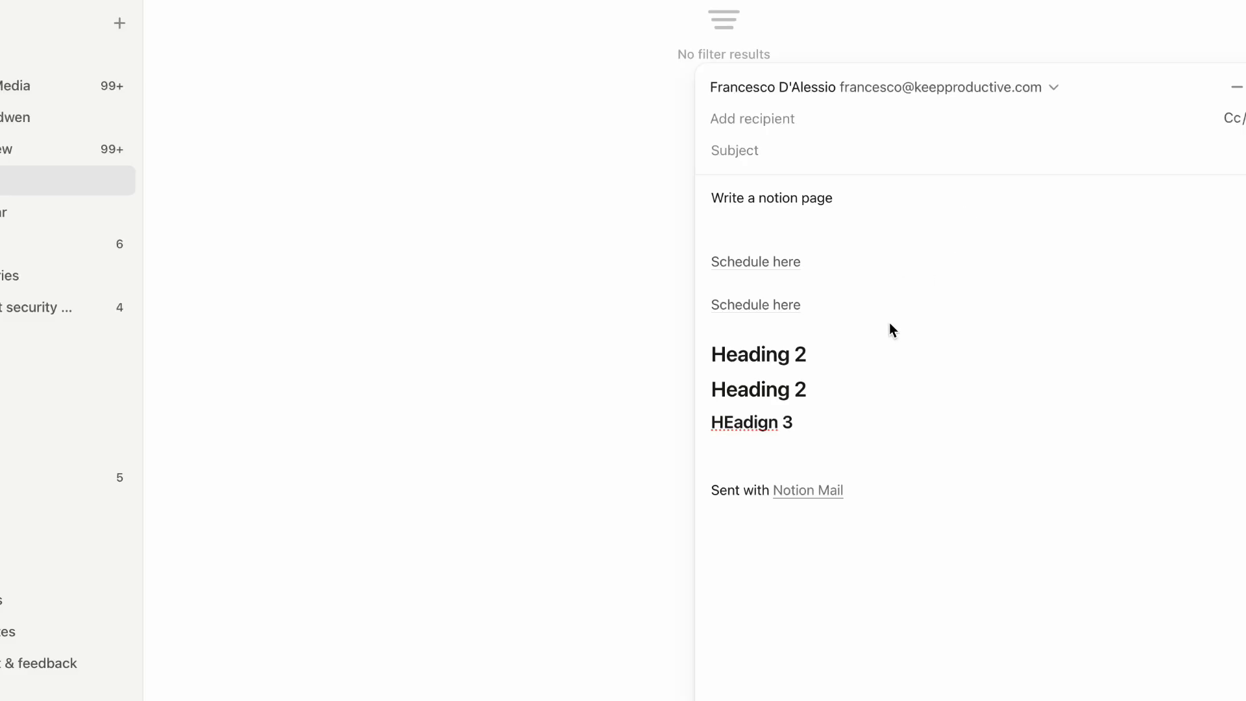
type("/f")
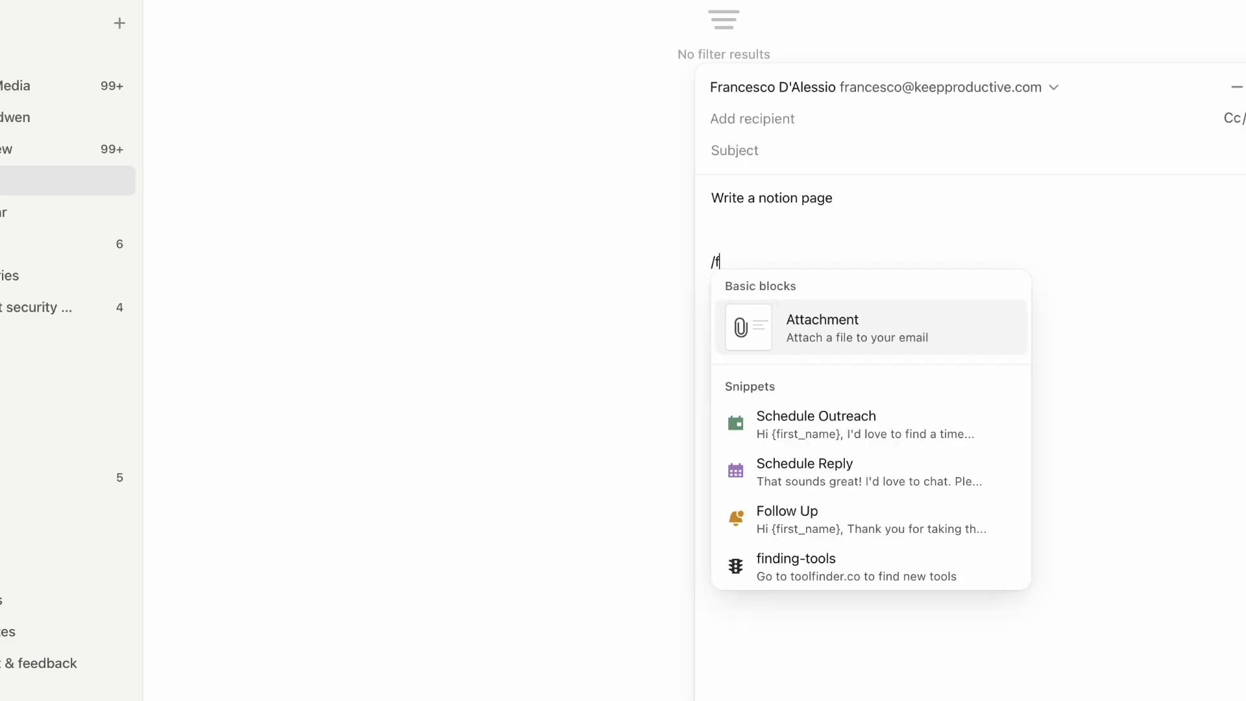
left_click(795, 567)
type("HEadign 3")
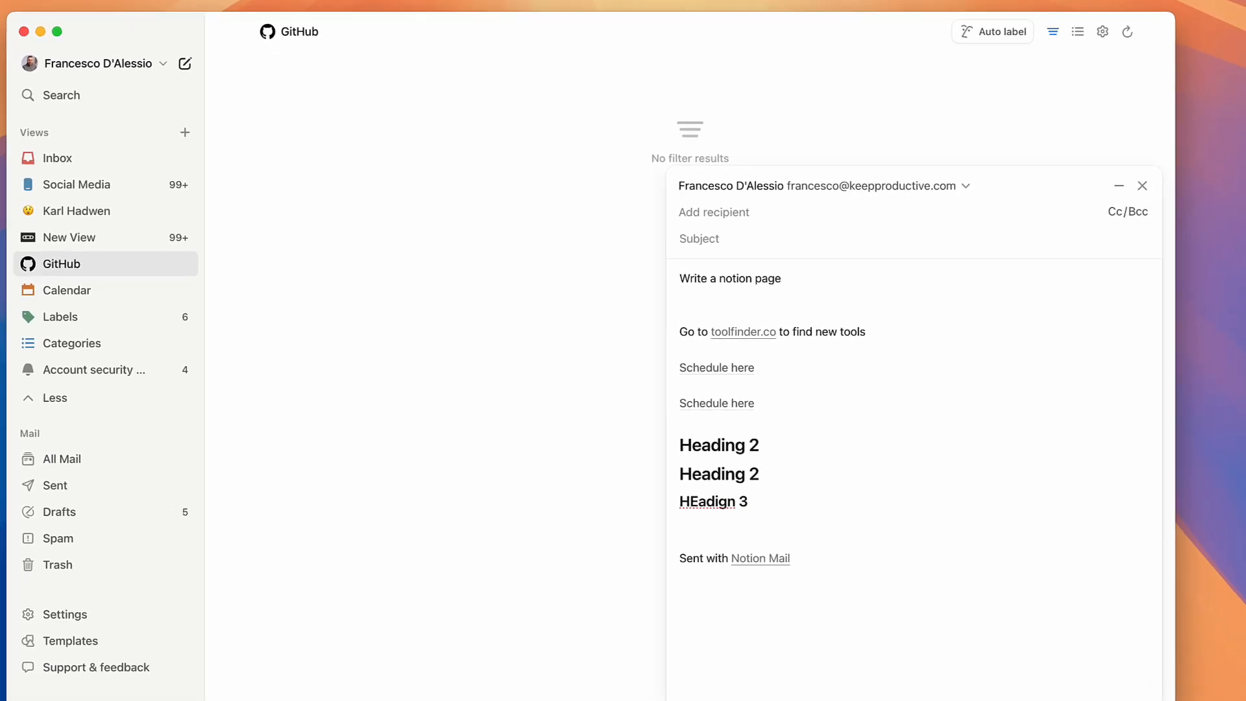
Step: Close the draft, return to Inbox and start a reply to Ryan's damaged-items email
left_click(517, 599)
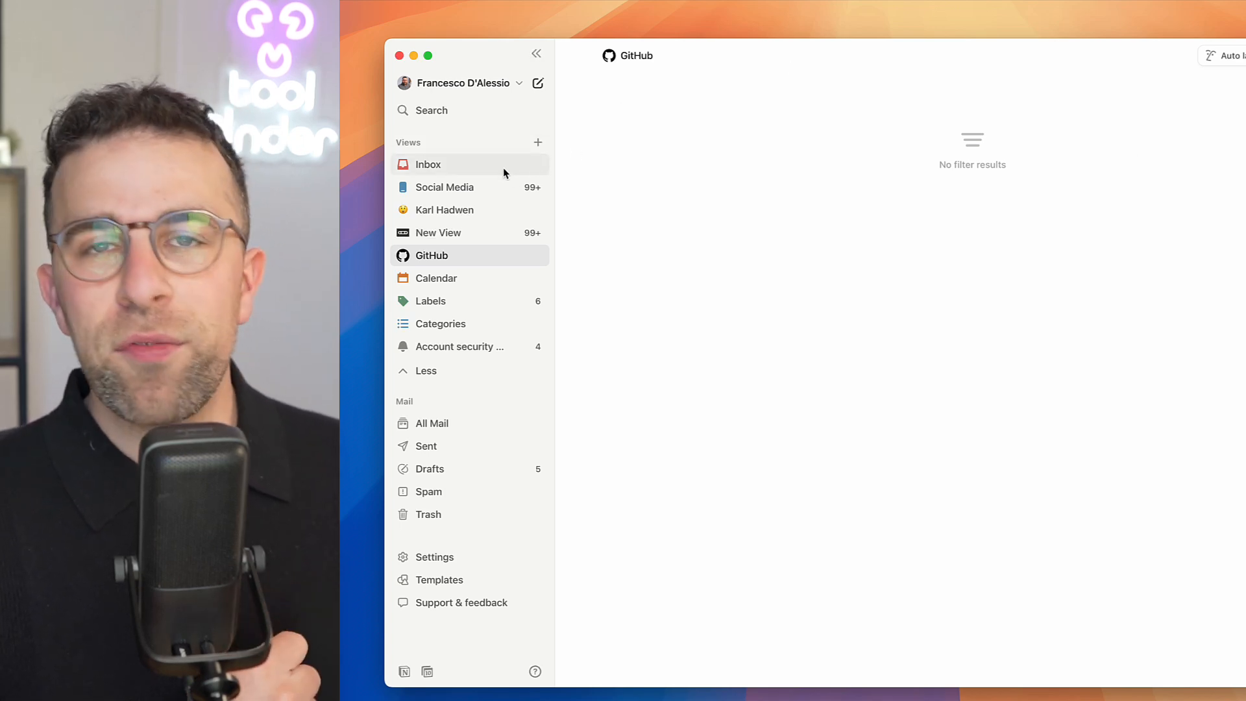
left_click(428, 164)
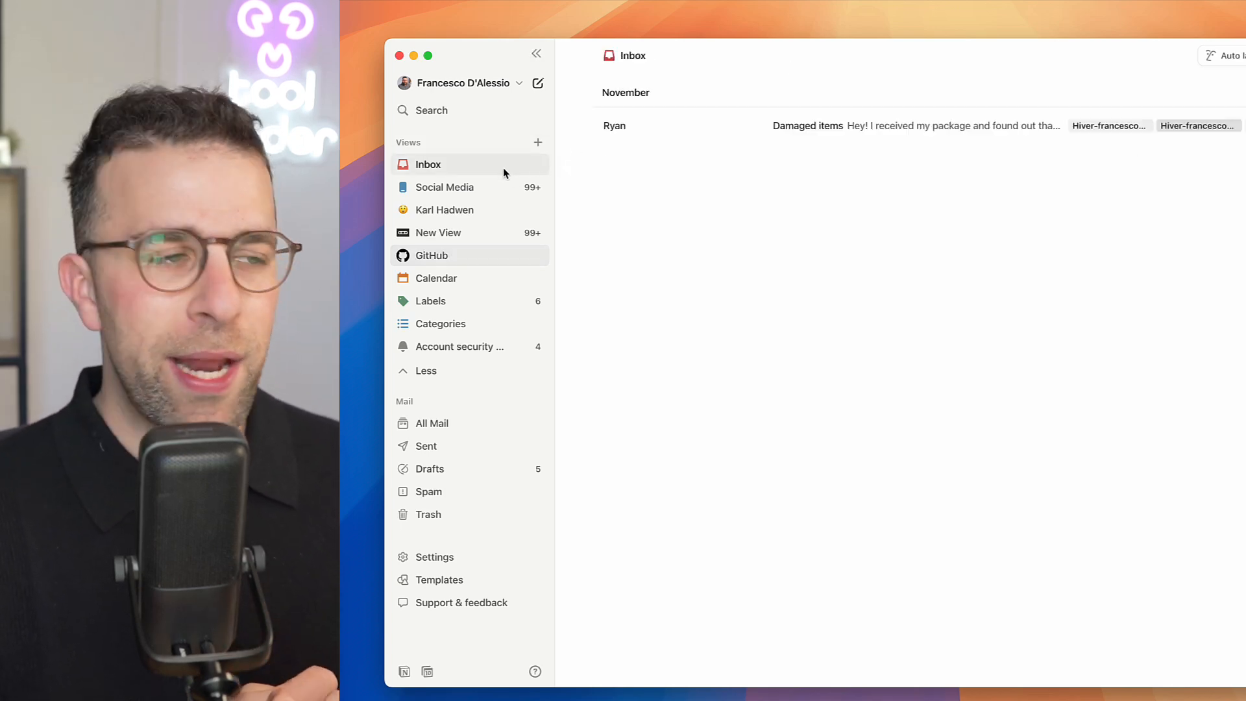
left_click(807, 126)
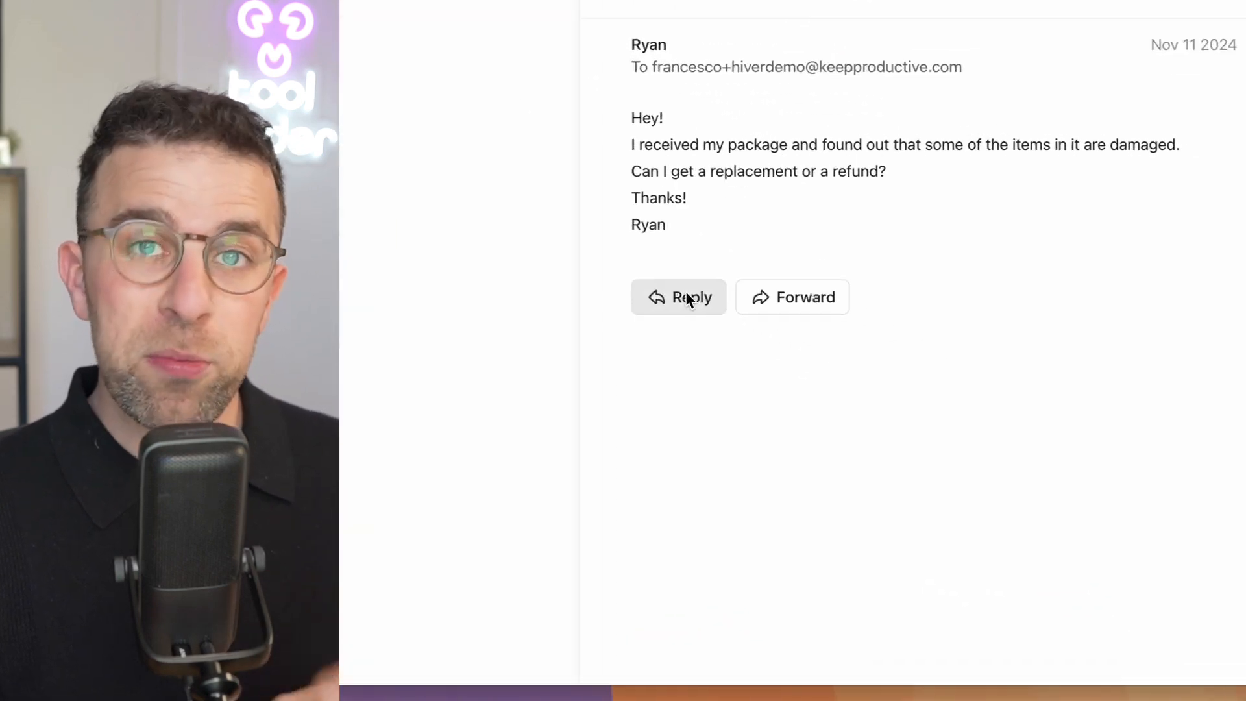
left_click(679, 297)
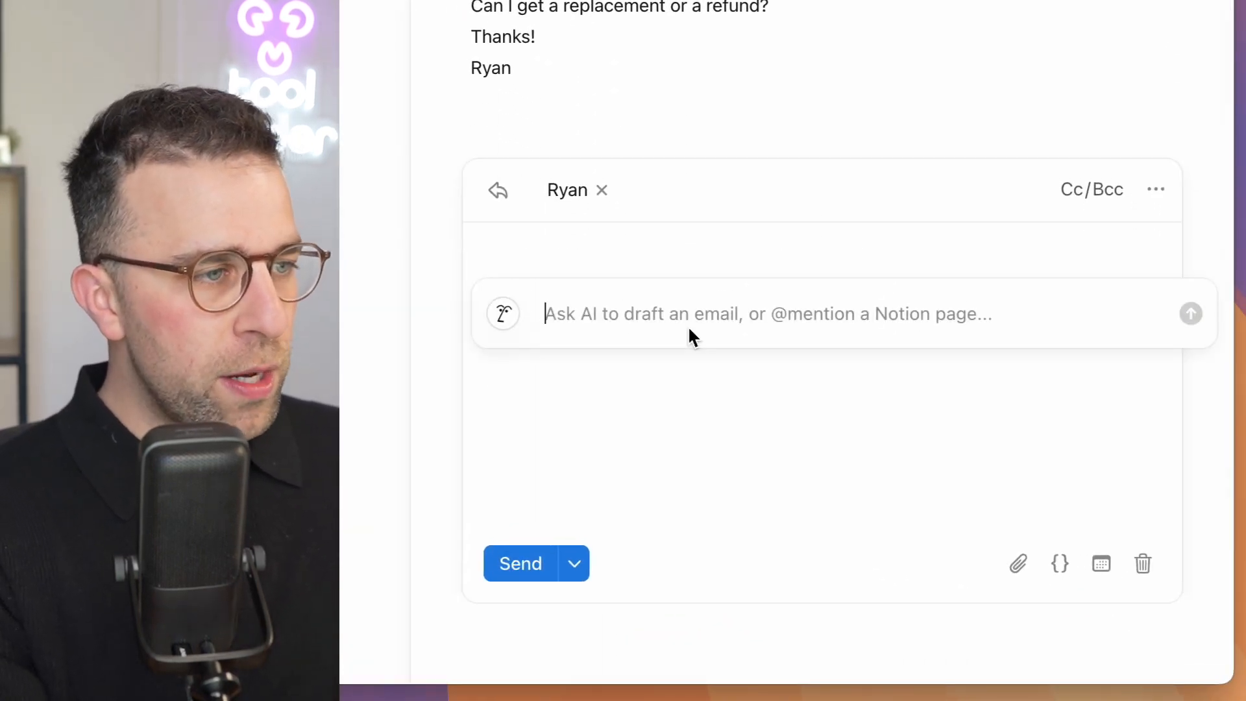
Step: Request 'Draft an email reply to Ryan' from AI and accept the drafted reply
type("Draft an email re")
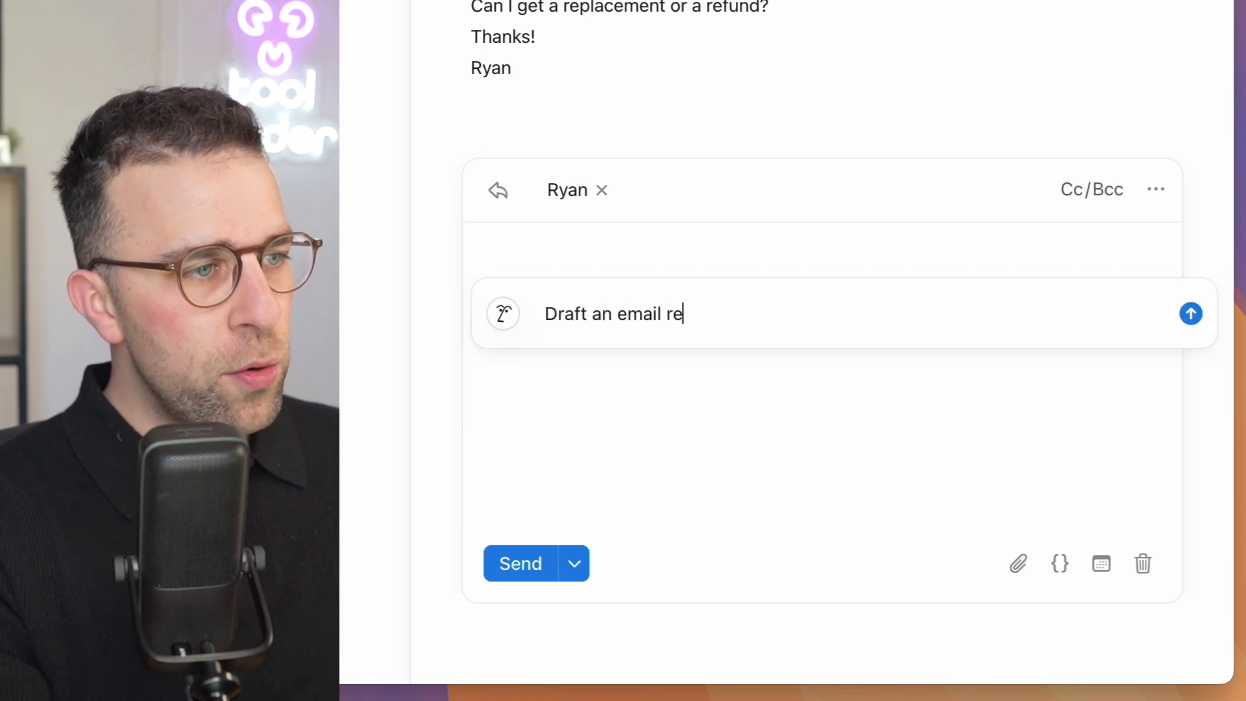
type("ply to Ryan")
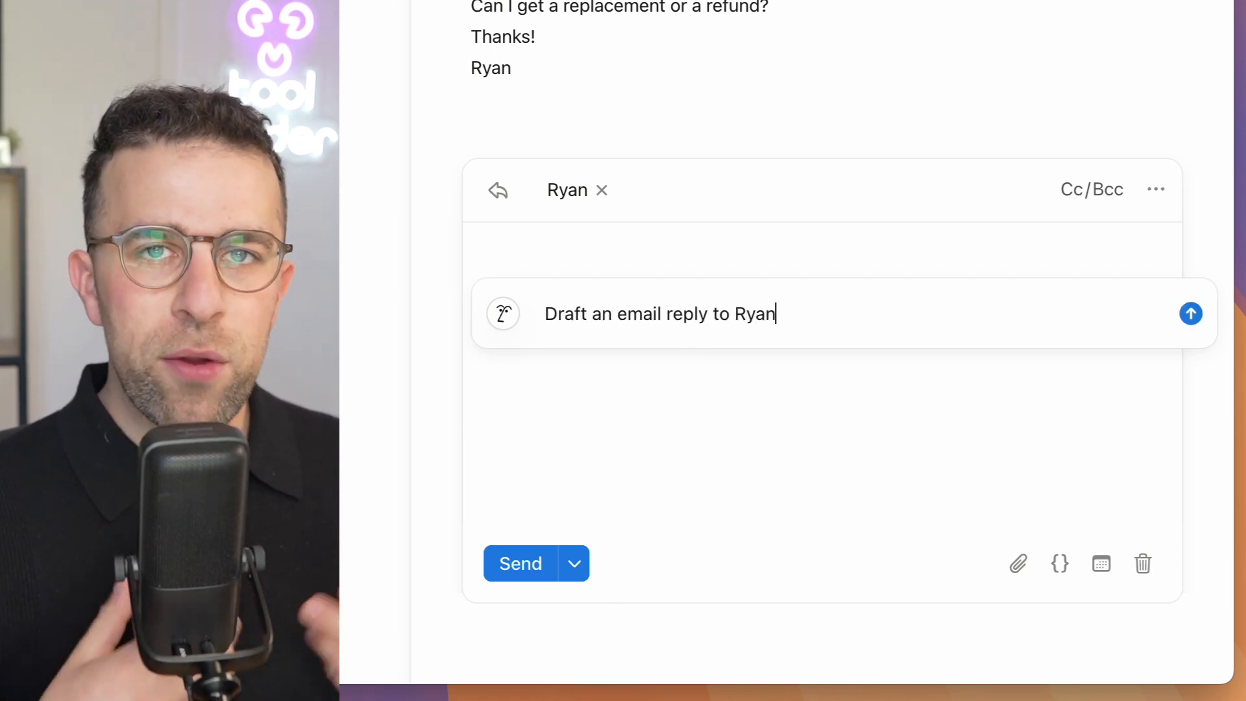
left_click(1191, 312)
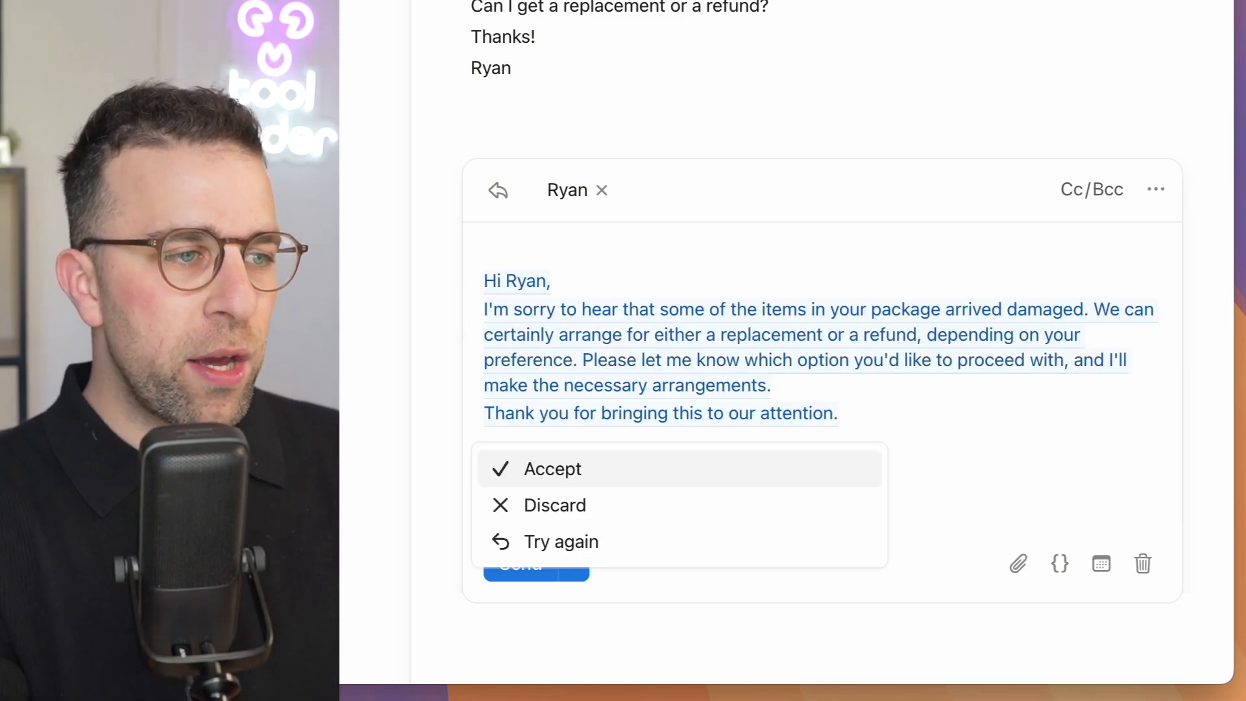
left_click(551, 468)
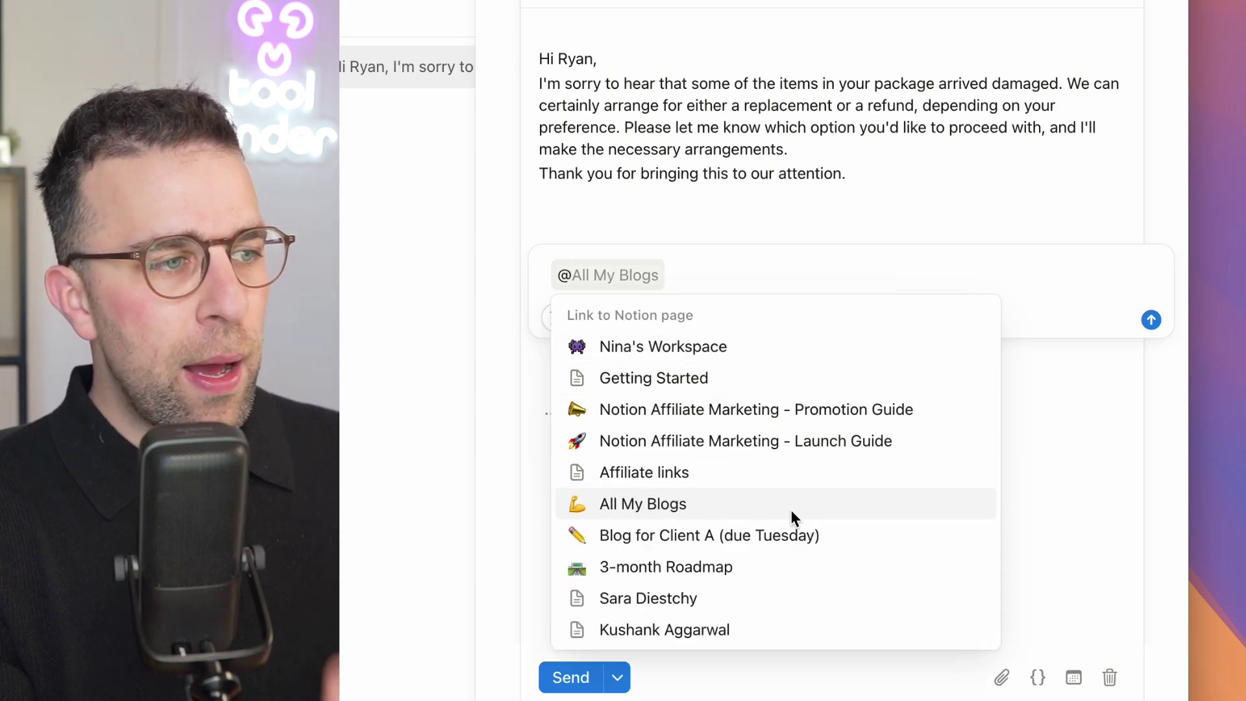
left_click(662, 346)
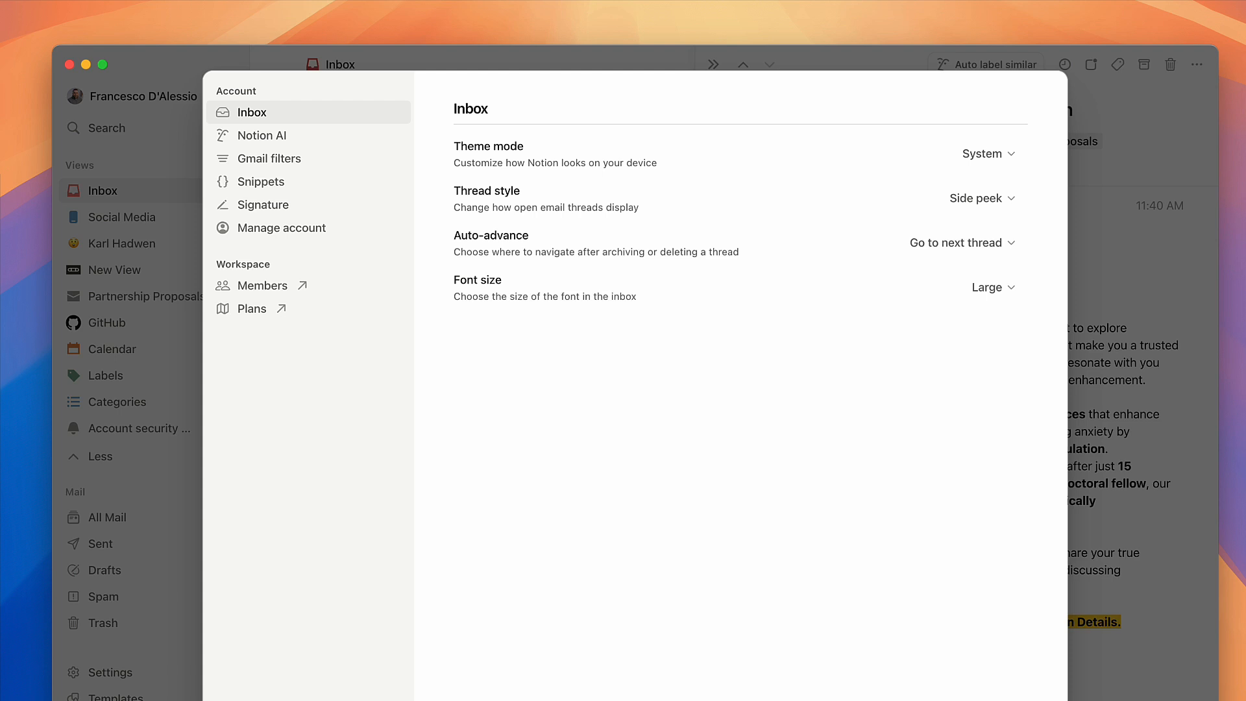
mouse_move(399, 187)
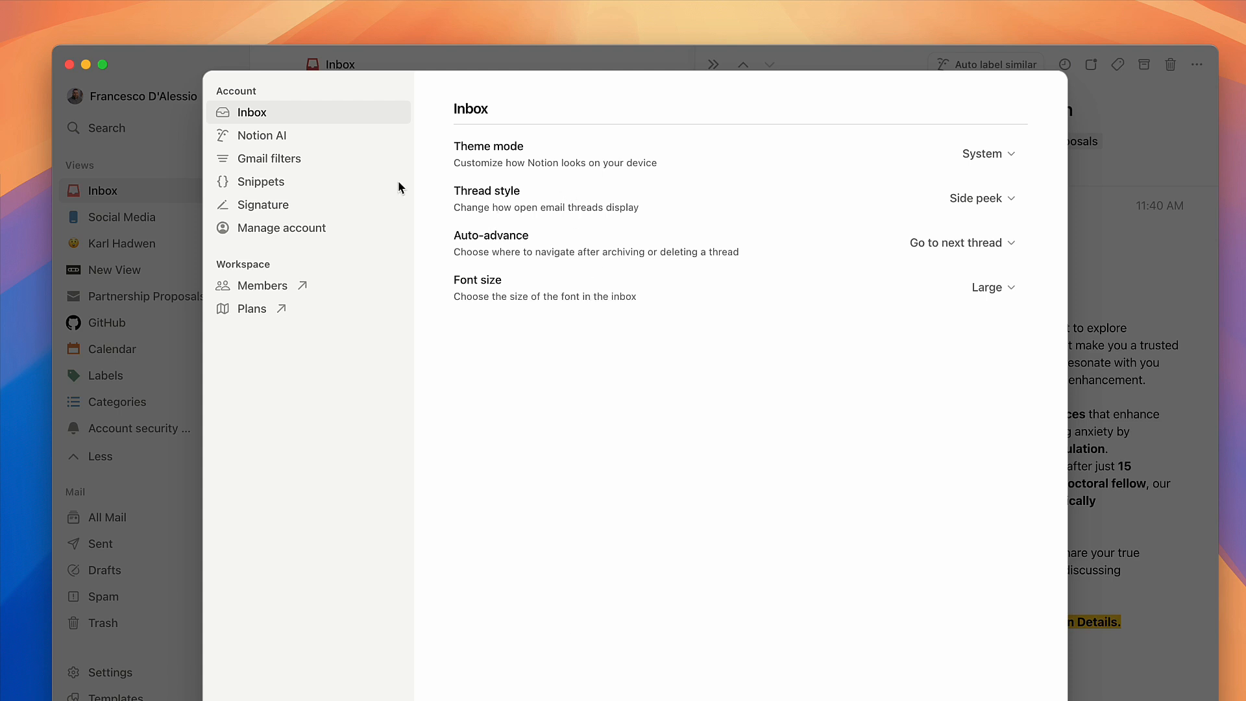
mouse_move(524, 320)
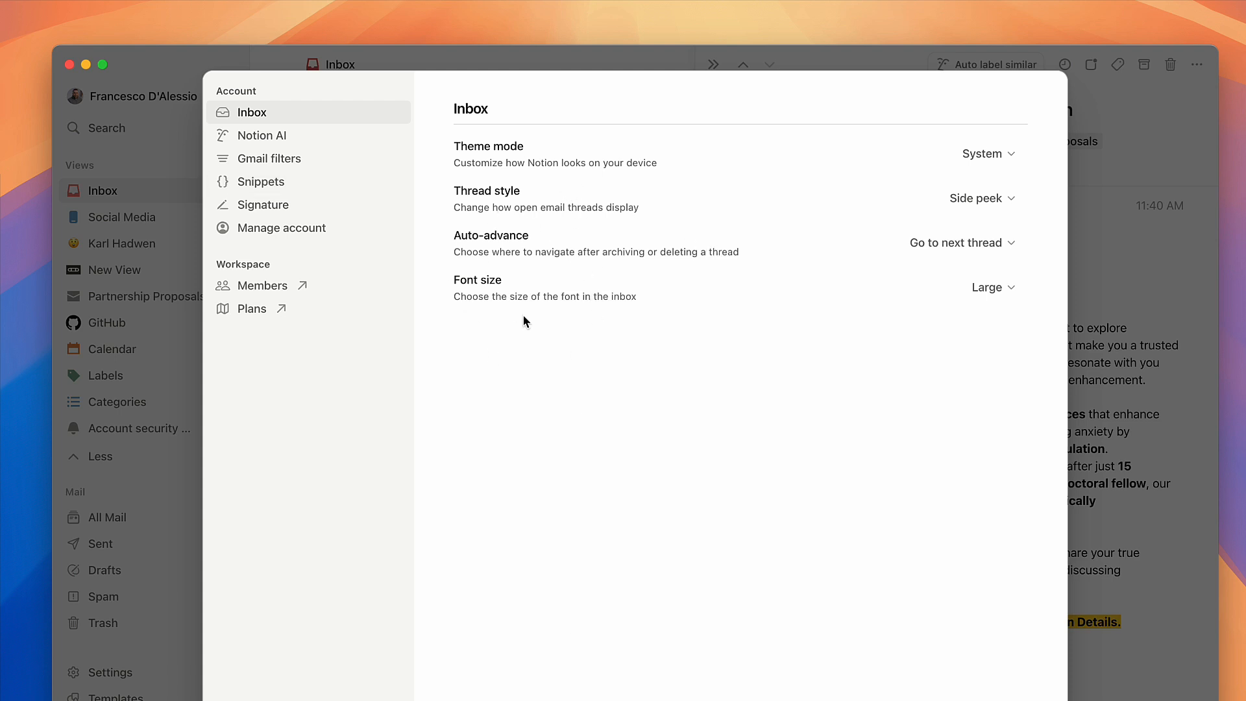
mouse_move(817, 161)
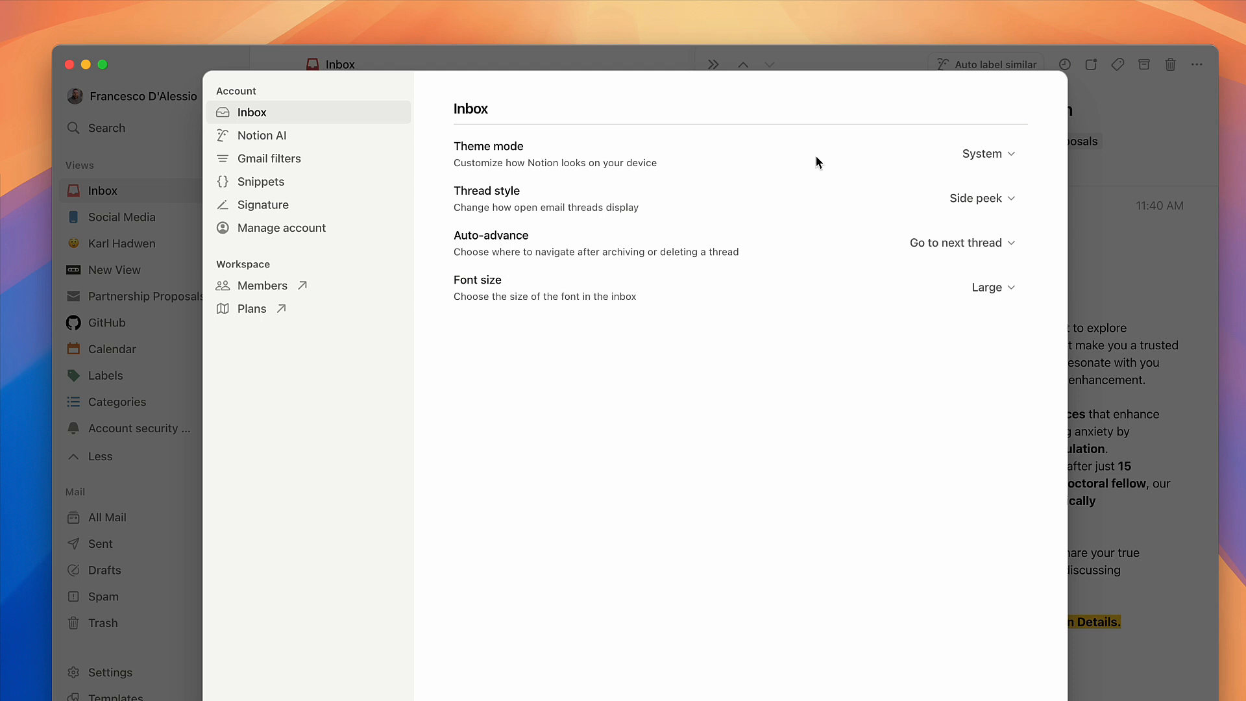
Step: Review the Thread style choices, then the Notion AI, Gmail filters, Snippets and Signature settings pages
left_click(975, 198)
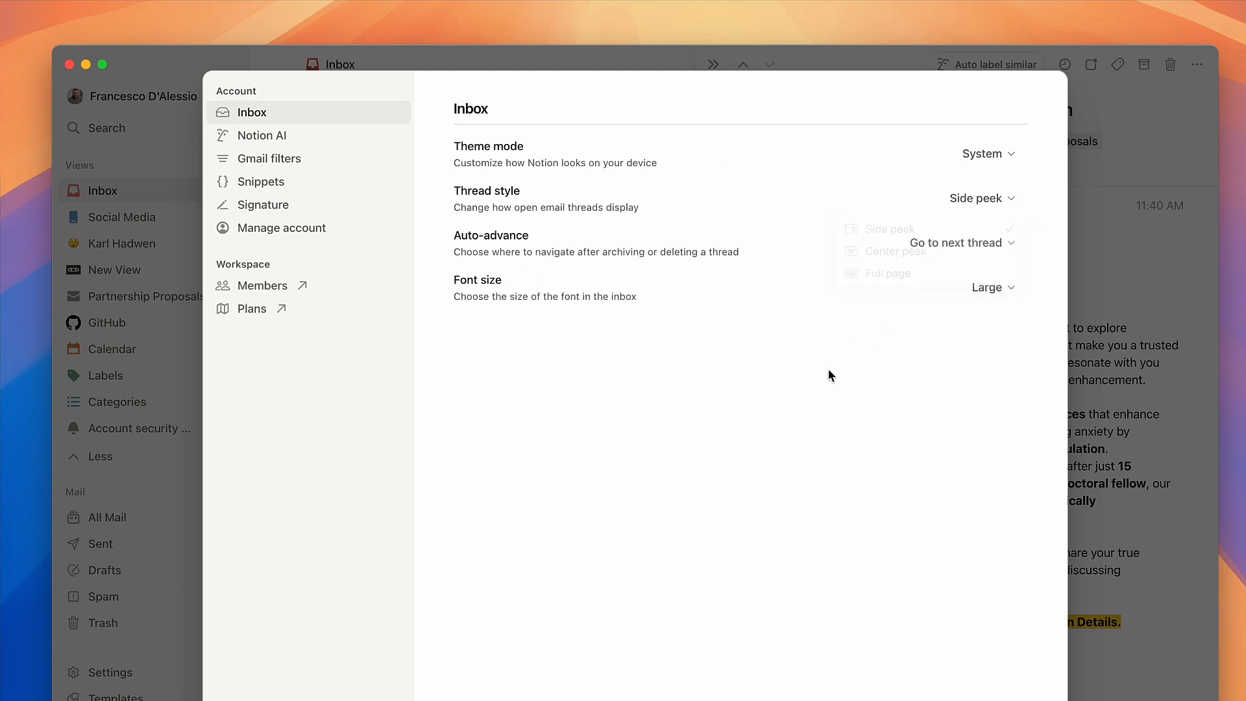
left_click(262, 136)
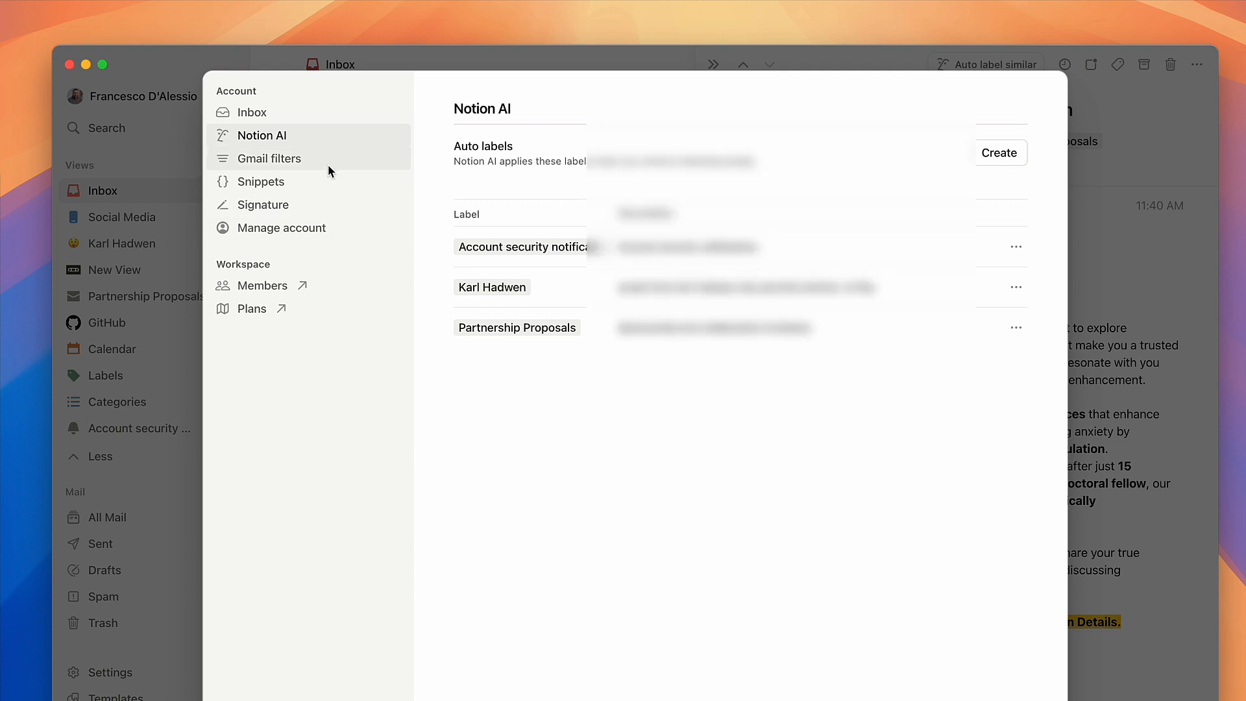
left_click(268, 159)
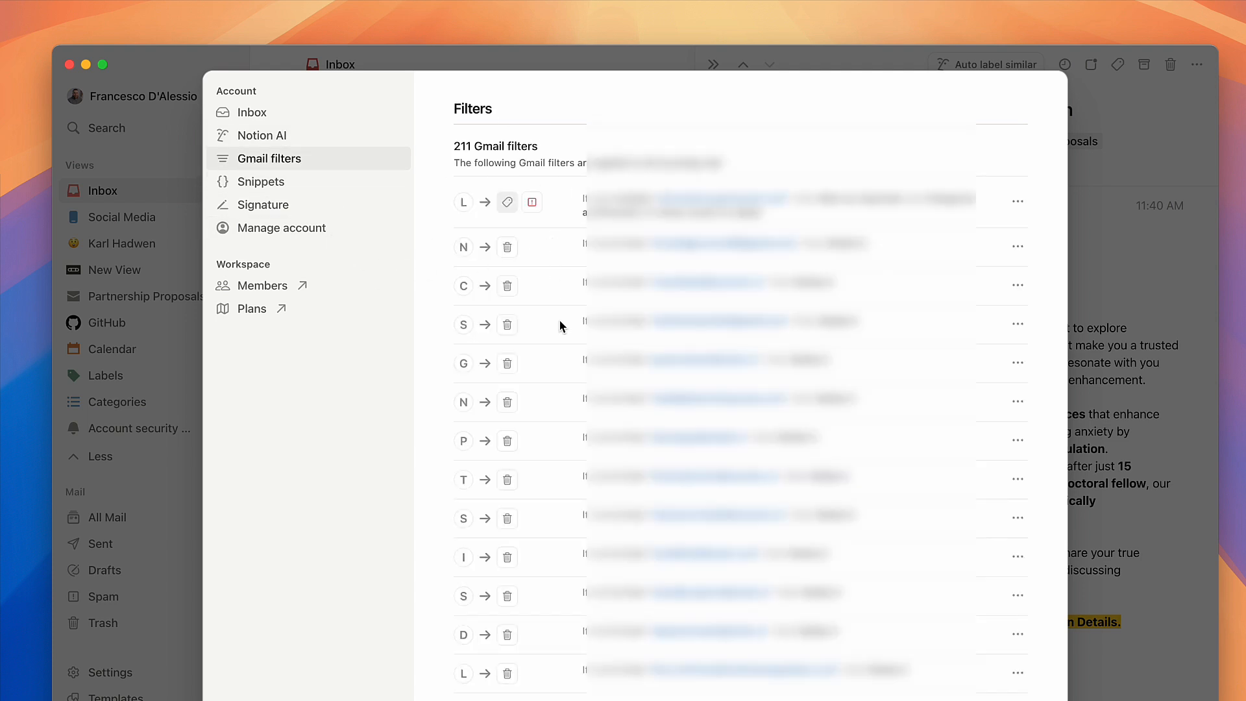
mouse_move(507, 193)
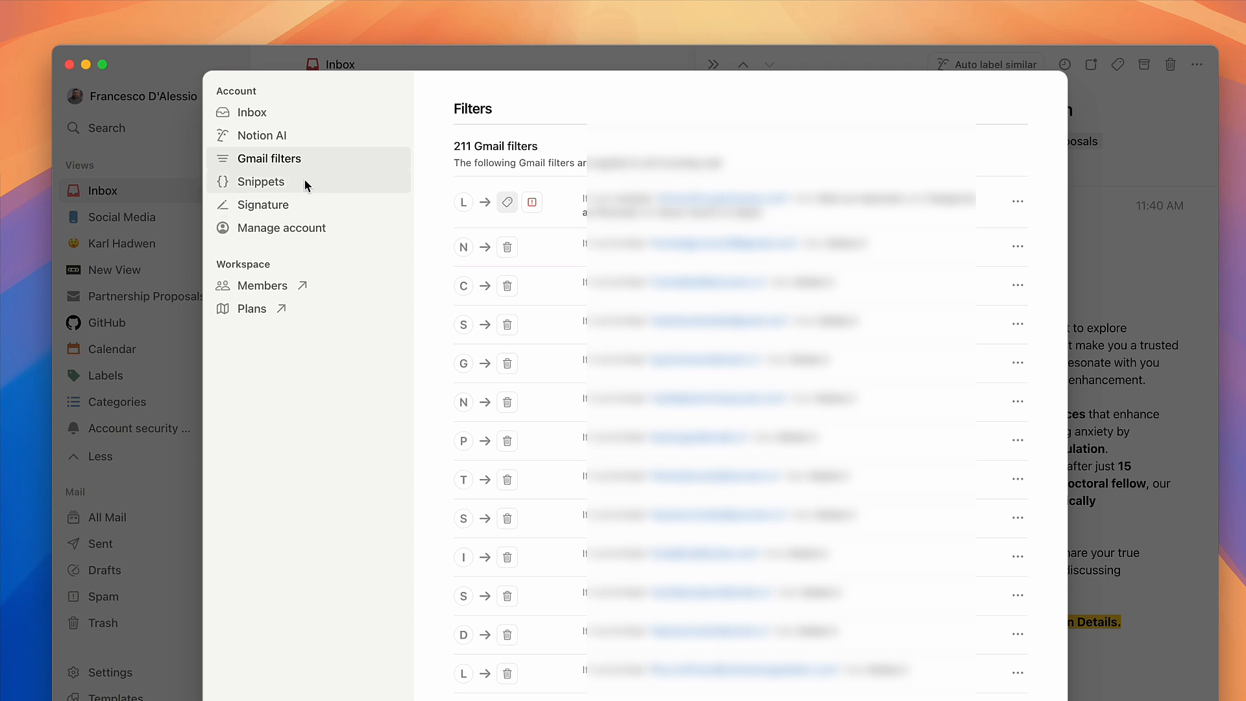
left_click(260, 181)
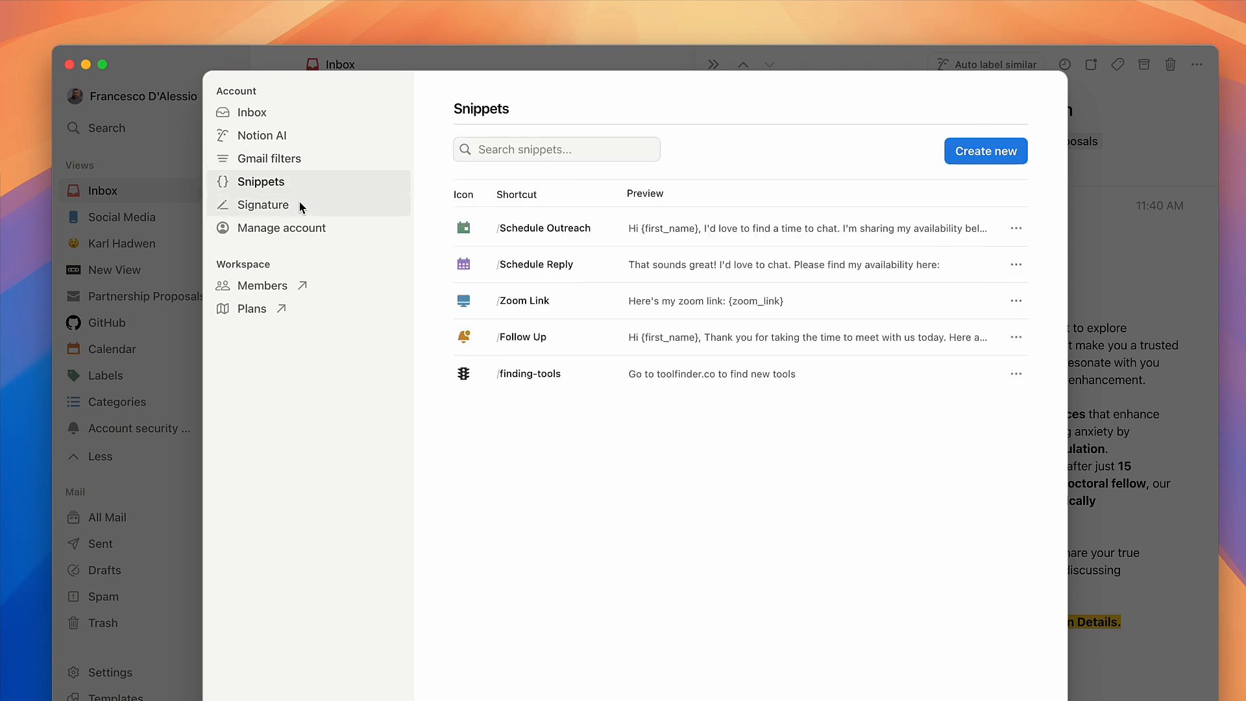
left_click(262, 205)
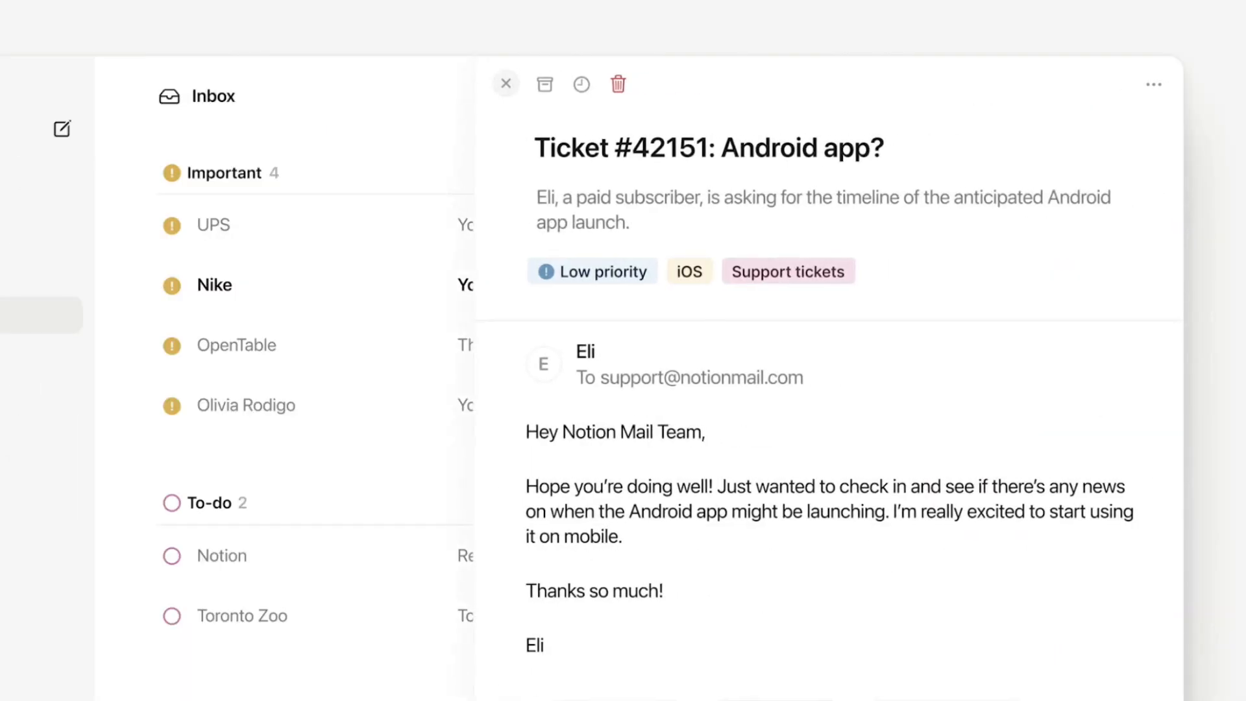
left_click(788, 271)
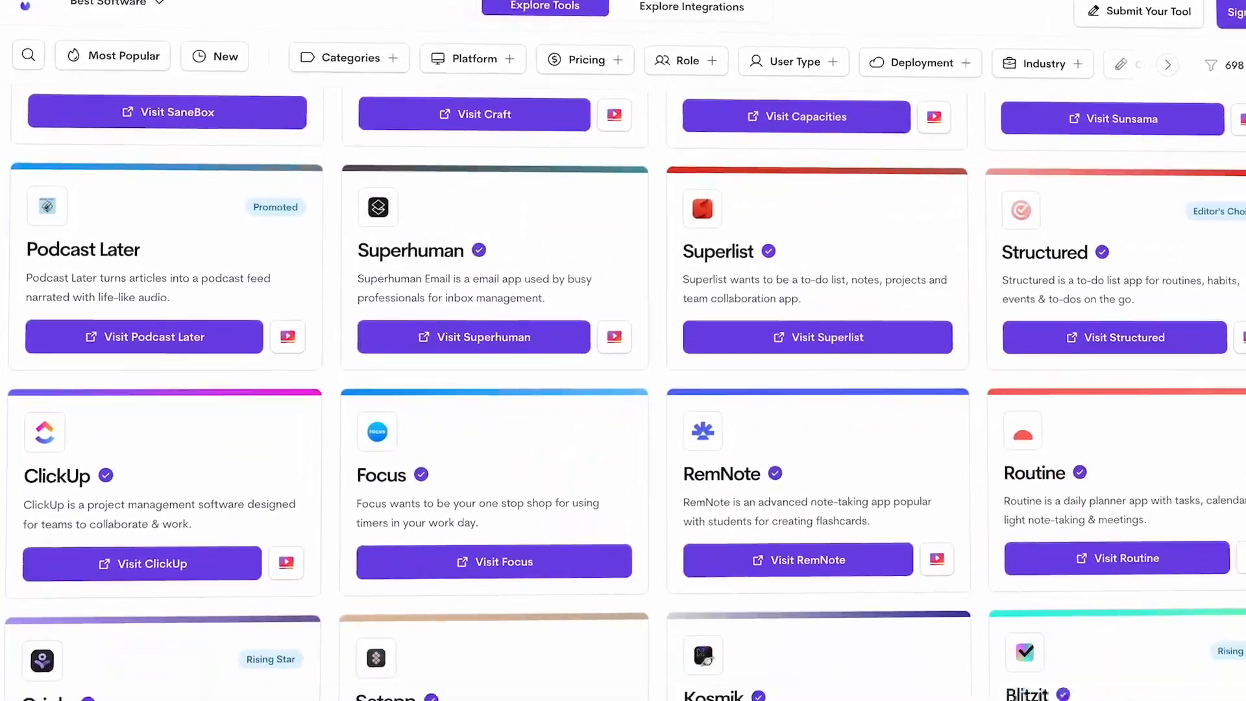
scroll("down", 3)
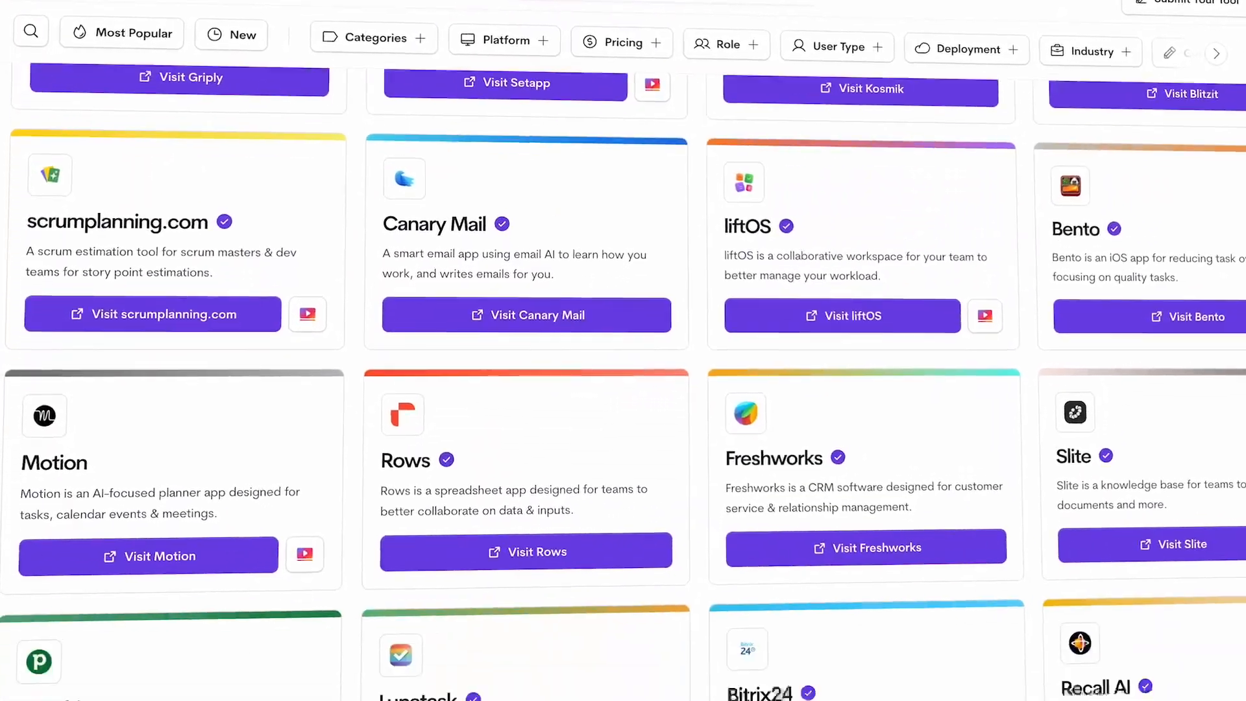